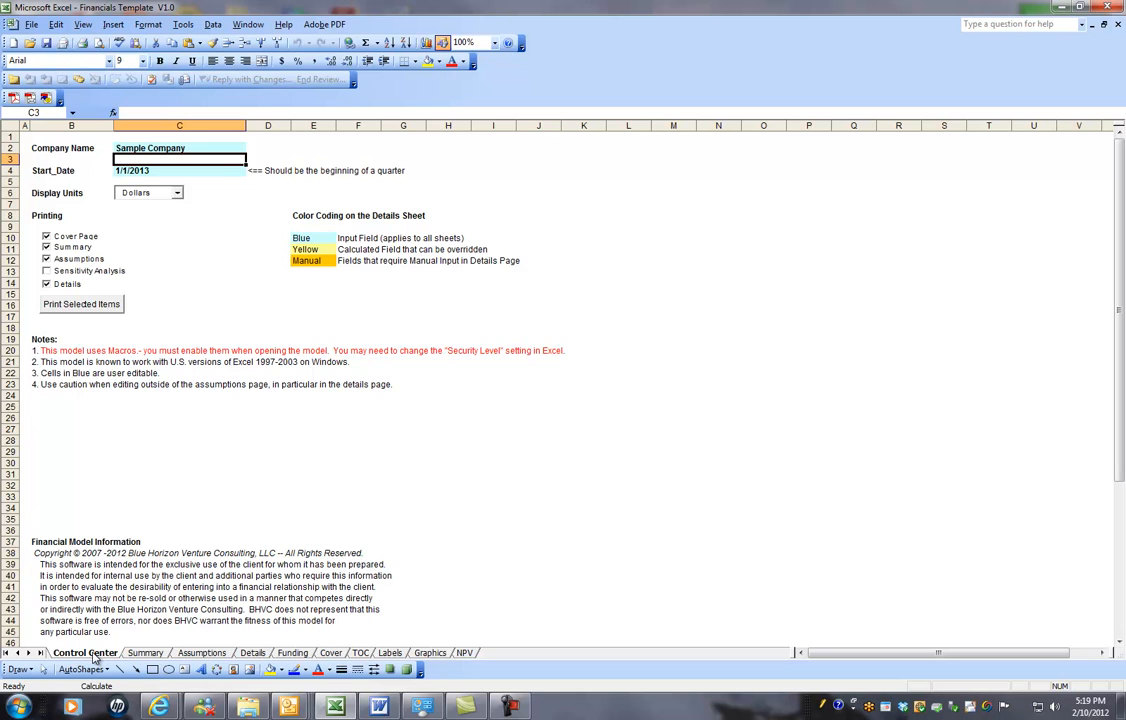
{"action": "mouse_move", "coordinate": [214, 206]}
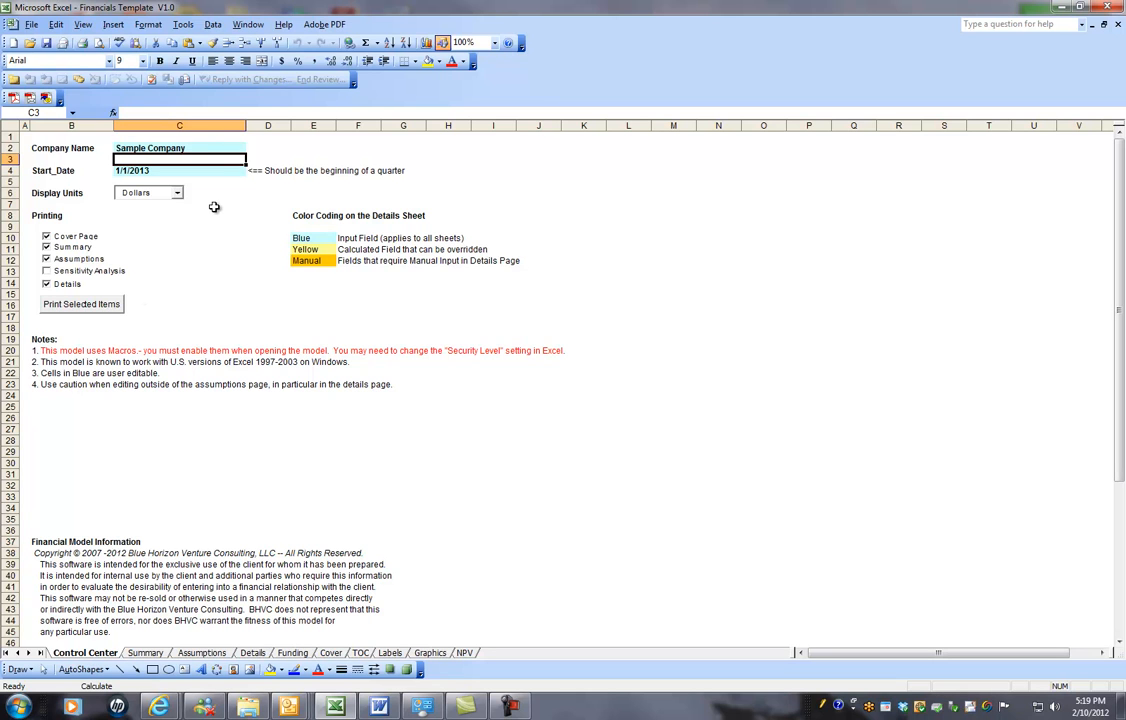
{"action": "mouse_move", "coordinate": [200, 384]}
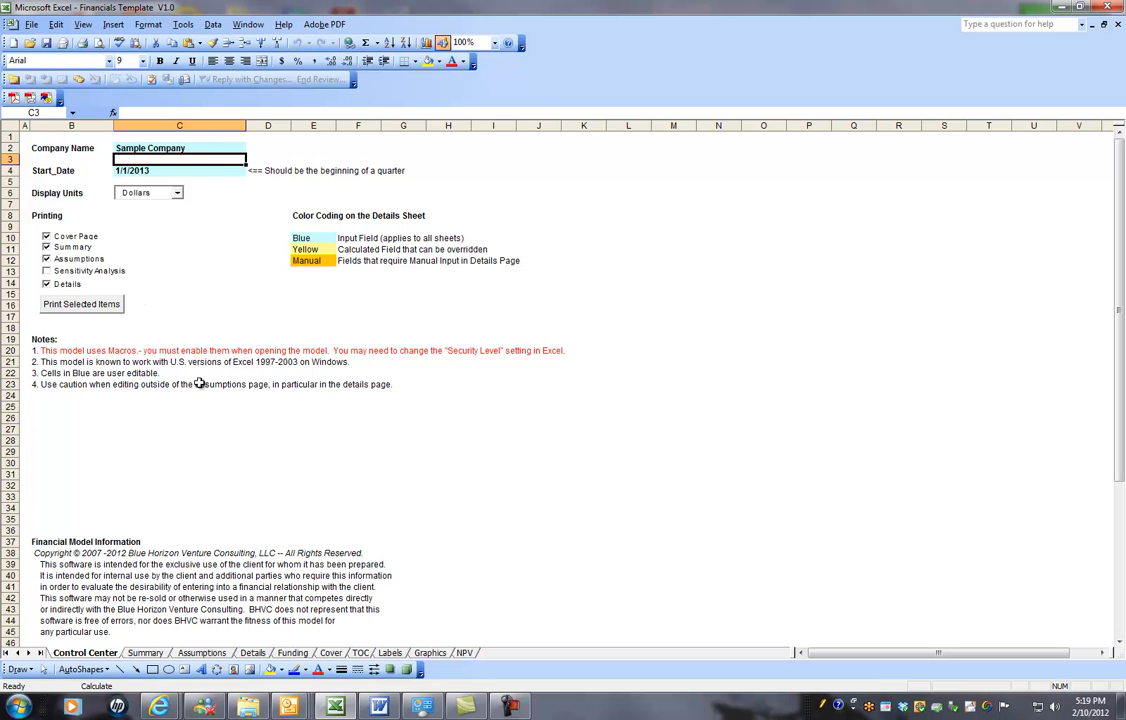
Review the Sample Company name entry, then the Summary sheet's revenue, expense and pretax earnings charts
{"action": "left_click", "coordinate": [178, 148]}
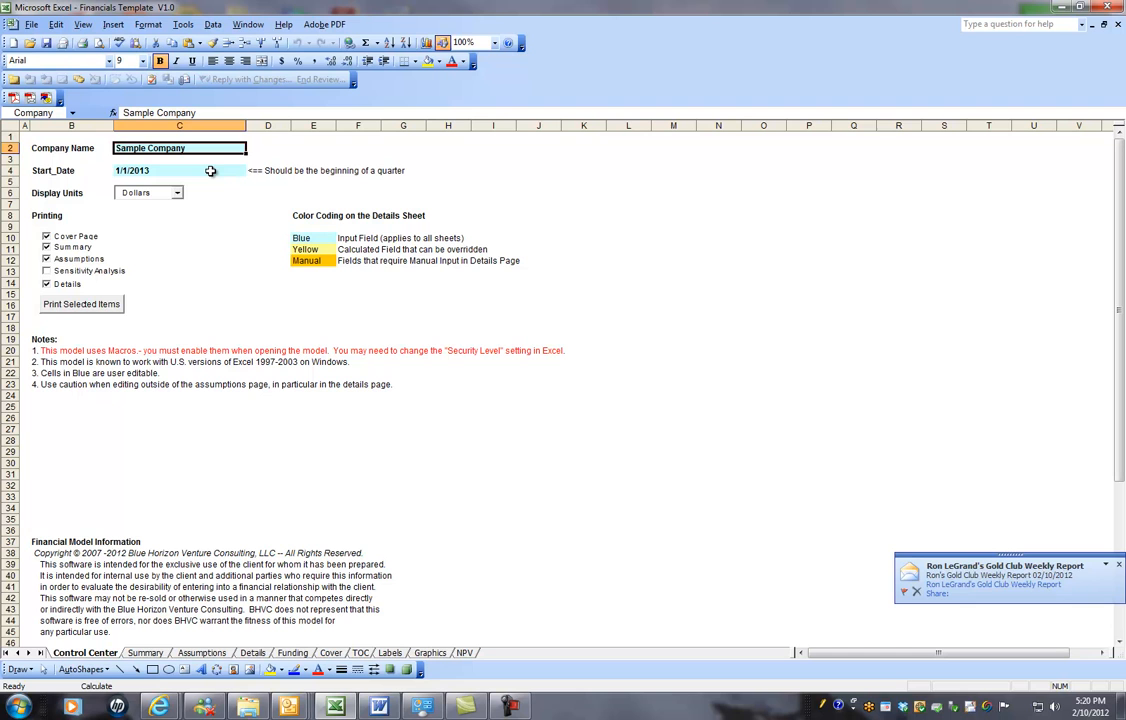
{"action": "mouse_move", "coordinate": [224, 272]}
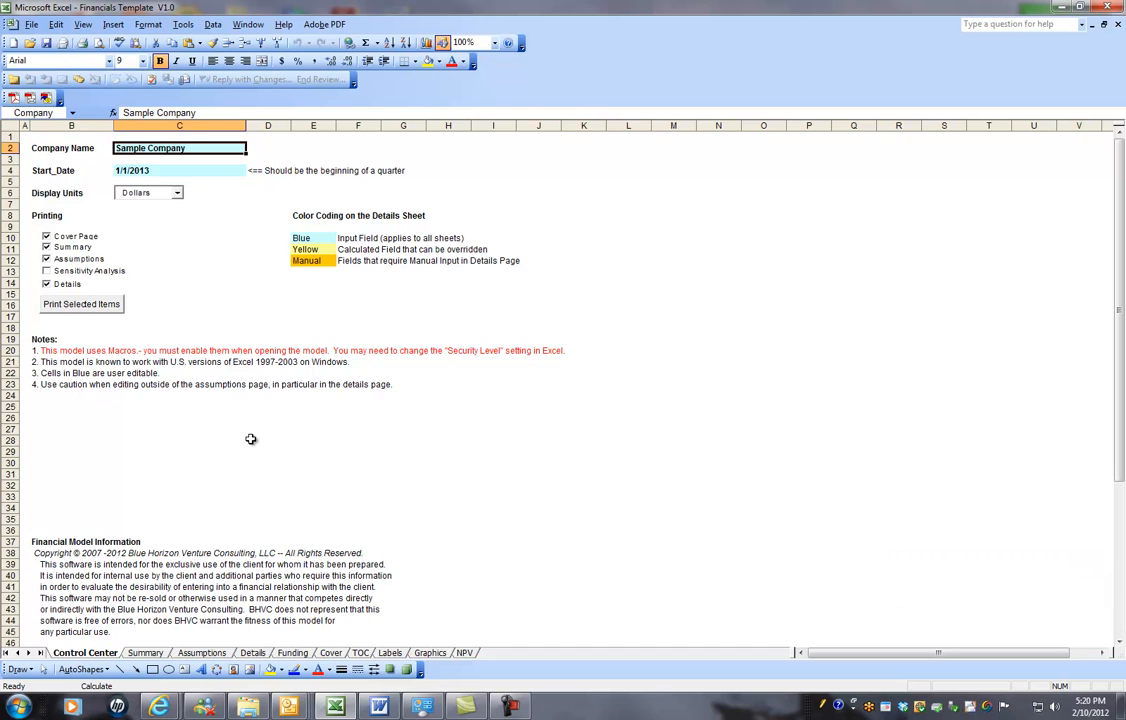
{"action": "mouse_move", "coordinate": [260, 472]}
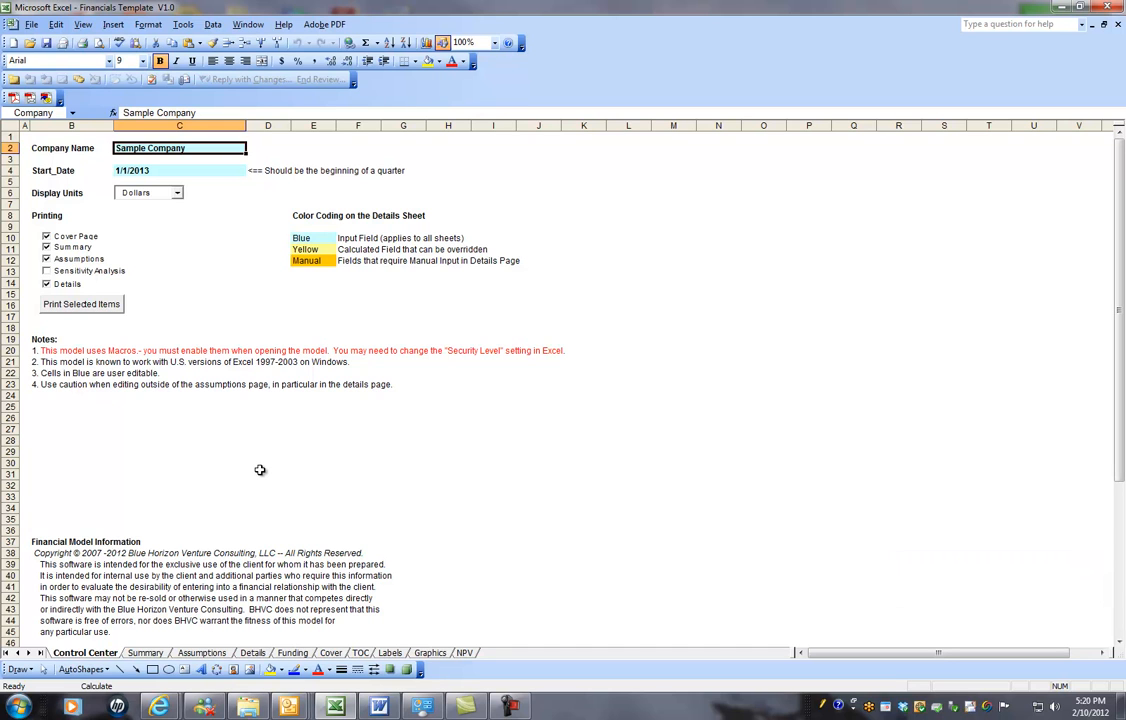
{"action": "mouse_move", "coordinate": [100, 284]}
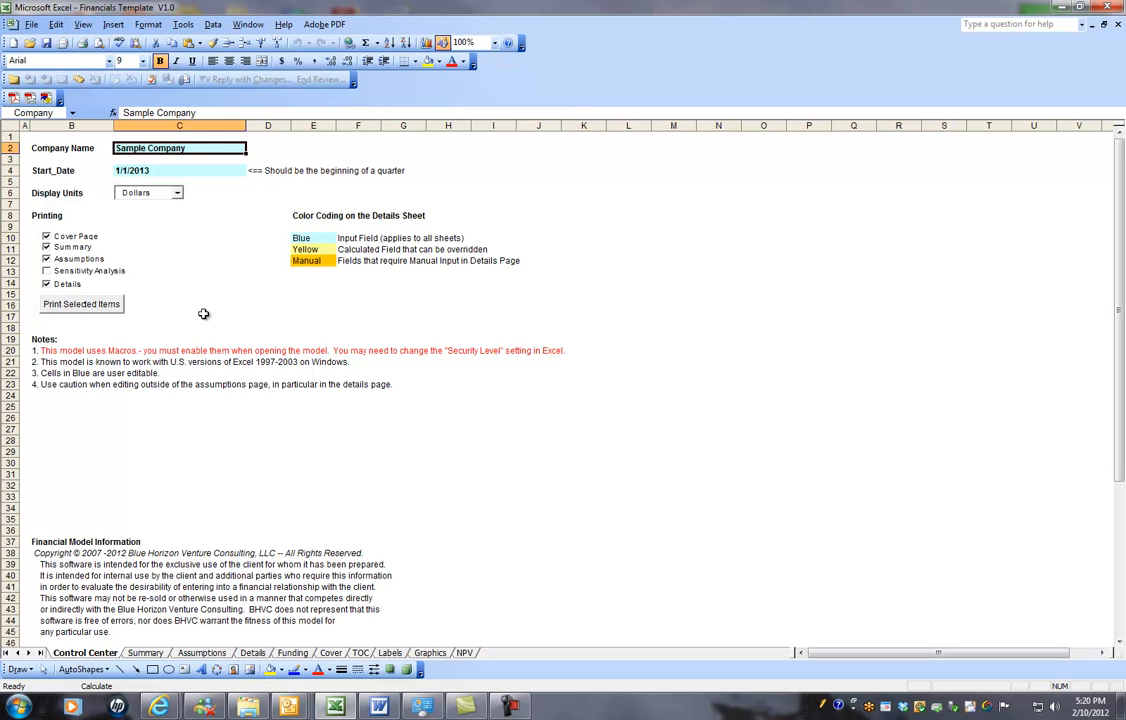
{"action": "mouse_move", "coordinate": [78, 450]}
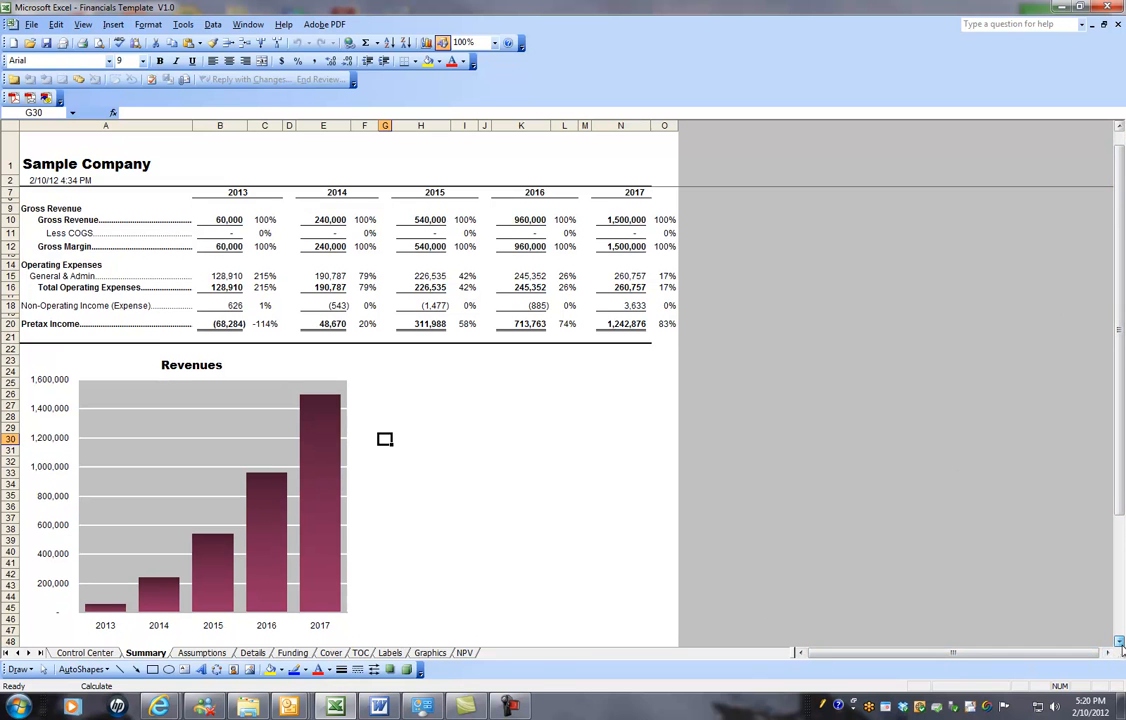
{"action": "scroll", "scroll_direction": "down", "scroll_amount": 3}
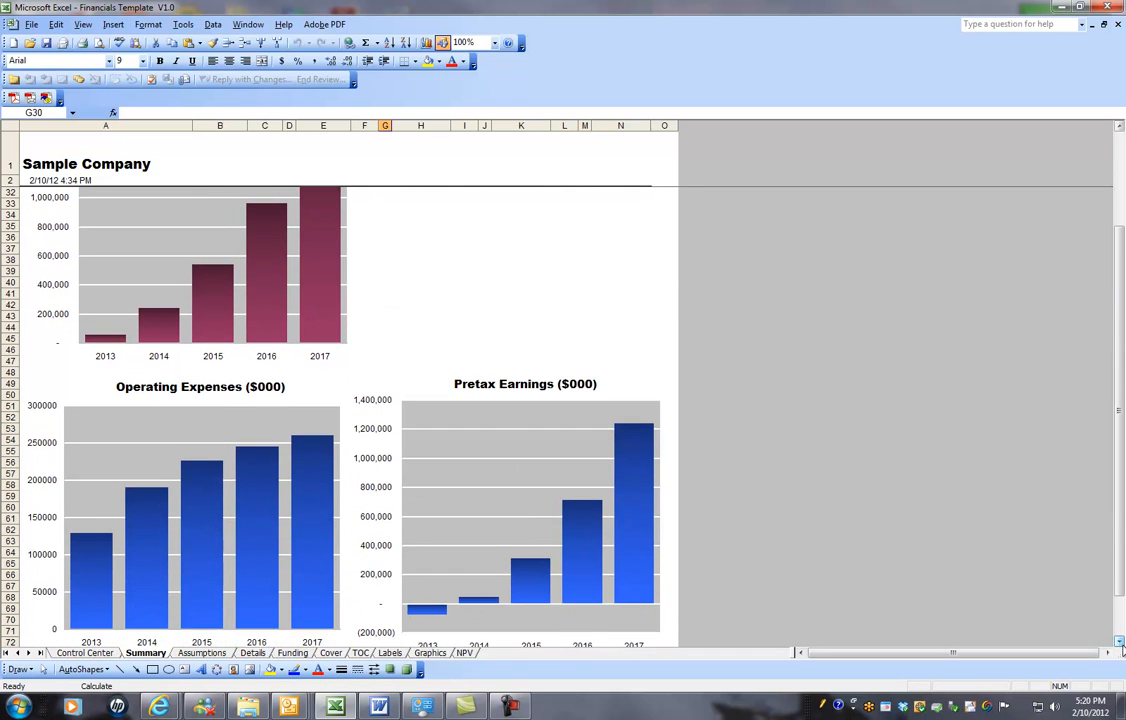
{"action": "mouse_move", "coordinate": [296, 616]}
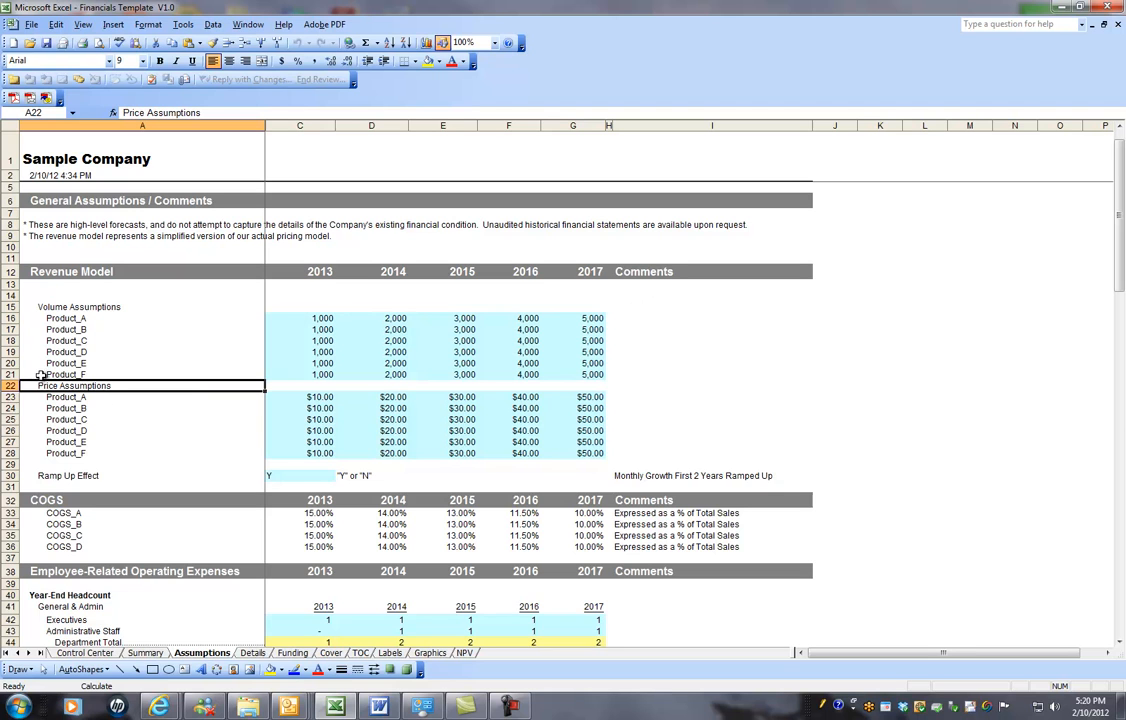
{"action": "mouse_move", "coordinate": [64, 414]}
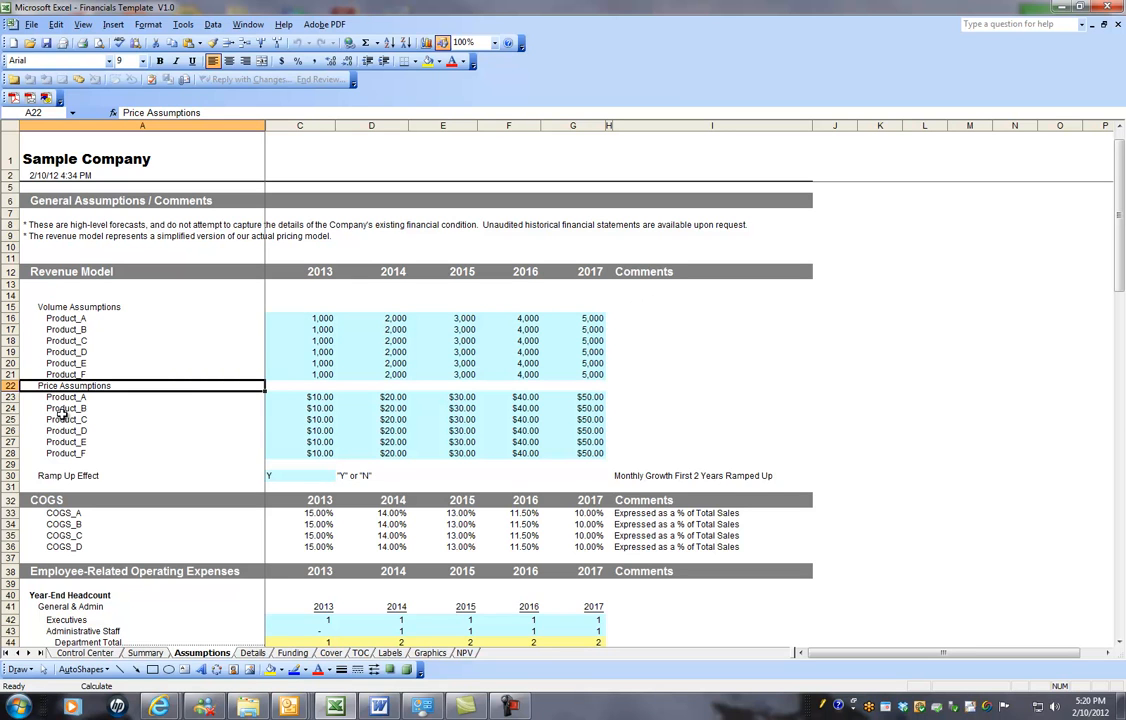
{"action": "mouse_move", "coordinate": [30, 356]}
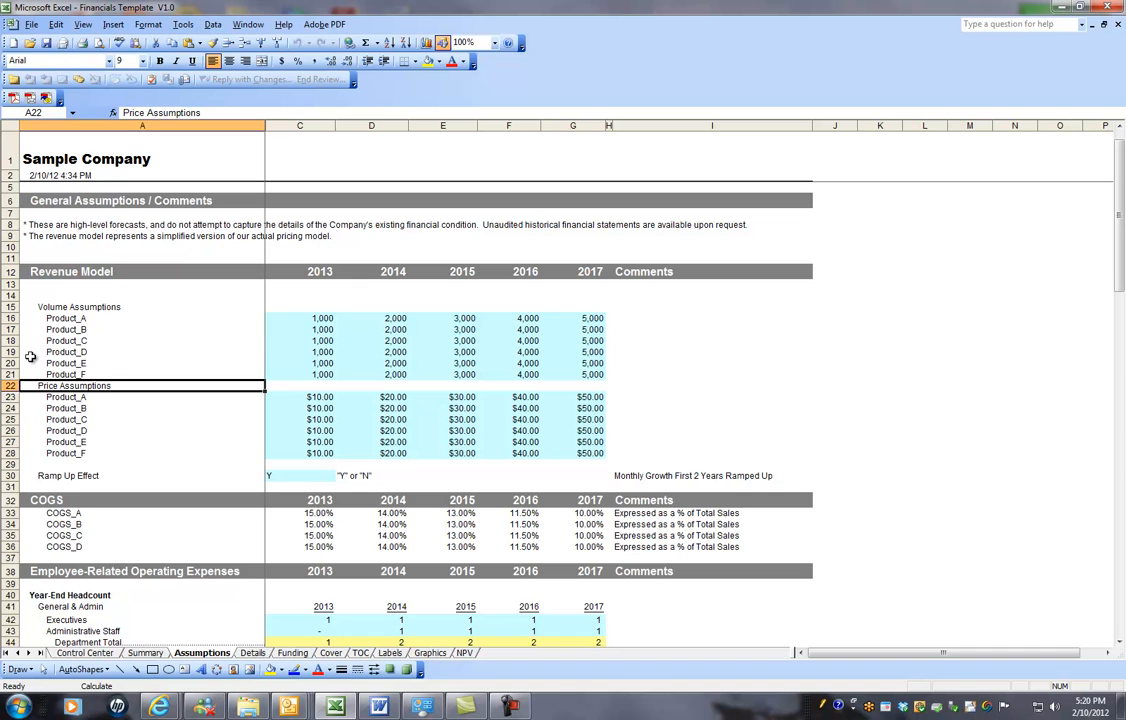
{"action": "mouse_move", "coordinate": [72, 330]}
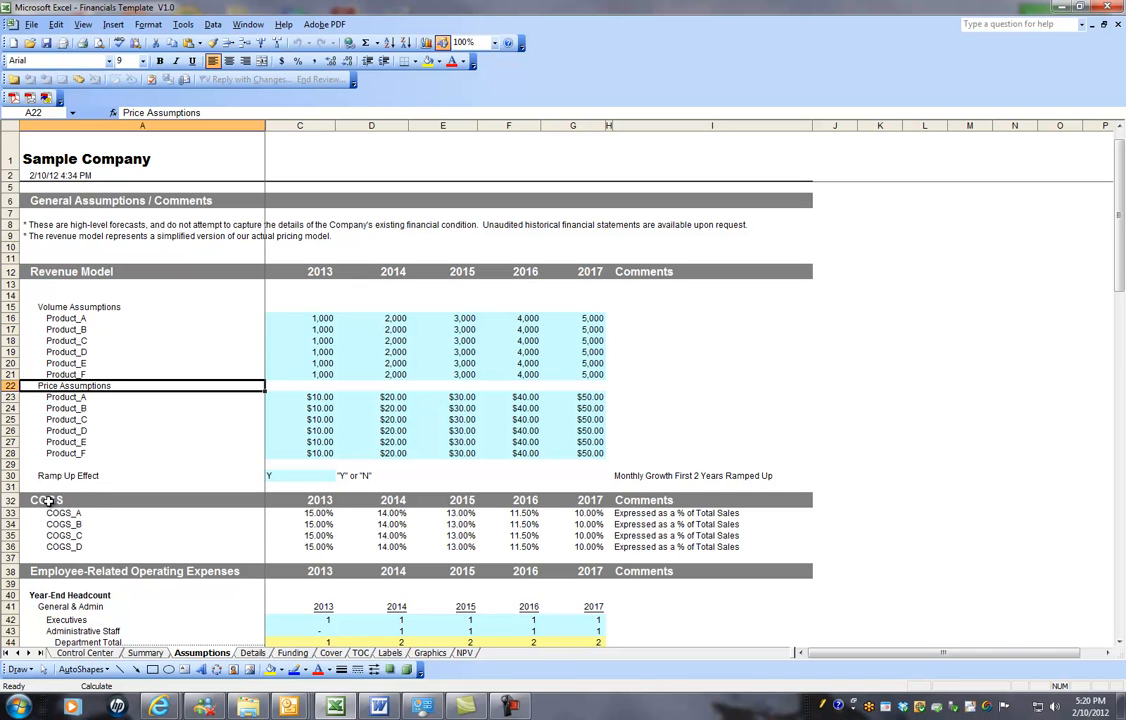
Scroll through the Assumptions sheet's input sections down to Miscellaneous Assumptions
{"action": "scroll", "scroll_direction": "down", "scroll_amount": 3}
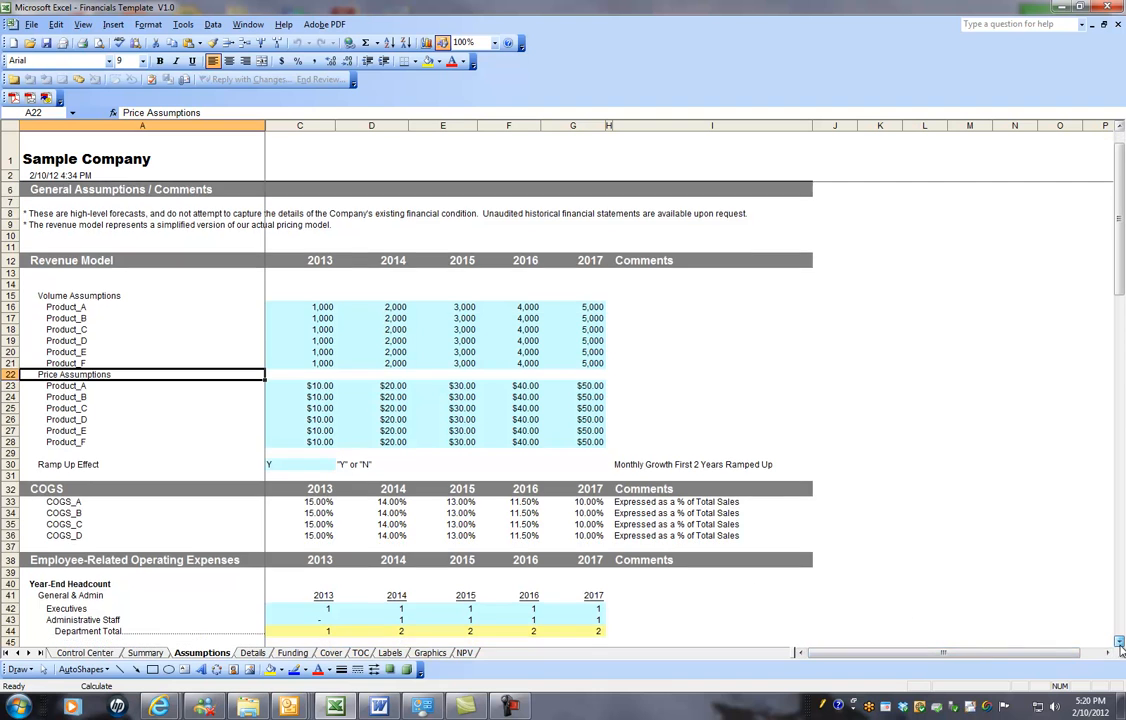
{"action": "scroll", "scroll_direction": "down", "scroll_amount": 3}
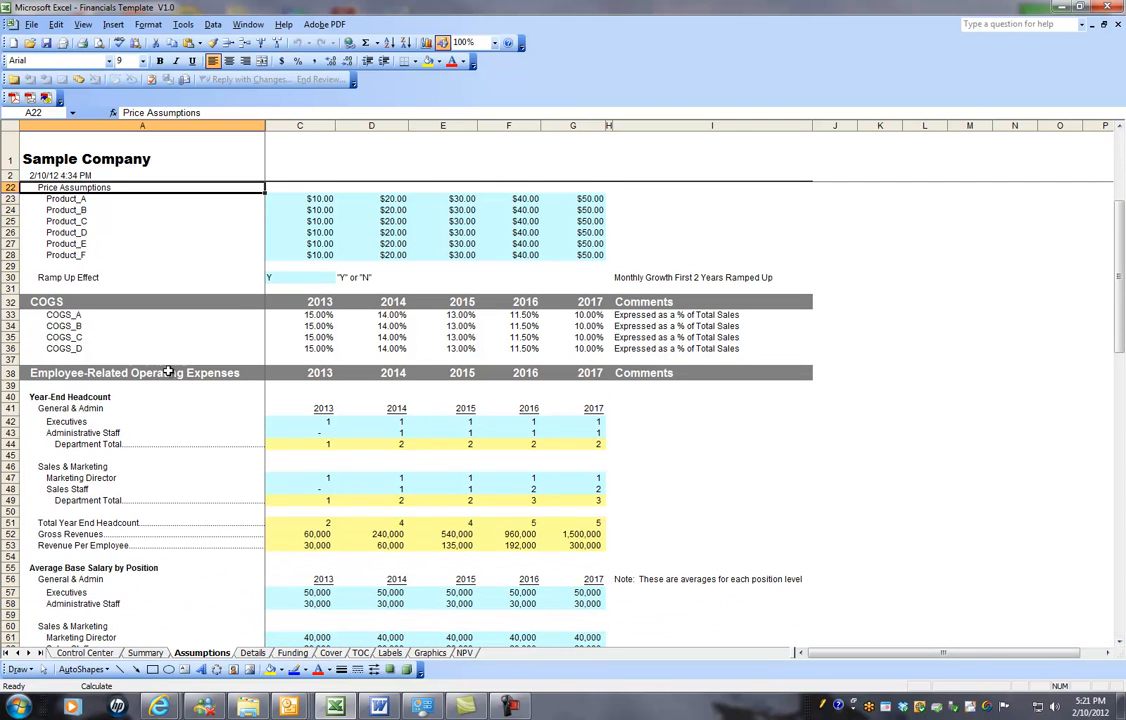
{"action": "scroll", "scroll_direction": "down", "scroll_amount": 3}
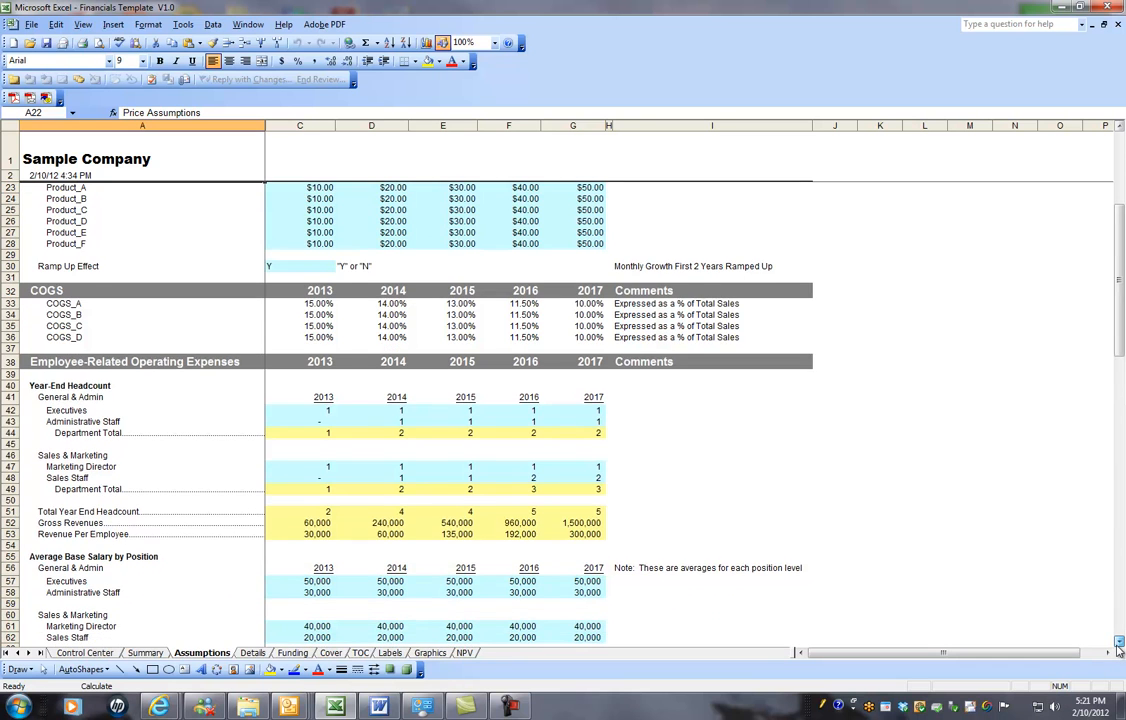
{"action": "scroll", "scroll_direction": "down", "scroll_amount": 3}
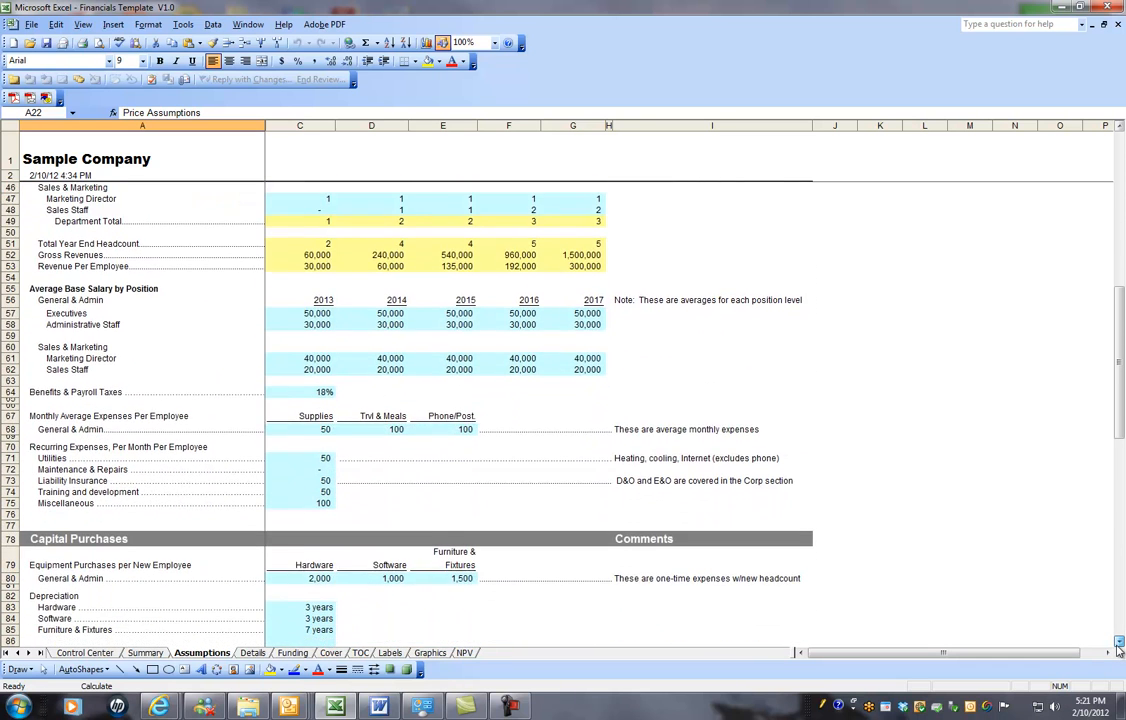
{"action": "scroll", "scroll_direction": "down", "scroll_amount": 3}
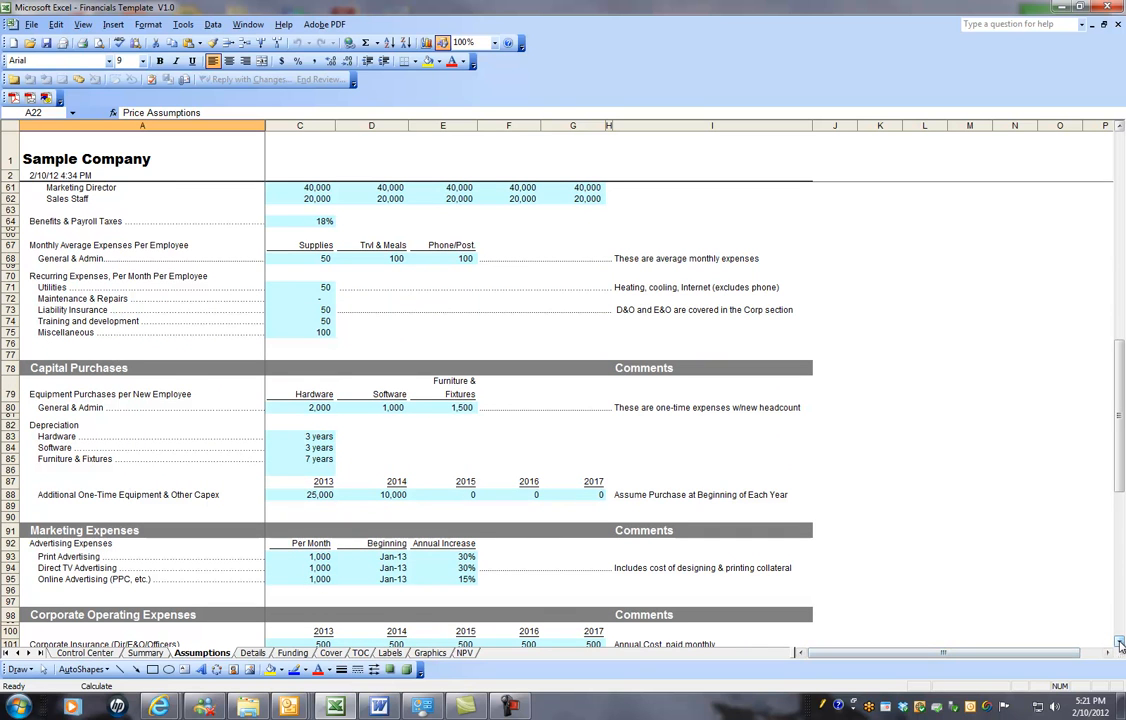
{"action": "scroll", "scroll_direction": "down", "scroll_amount": 3}
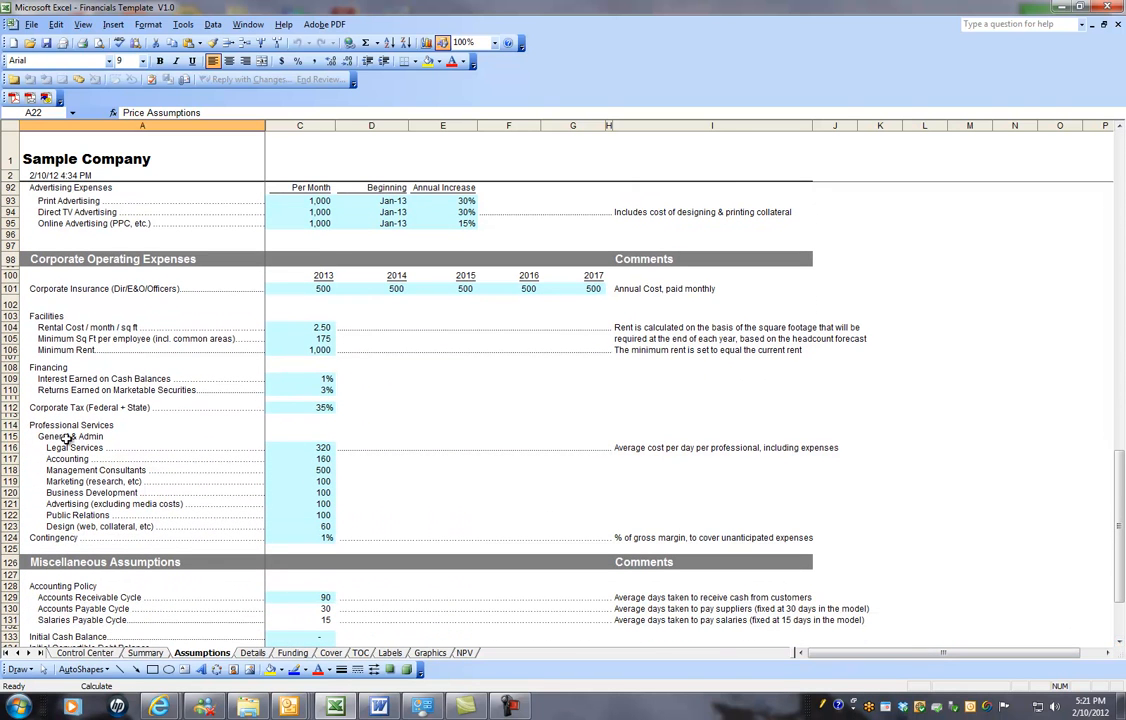
{"action": "mouse_move", "coordinate": [316, 552]}
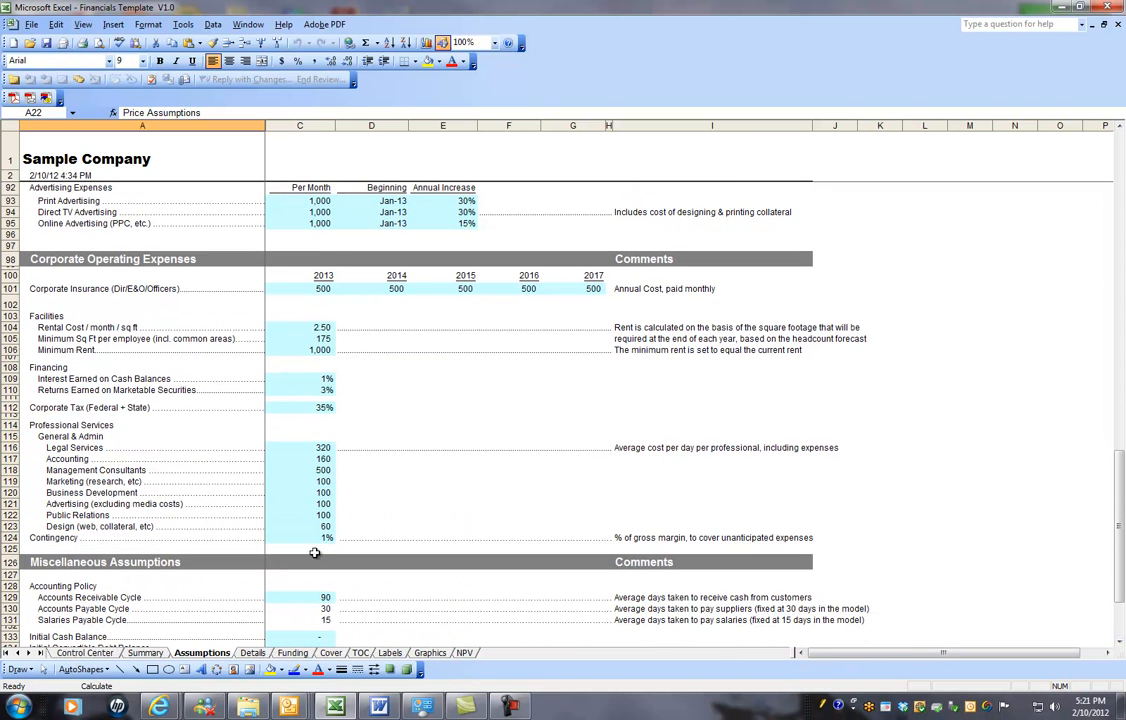
{"action": "scroll", "scroll_direction": "down", "scroll_amount": 3}
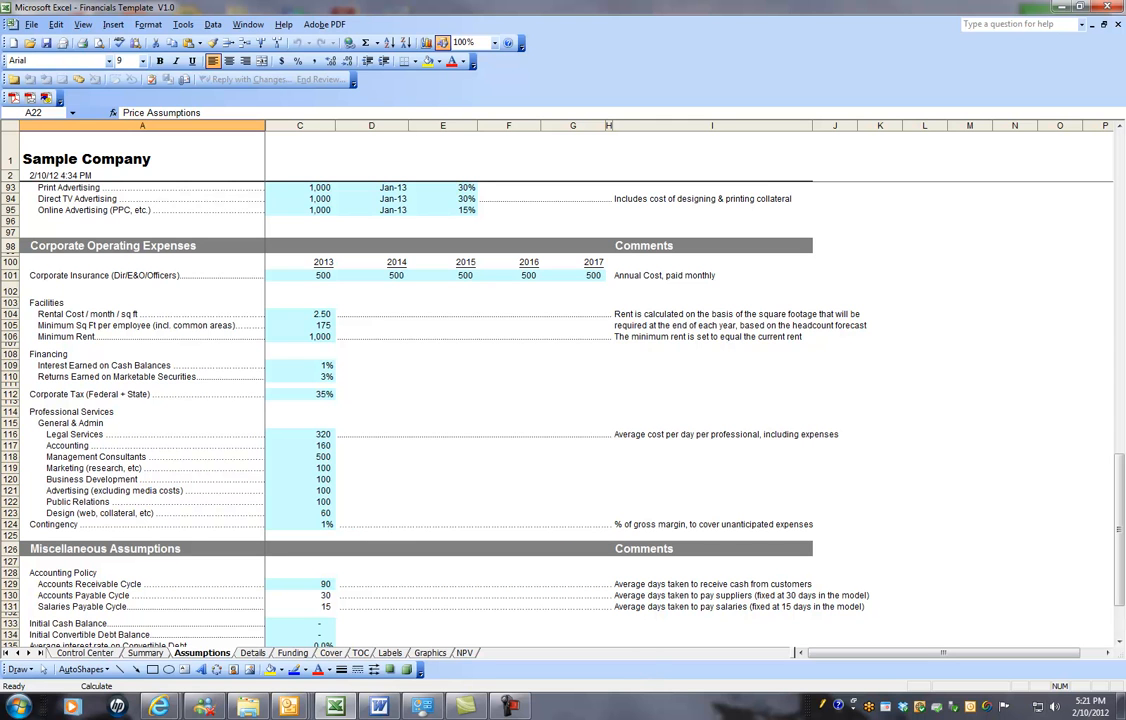
{"action": "scroll", "scroll_direction": "down", "scroll_amount": 3}
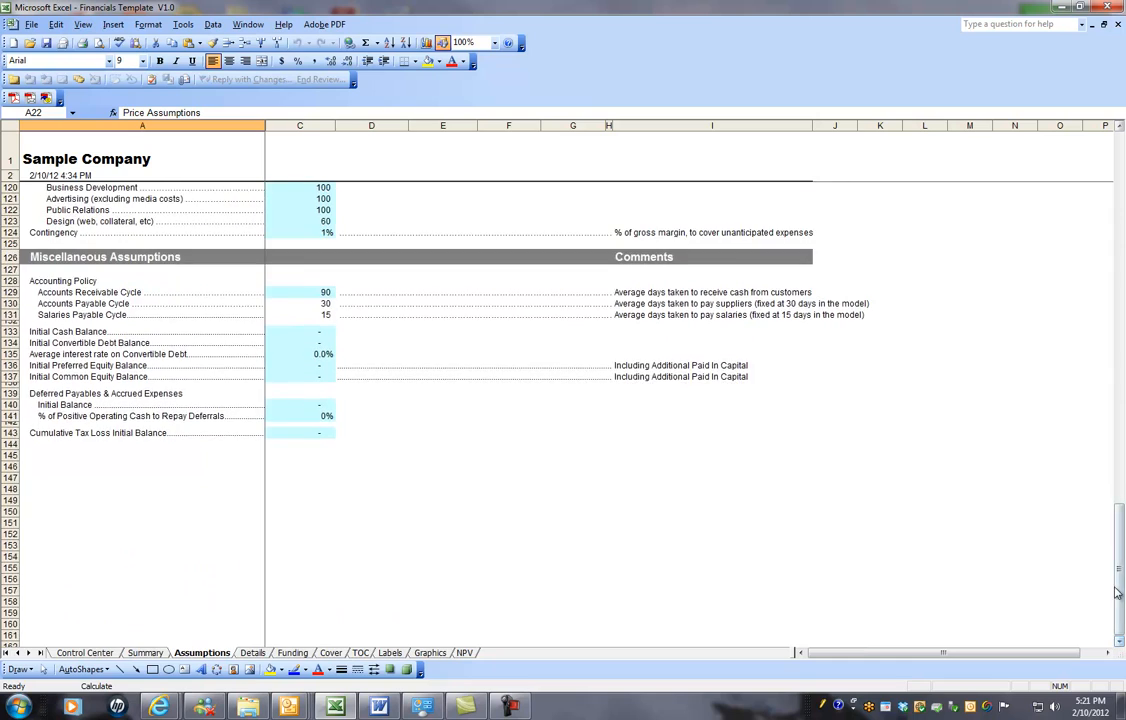
{"action": "scroll", "scroll_direction": "up", "scroll_amount": 3}
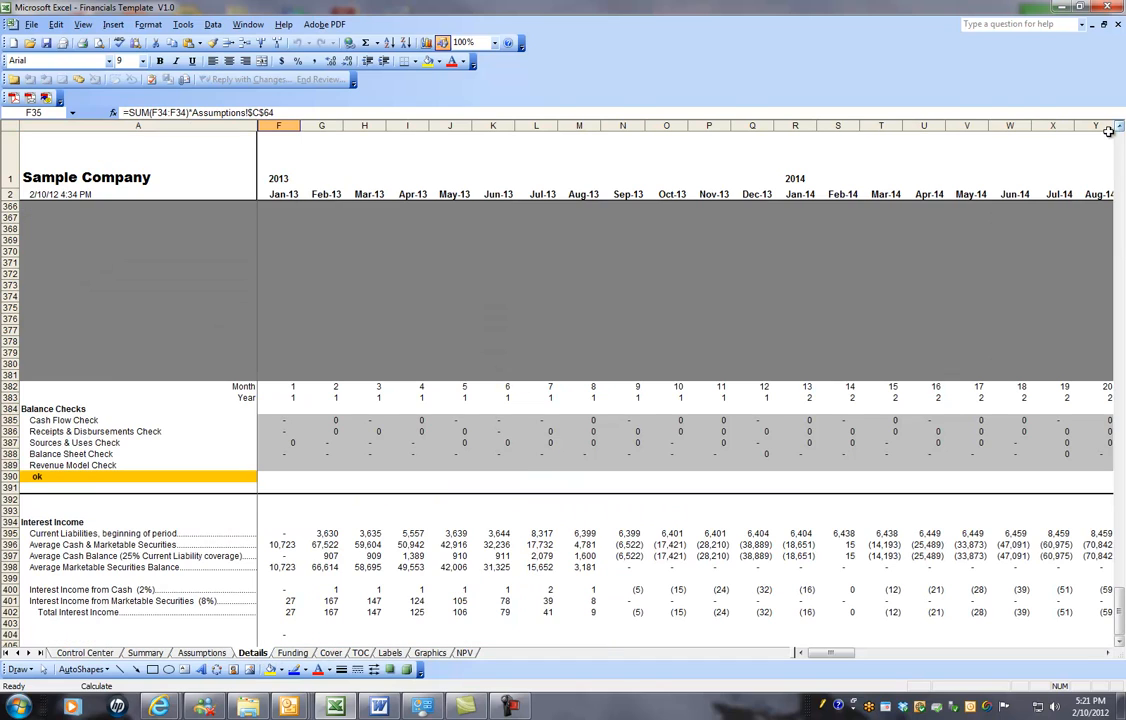
Scroll the Details sheet across its monthly and annual columns to the Revenue Model section
{"action": "scroll", "scroll_direction": "up", "scroll_amount": 3}
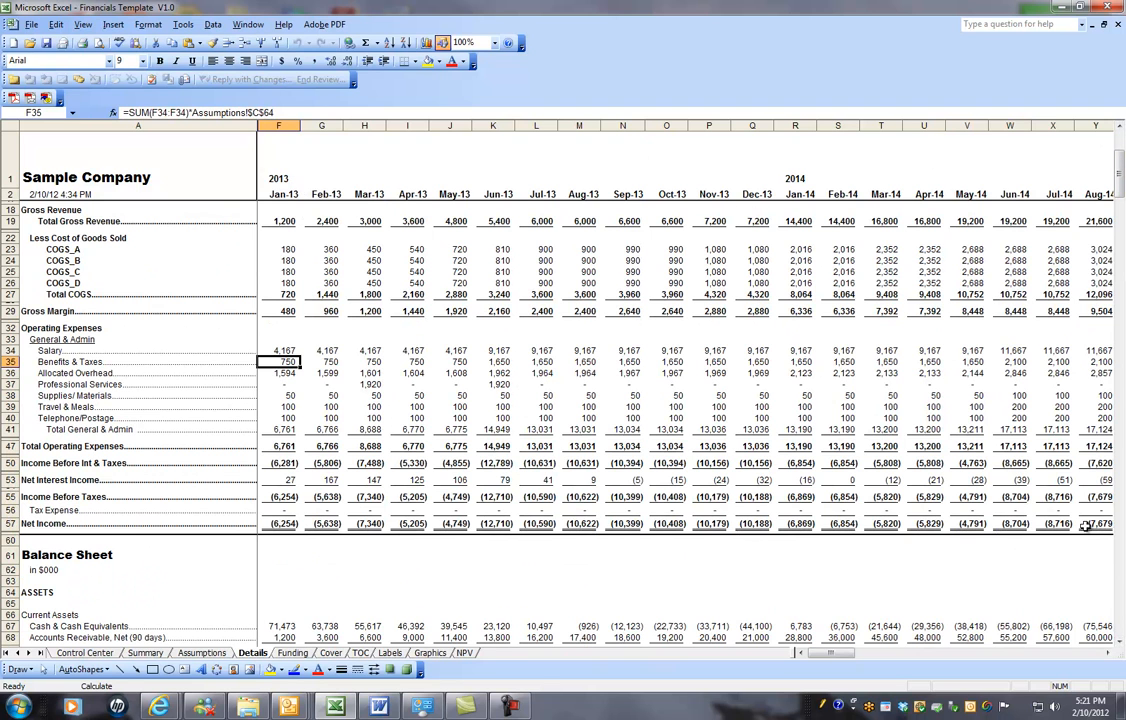
{"action": "scroll", "scroll_direction": "right", "scroll_amount": 3}
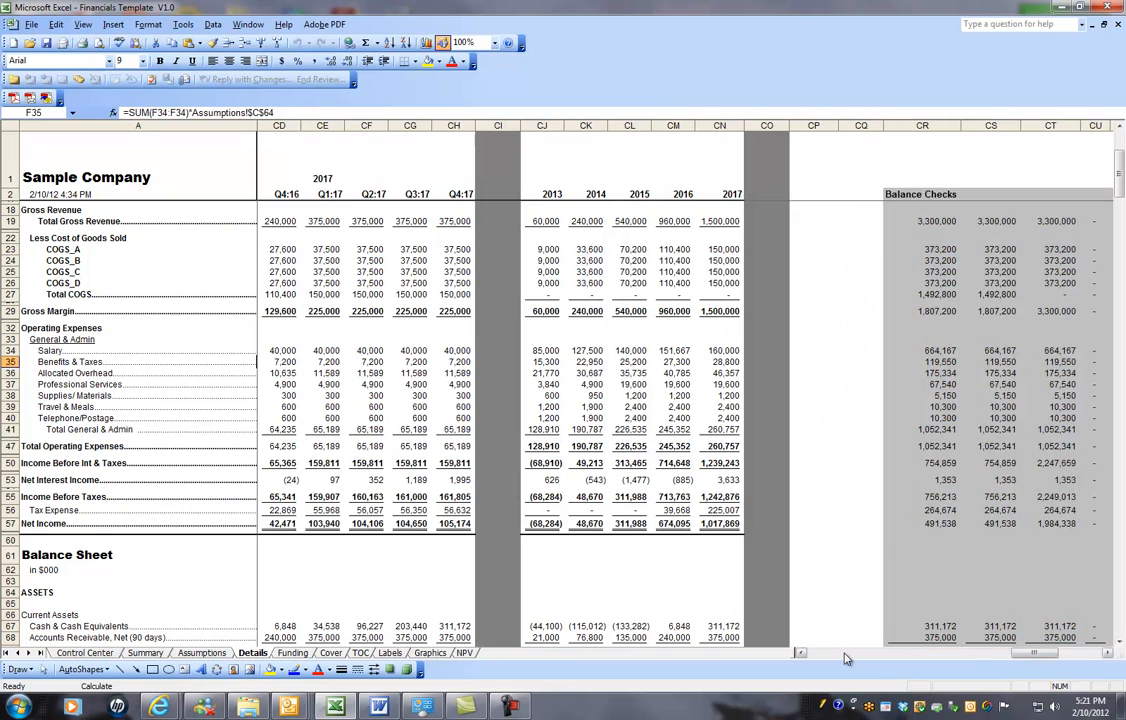
{"action": "scroll", "scroll_direction": "left", "scroll_amount": 3}
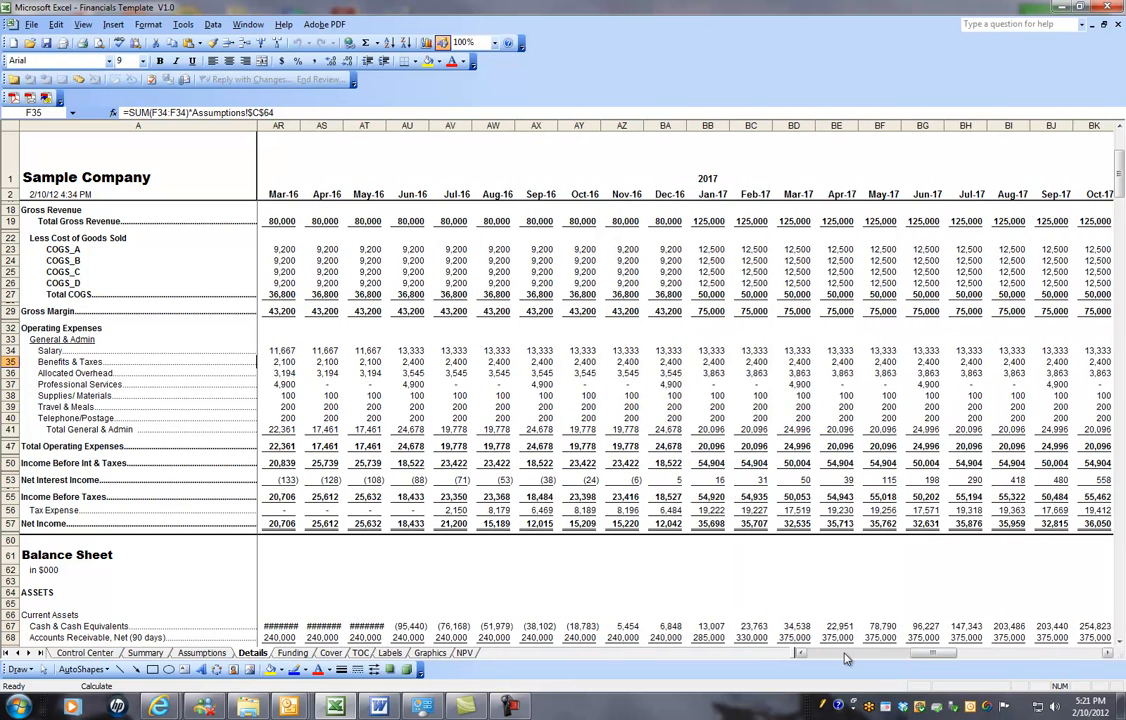
{"action": "scroll", "scroll_direction": "left", "scroll_amount": 3}
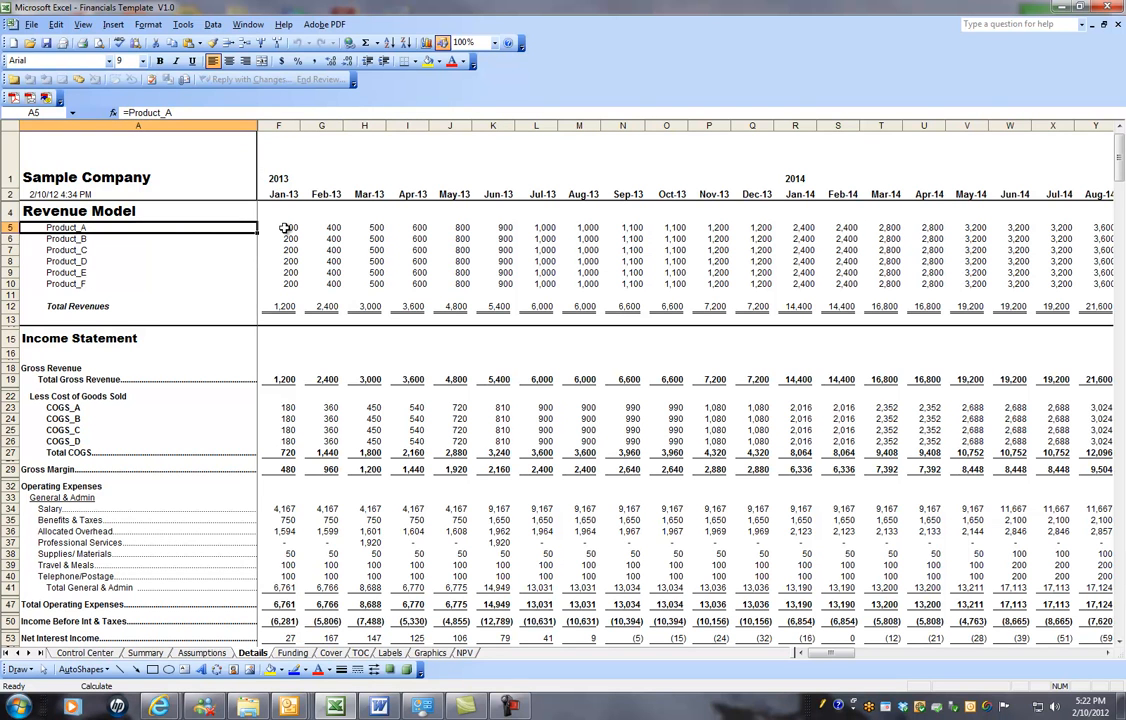
{"action": "left_click", "coordinate": [280, 228]}
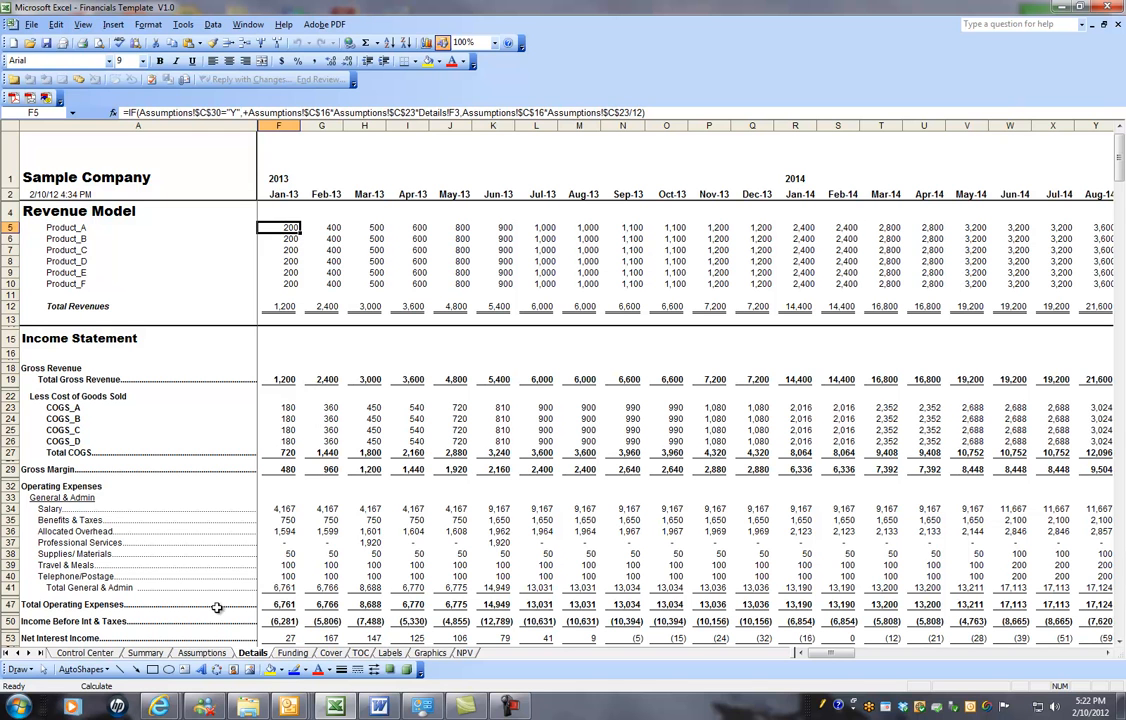
{"action": "mouse_move", "coordinate": [1082, 616]}
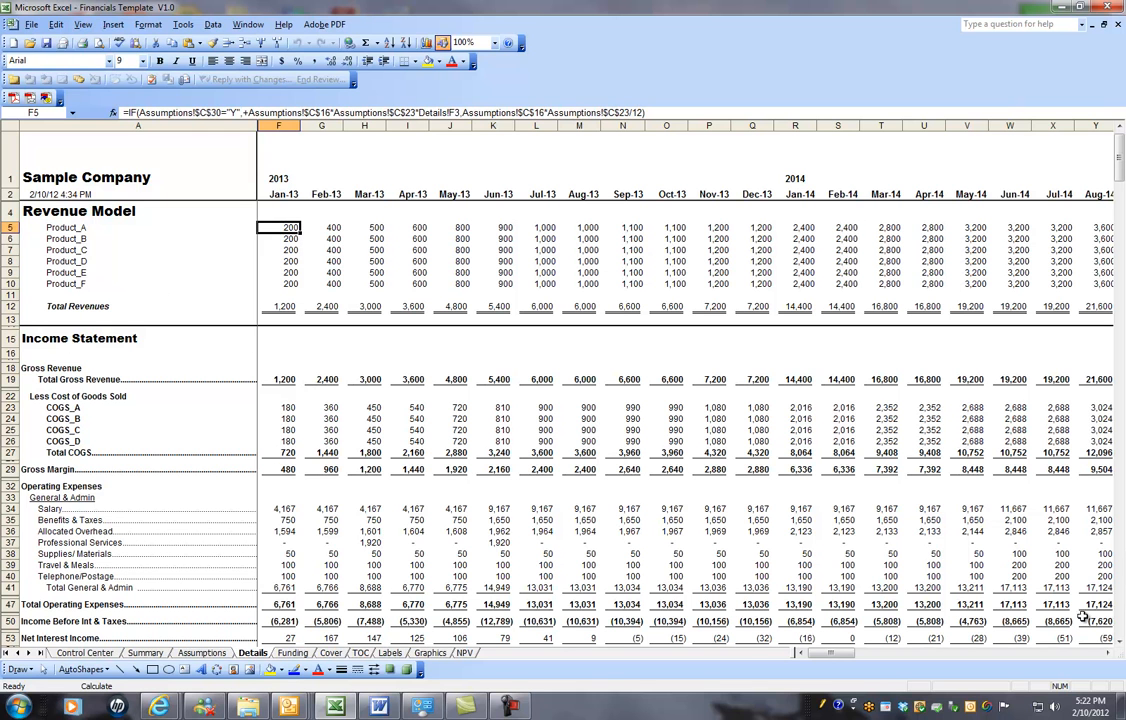
{"action": "scroll", "scroll_direction": "down", "scroll_amount": 3}
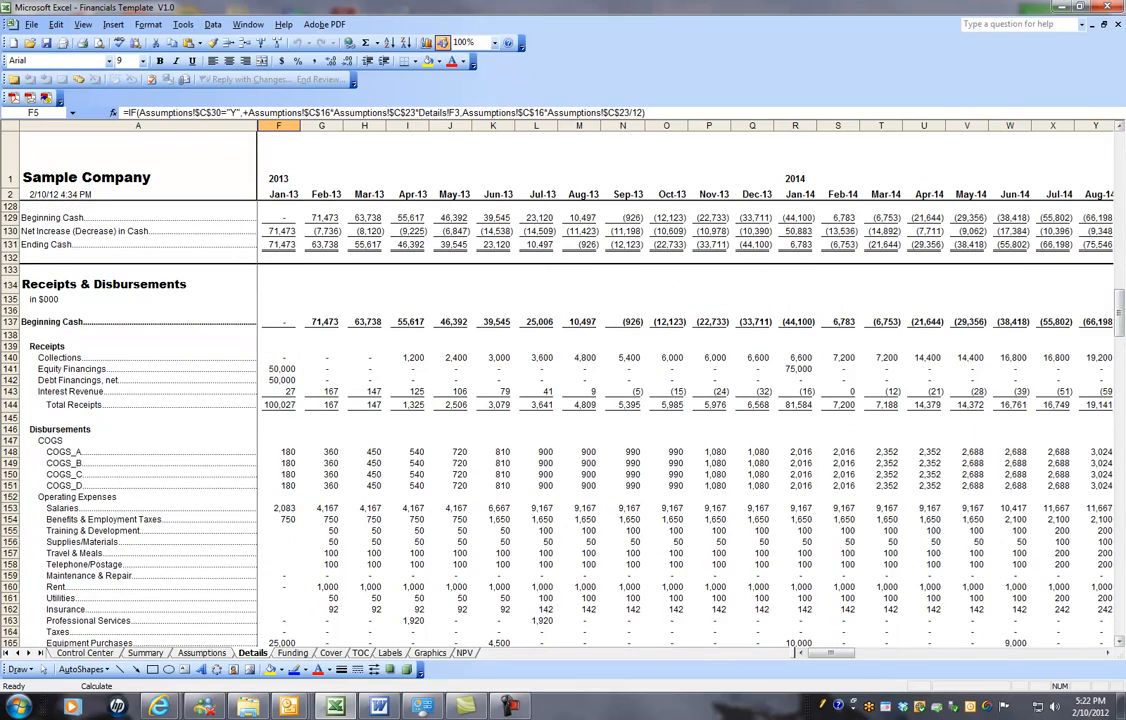
{"action": "scroll", "scroll_direction": "up", "scroll_amount": 3}
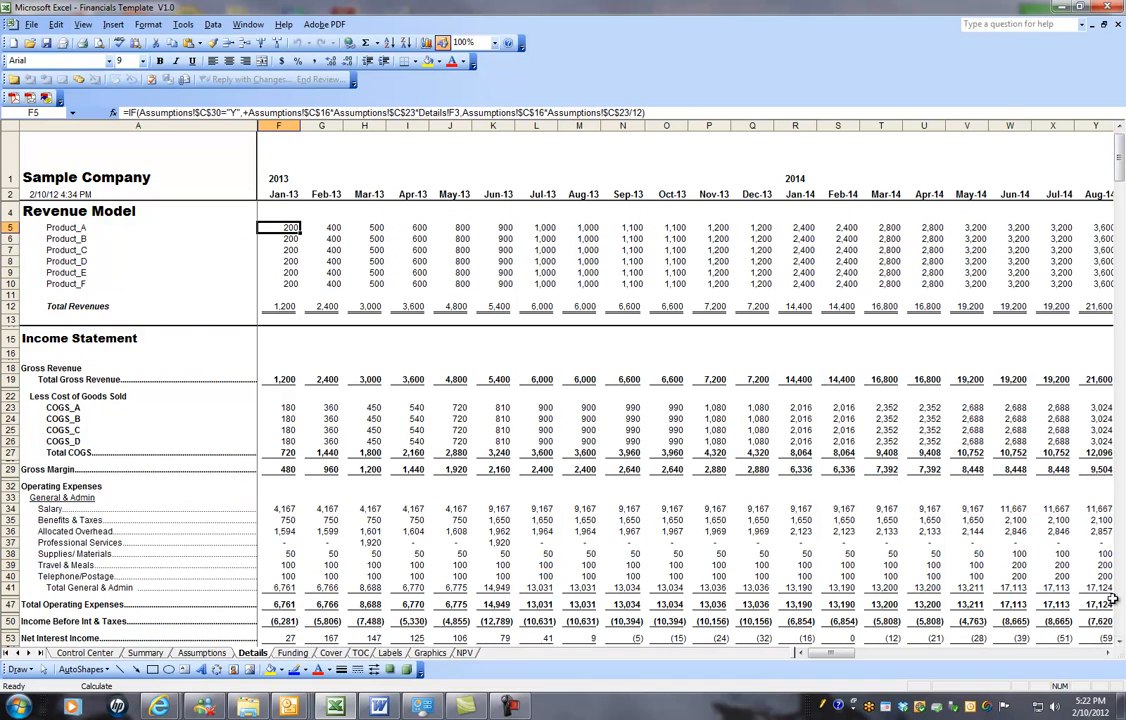
{"action": "scroll", "scroll_direction": "down", "scroll_amount": 3}
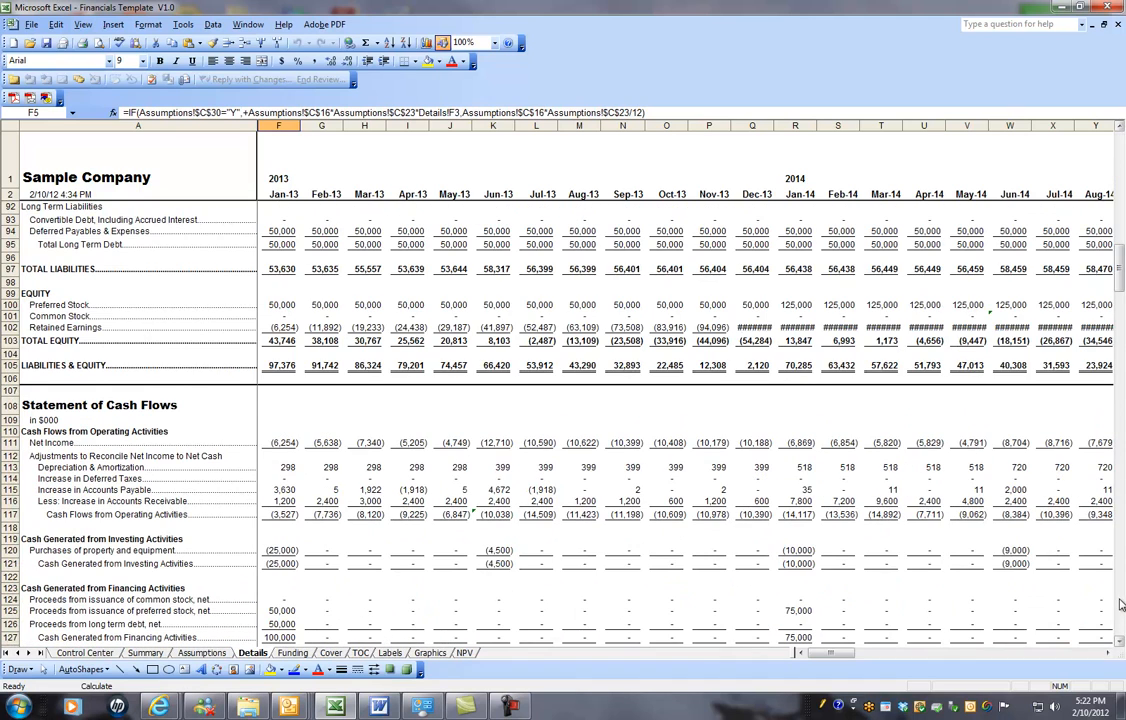
{"action": "scroll", "scroll_direction": "down", "scroll_amount": 3}
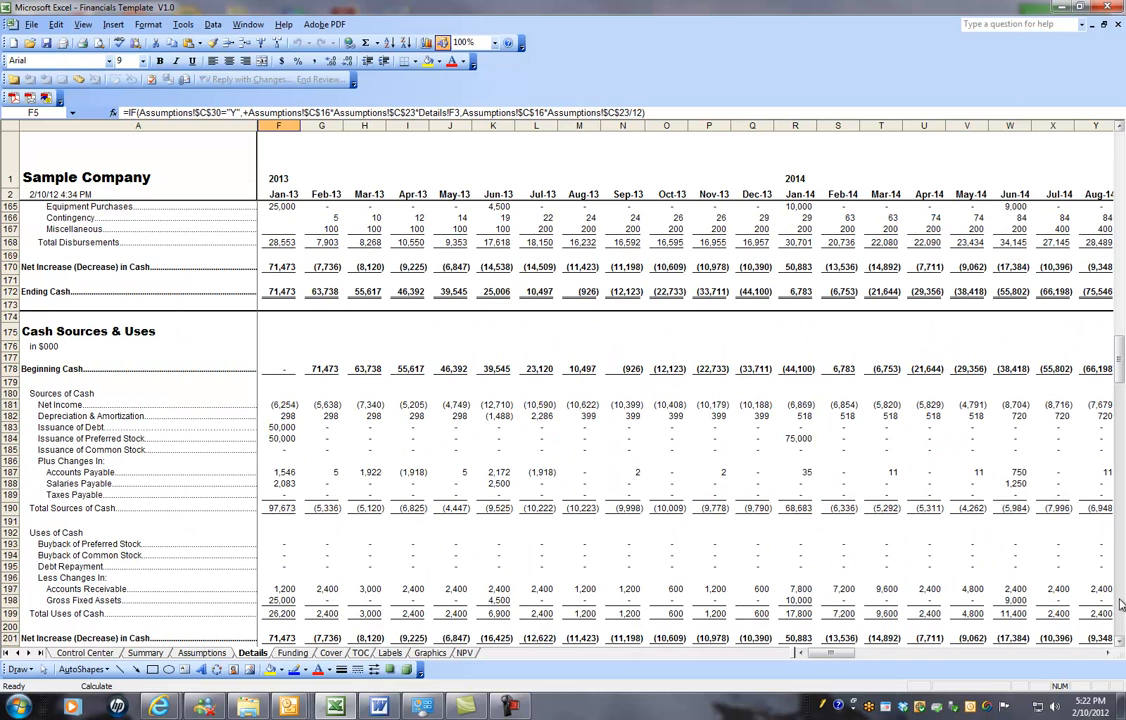
{"action": "scroll", "scroll_direction": "down", "scroll_amount": 3}
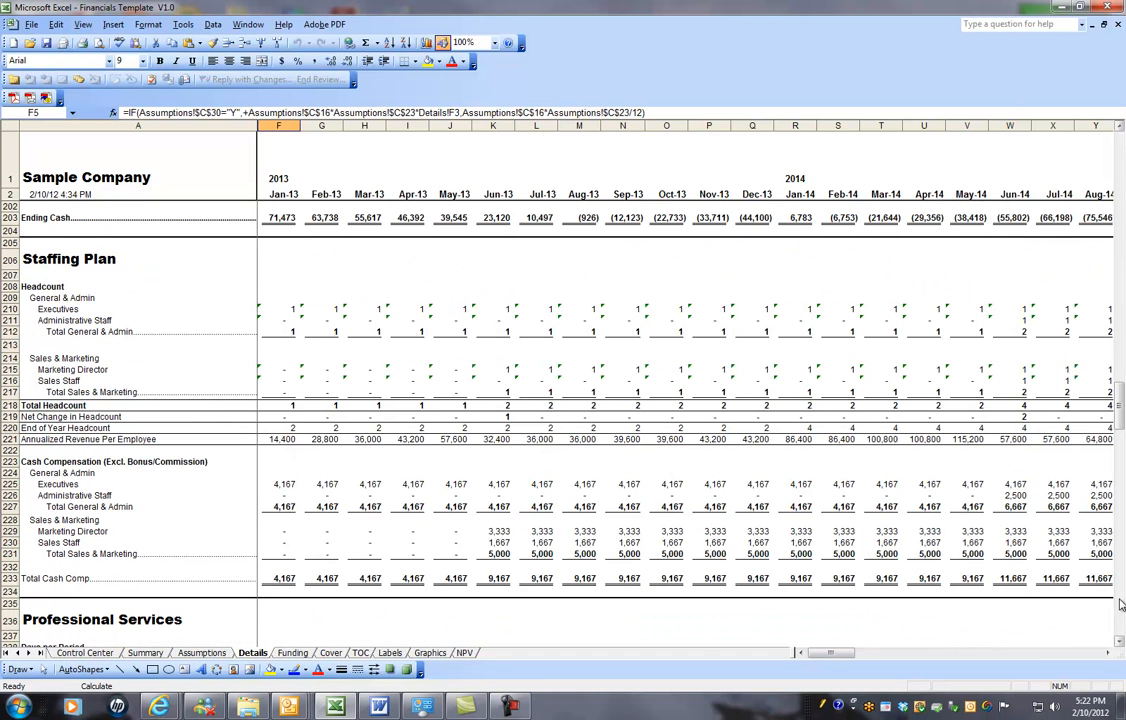
{"action": "scroll", "scroll_direction": "down", "scroll_amount": 3}
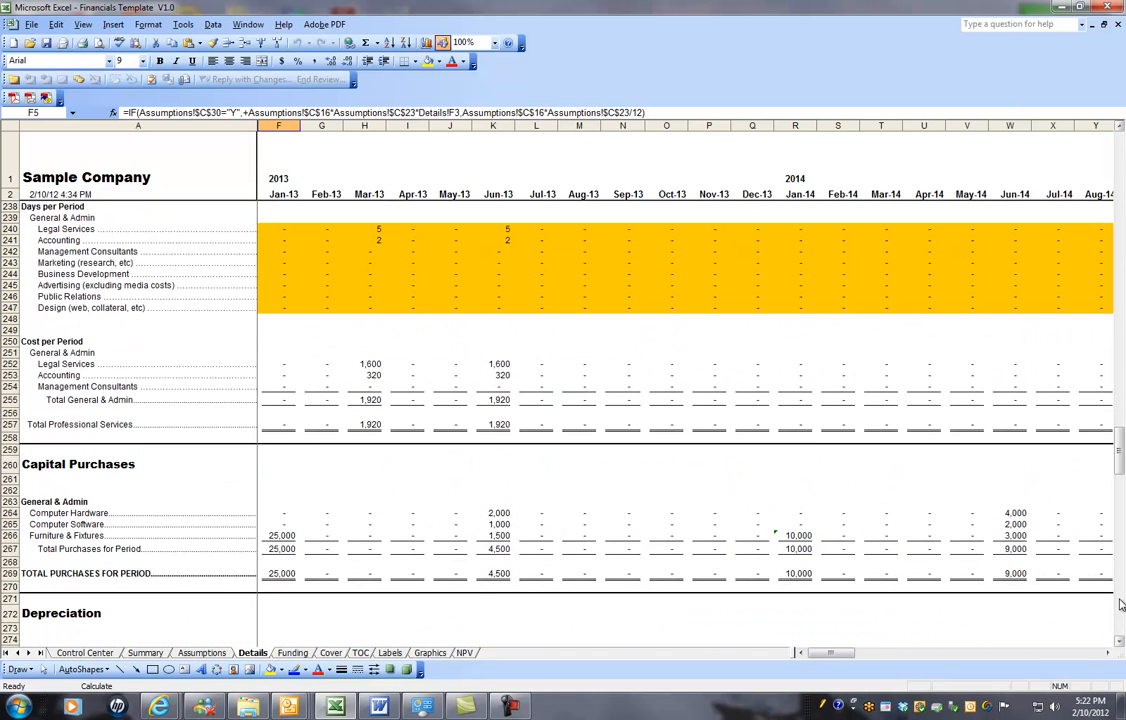
{"action": "scroll", "scroll_direction": "down", "scroll_amount": 3}
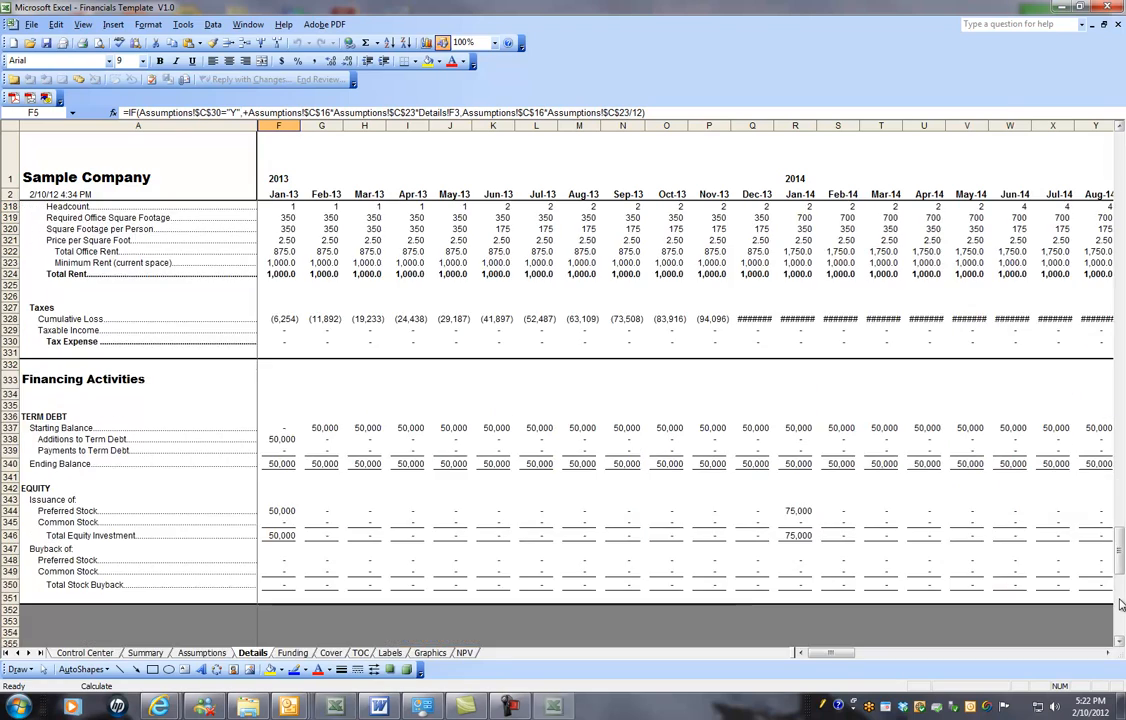
{"action": "scroll", "scroll_direction": "down", "scroll_amount": 3}
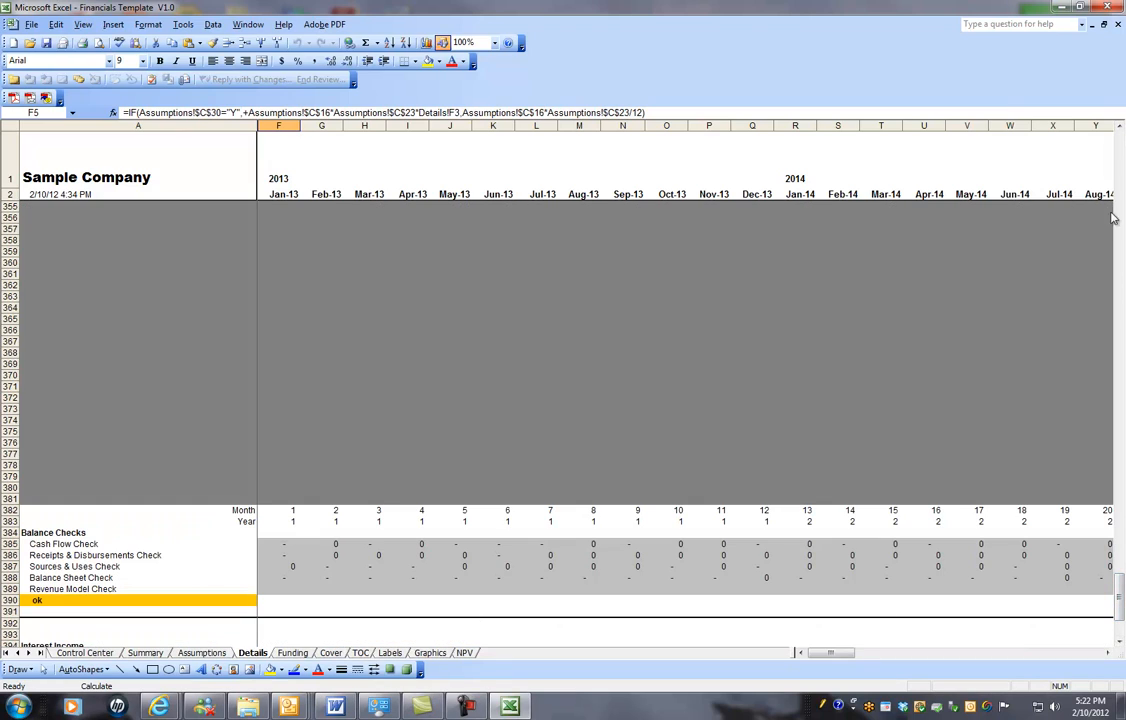
{"action": "scroll", "scroll_direction": "up", "scroll_amount": 3}
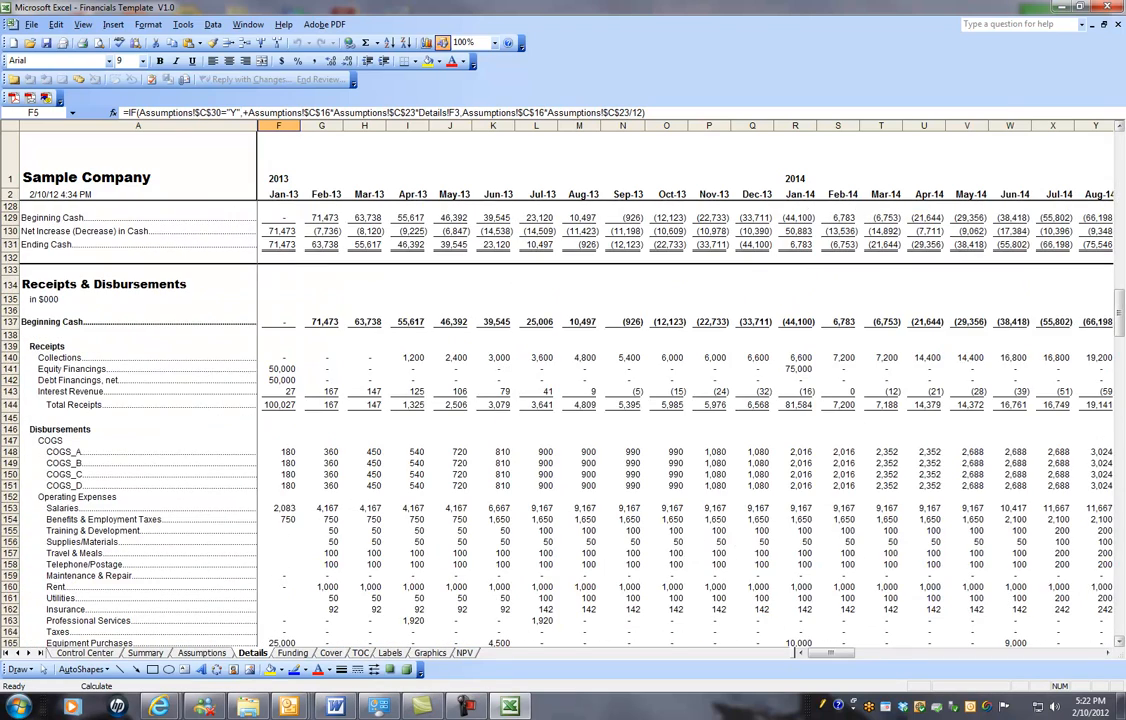
{"action": "scroll", "scroll_direction": "up", "scroll_amount": 3}
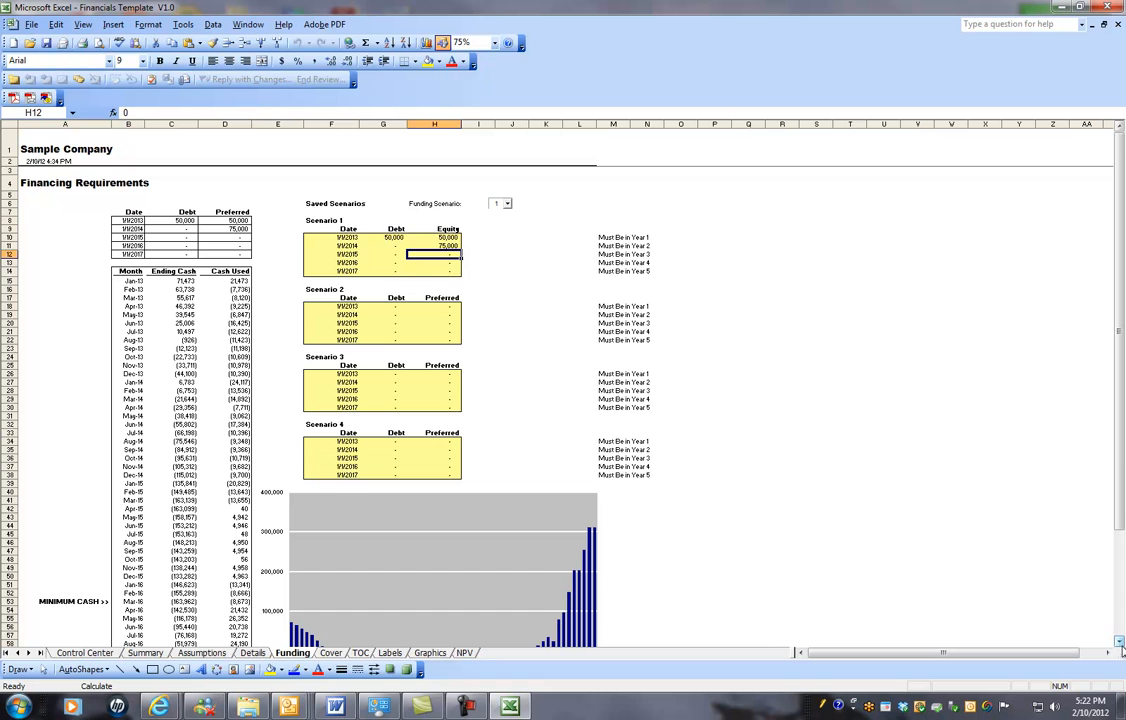
Clear Scenario 1's first debt amount and set its first equity amount to 500,000
{"action": "scroll", "scroll_direction": "down", "scroll_amount": 3}
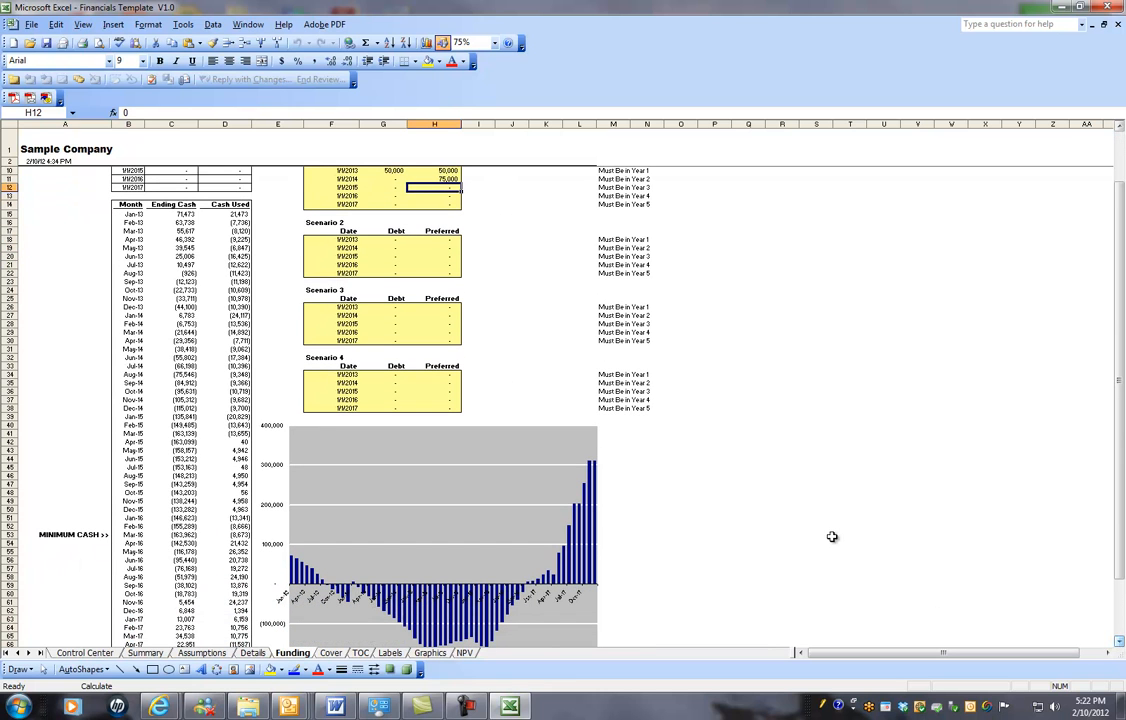
{"action": "mouse_move", "coordinate": [220, 244]}
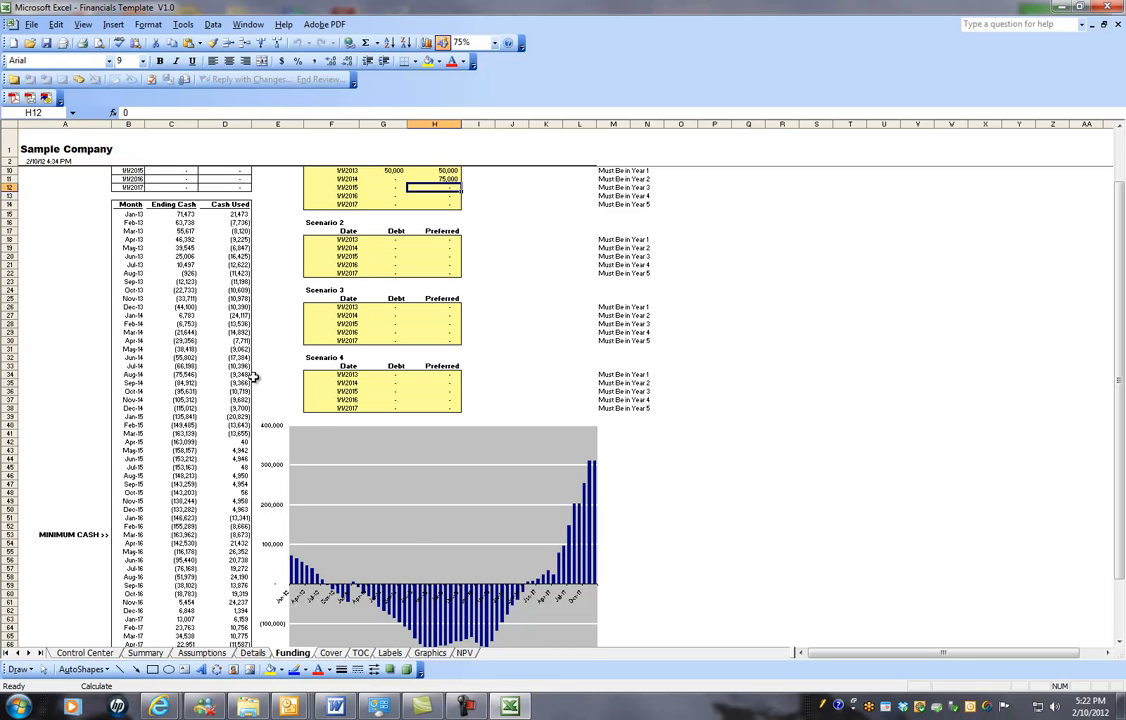
{"action": "mouse_move", "coordinate": [160, 544]}
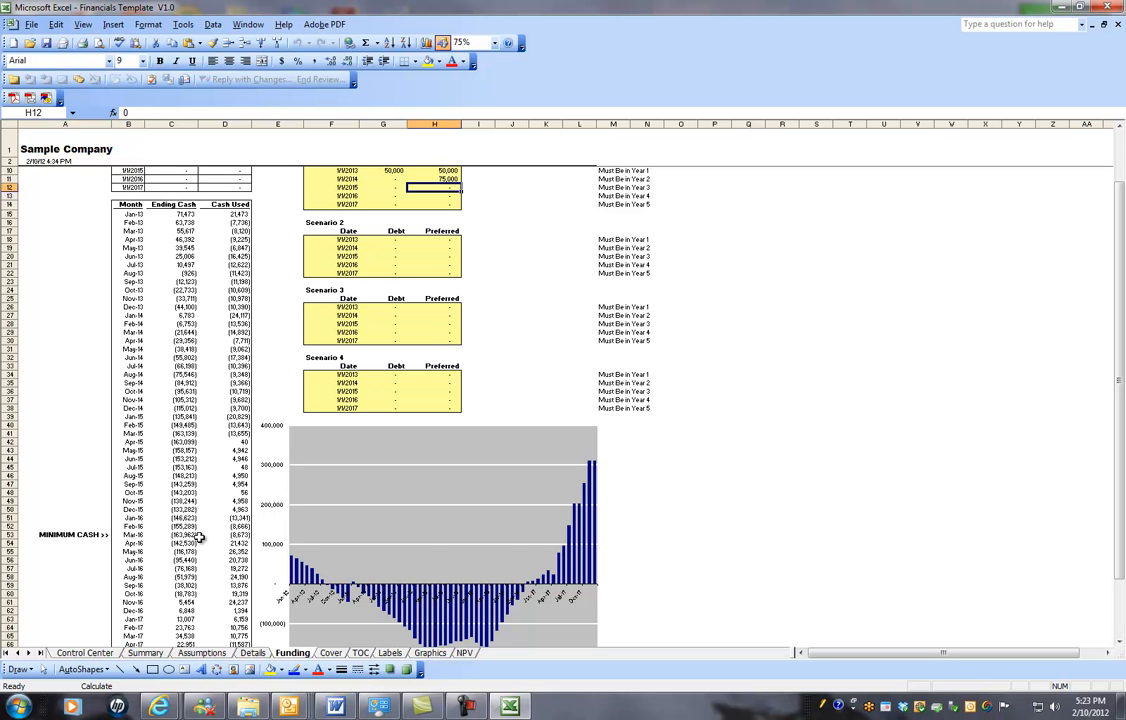
{"action": "mouse_move", "coordinate": [804, 242]}
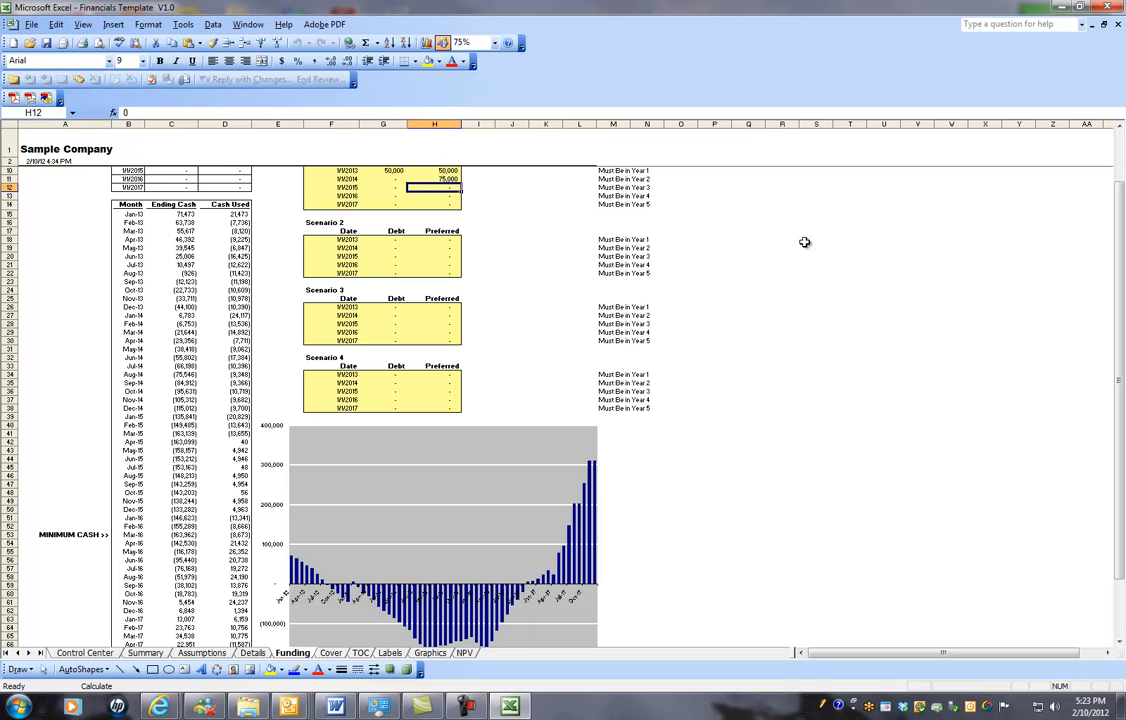
{"action": "scroll", "scroll_direction": "up", "scroll_amount": 3}
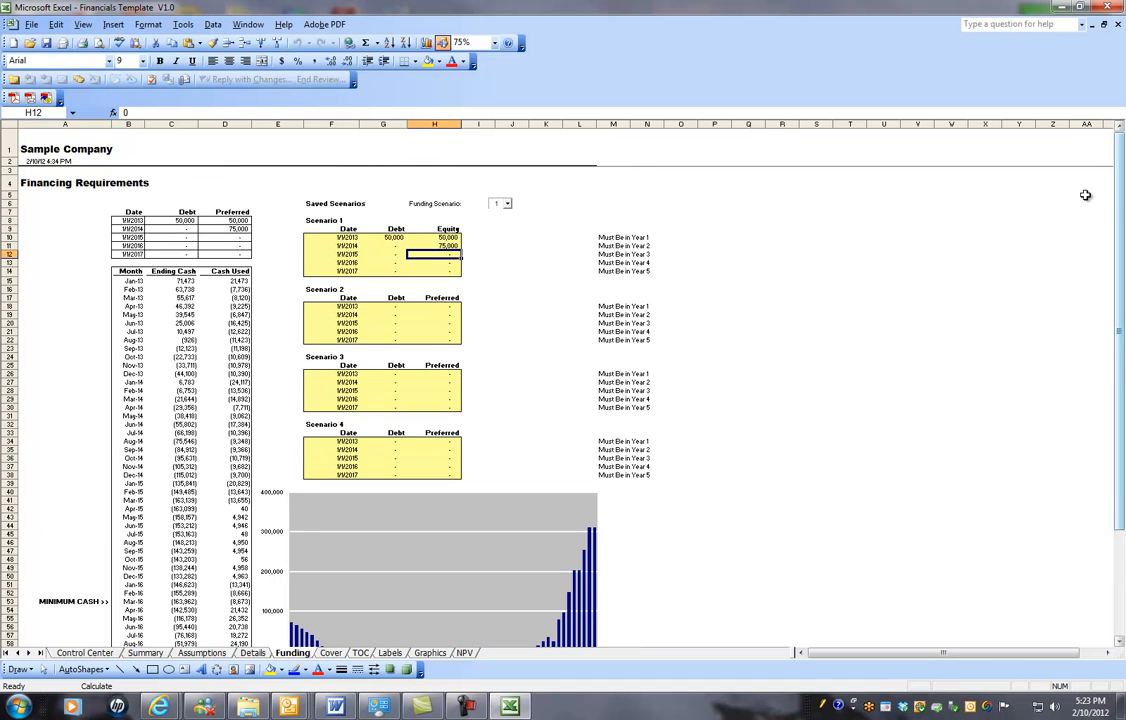
{"action": "left_click", "coordinate": [394, 236]}
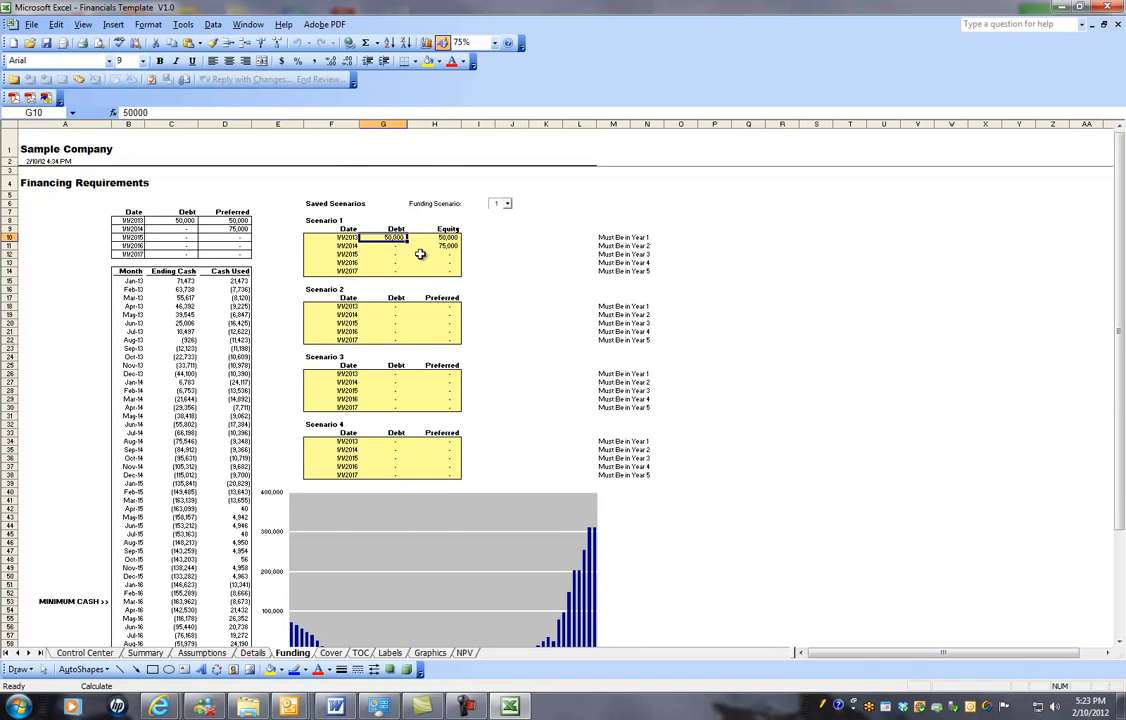
{"action": "key", "text": "Delete"}
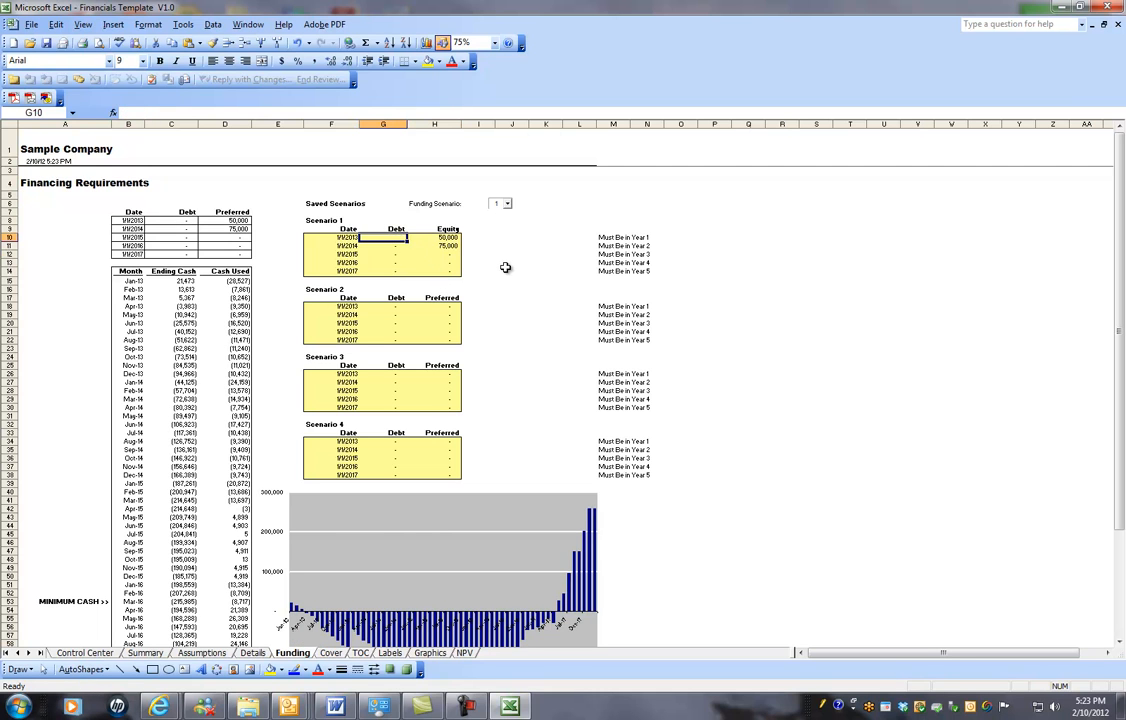
{"action": "left_click", "coordinate": [448, 236]}
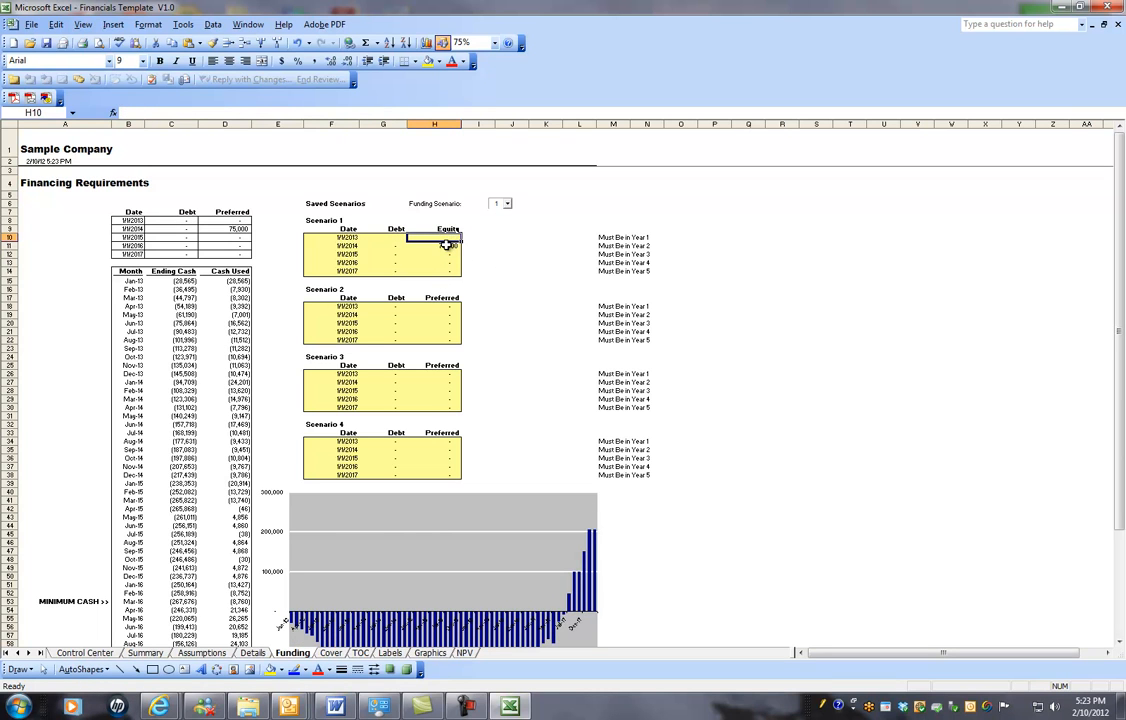
{"action": "left_click", "coordinate": [434, 246]}
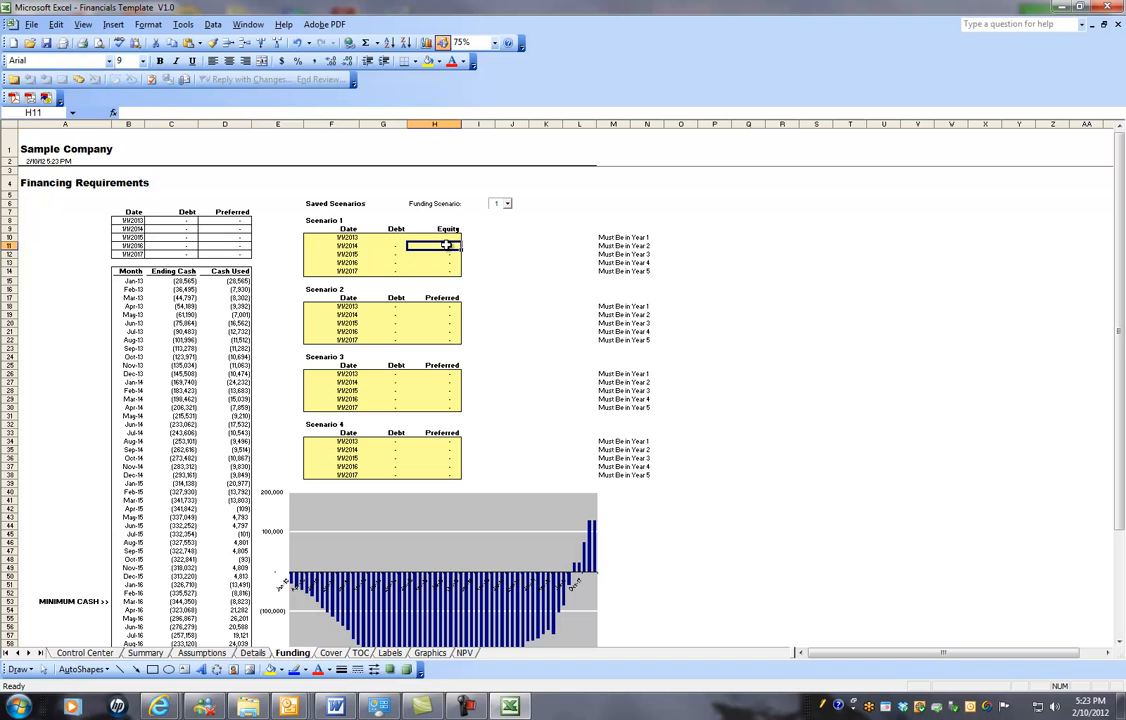
{"action": "left_click", "coordinate": [448, 236]}
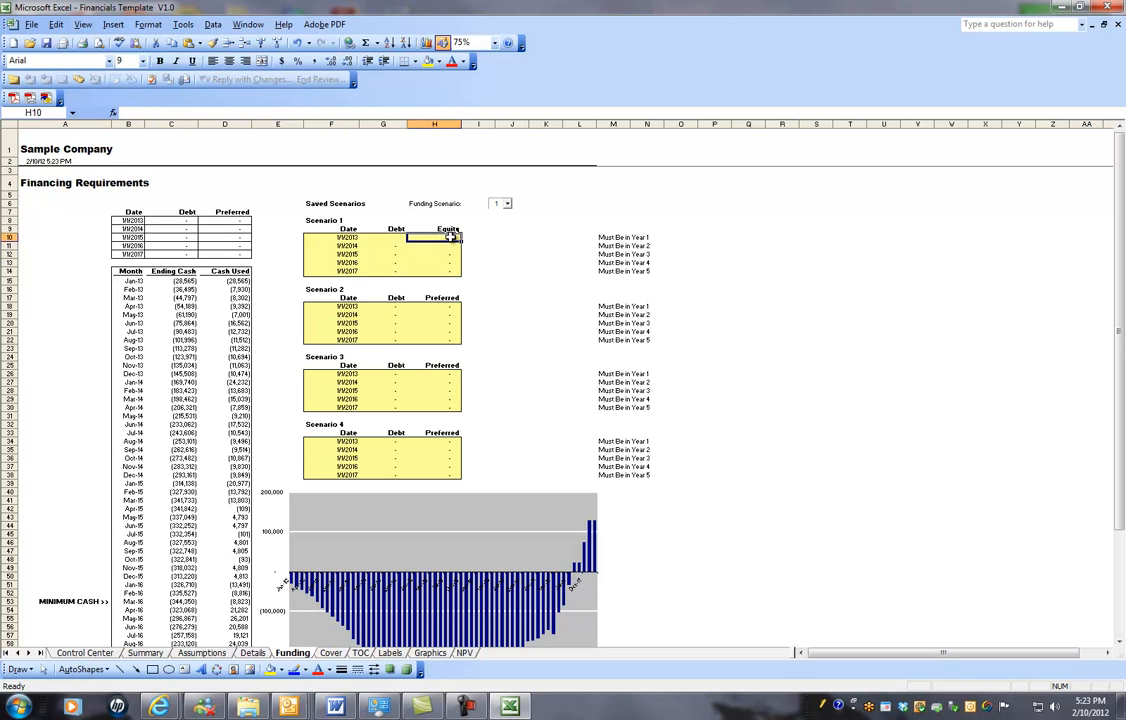
{"action": "type", "text": "500000"}
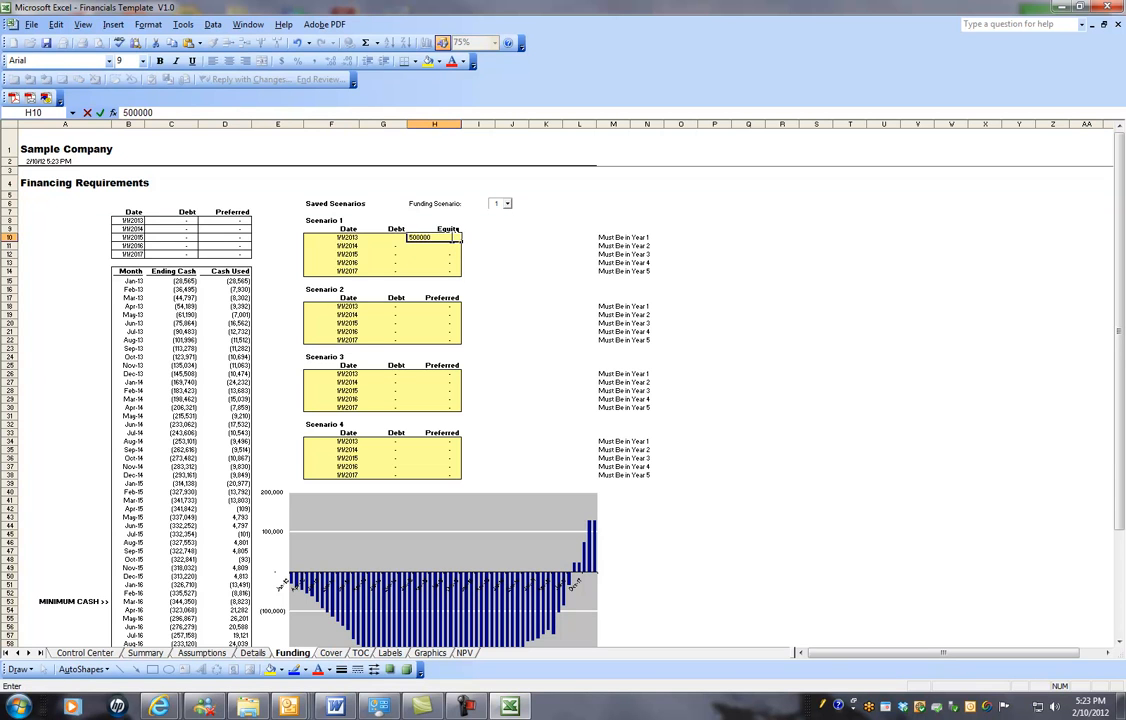
{"action": "key", "text": "Return"}
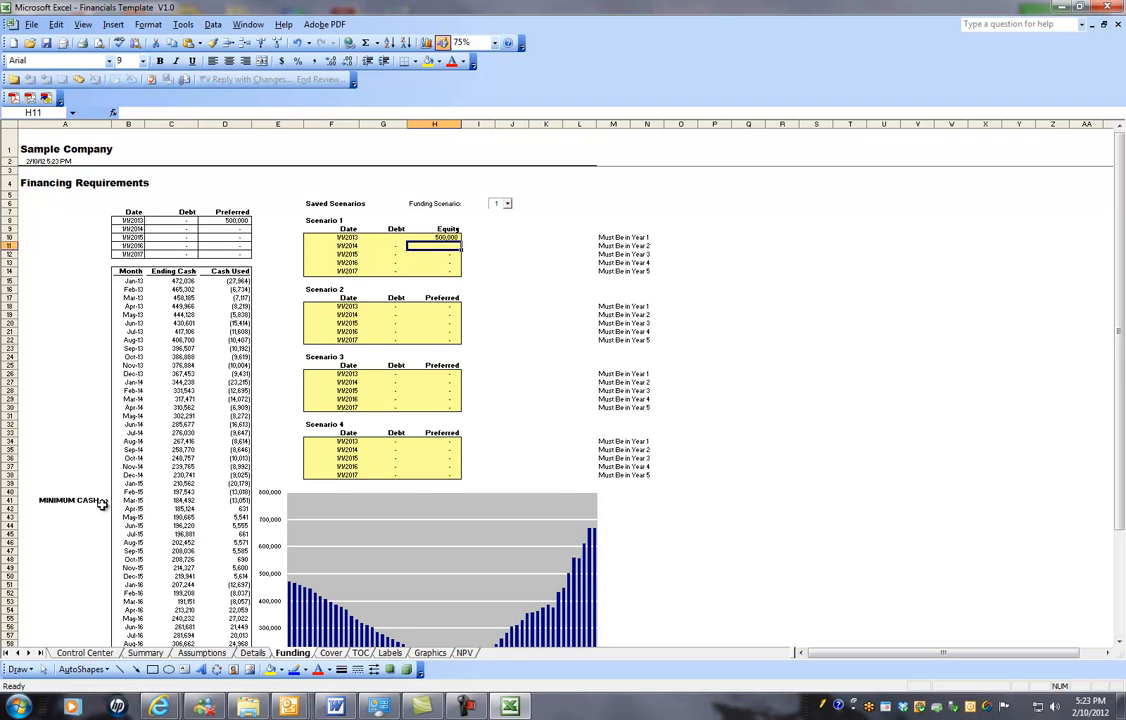
{"action": "mouse_move", "coordinate": [292, 374]}
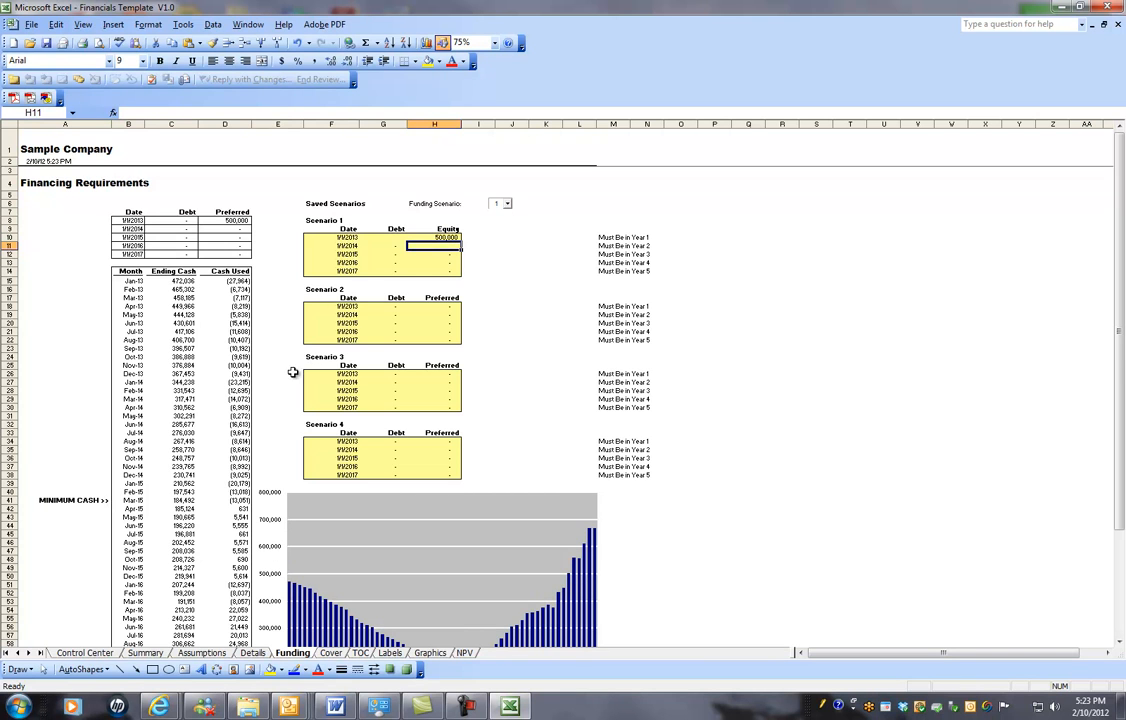
Change Scenario 1's first equity amount to 350,000
{"action": "left_click", "coordinate": [444, 236]}
{"action": "type", "text": "30"}
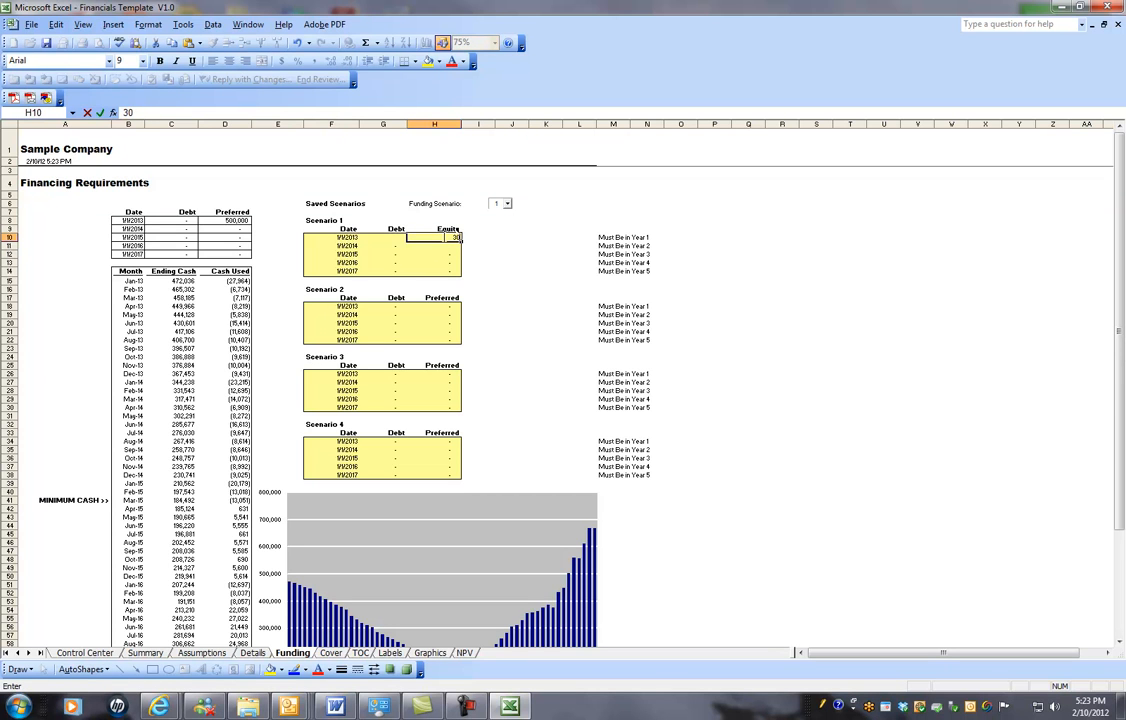
{"action": "type", "text": "350000"}
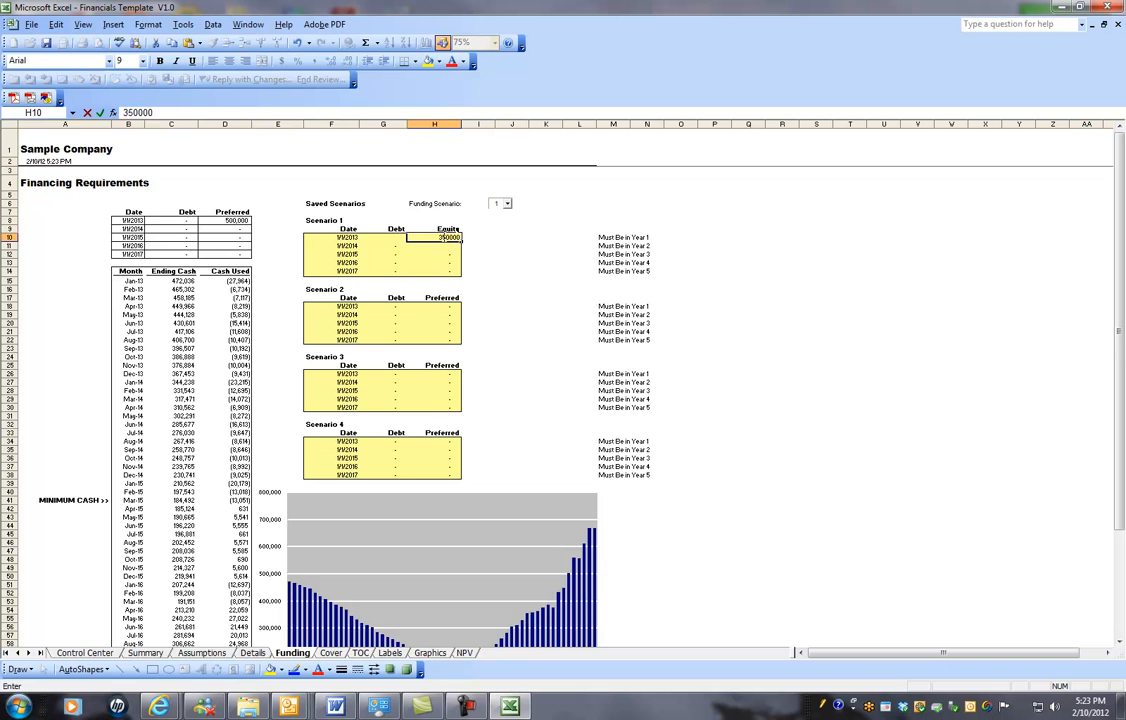
{"action": "key", "text": "Return"}
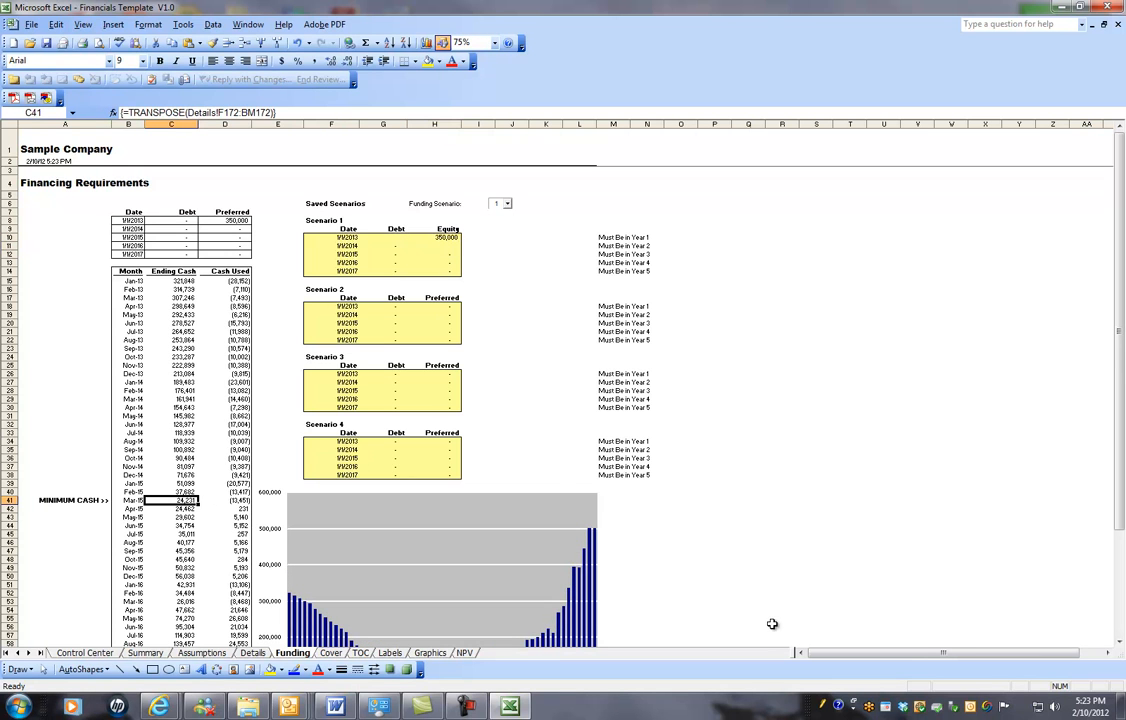
Scroll down the Funding sheet to the recalculated monthly ending-cash chart
{"action": "scroll", "scroll_direction": "down", "scroll_amount": 3}
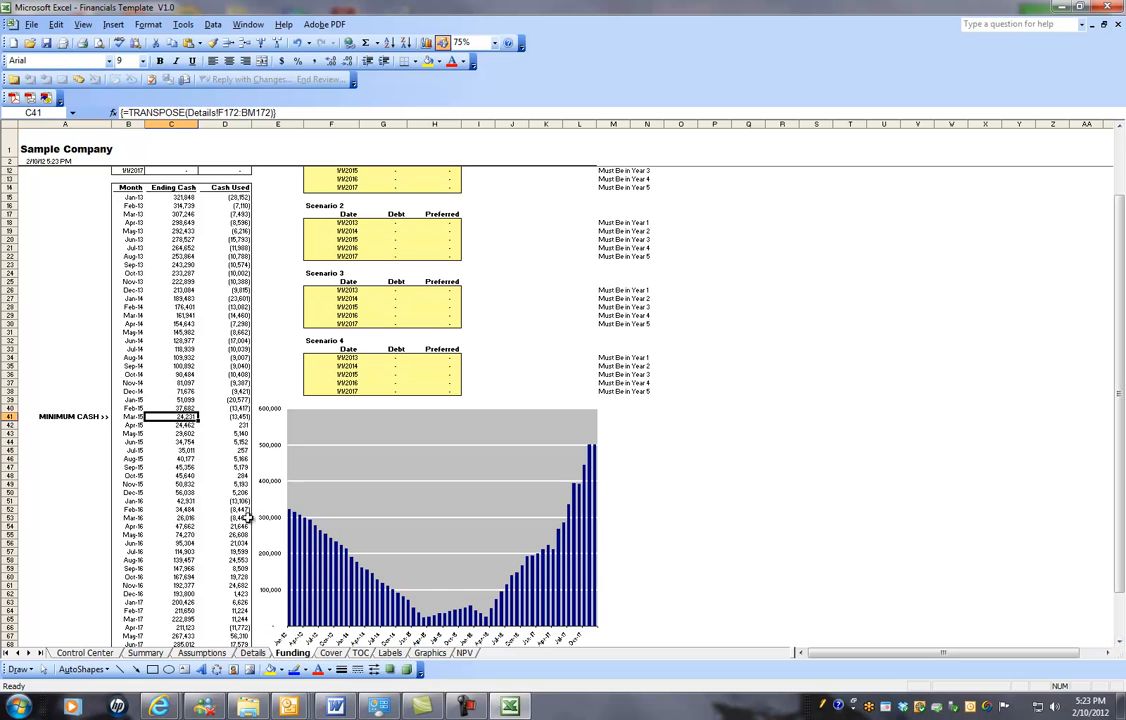
{"action": "mouse_move", "coordinate": [456, 616]}
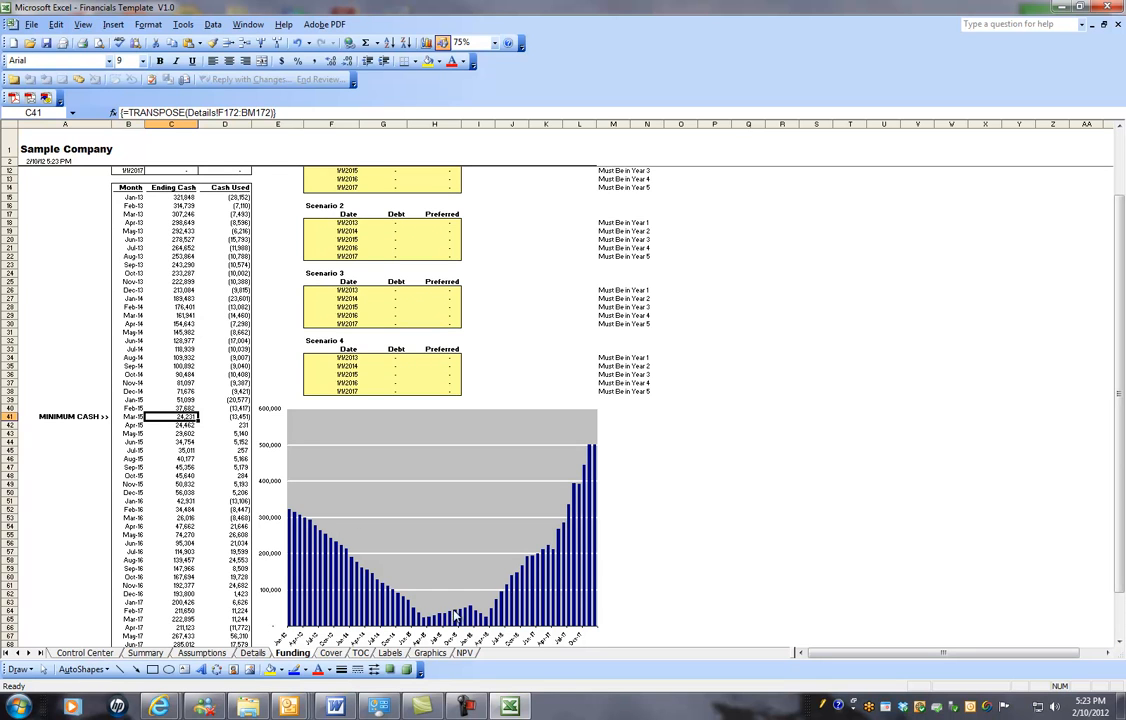
{"action": "mouse_move", "coordinate": [740, 492]}
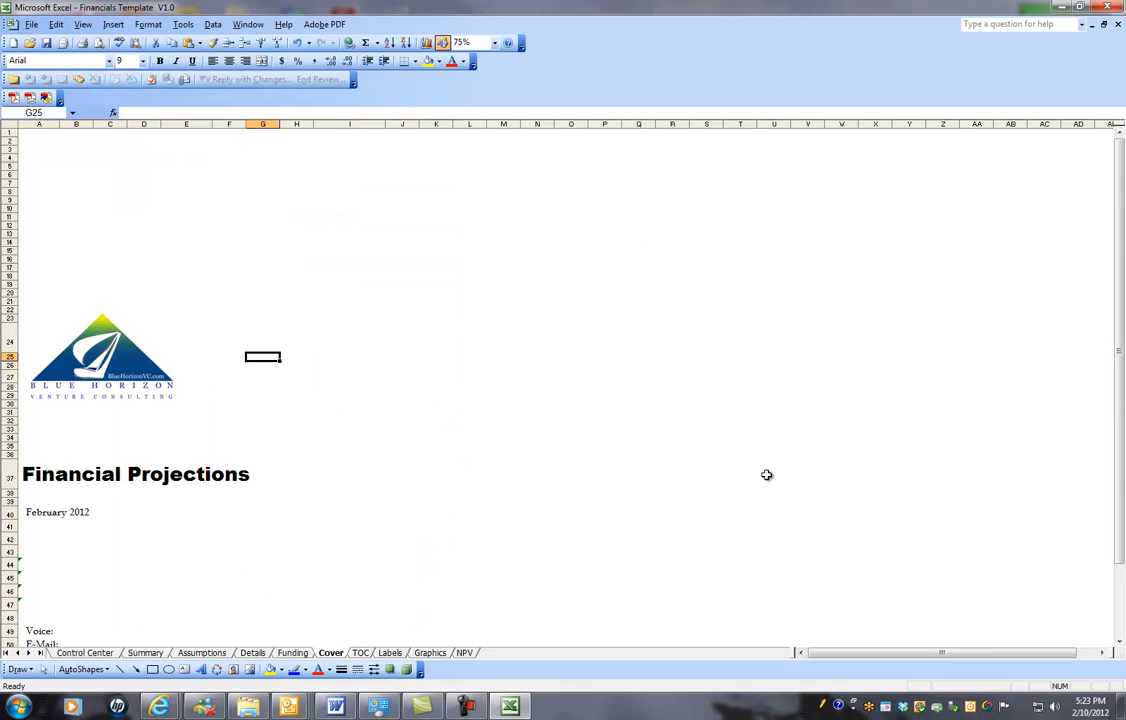
Review the Cover title page, then switch to the TOC sheet
{"action": "scroll", "scroll_direction": "down", "scroll_amount": 3}
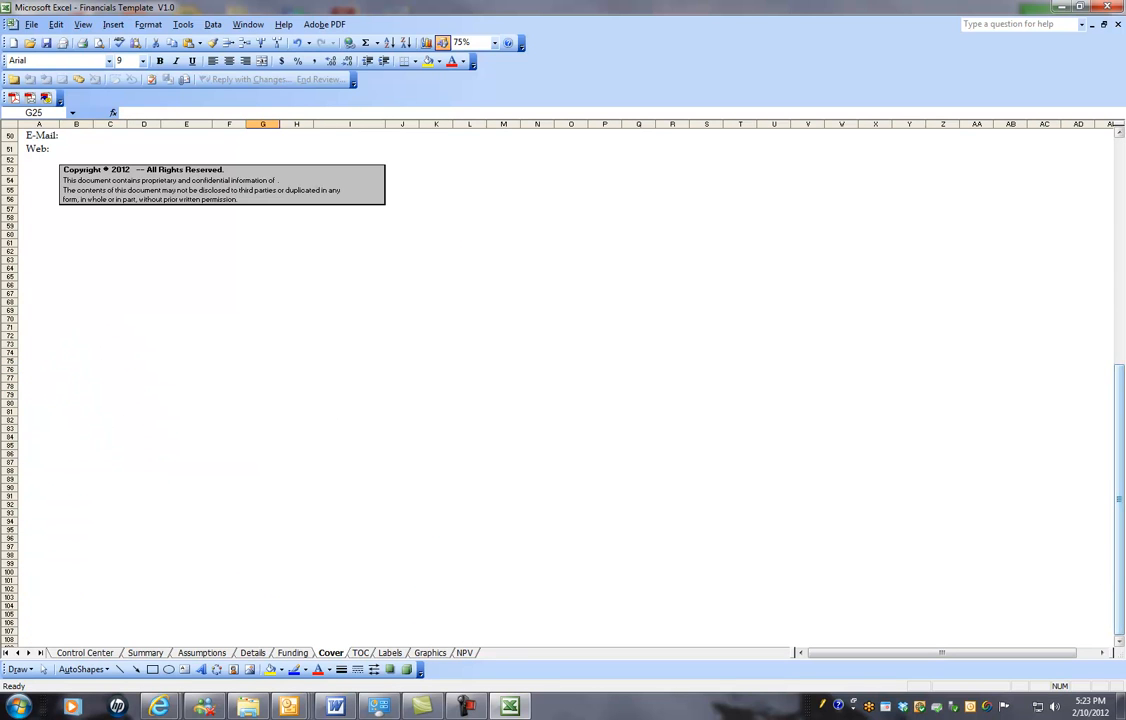
{"action": "scroll", "scroll_direction": "up", "scroll_amount": 3}
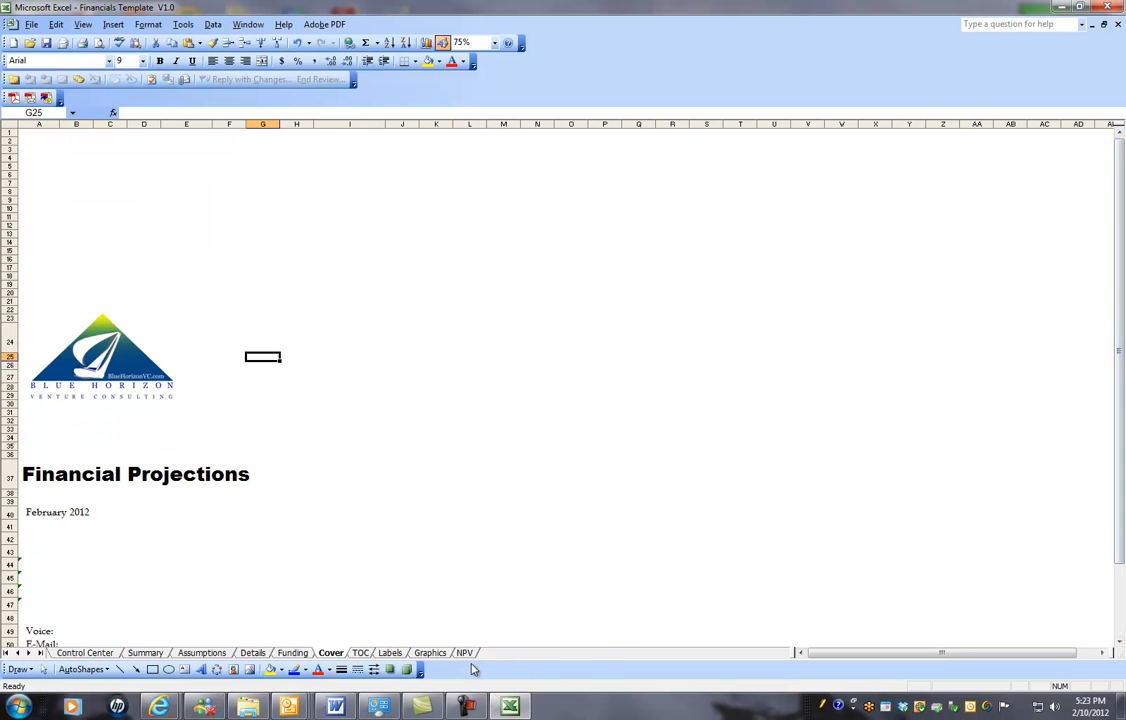
{"action": "left_click", "coordinate": [360, 652]}
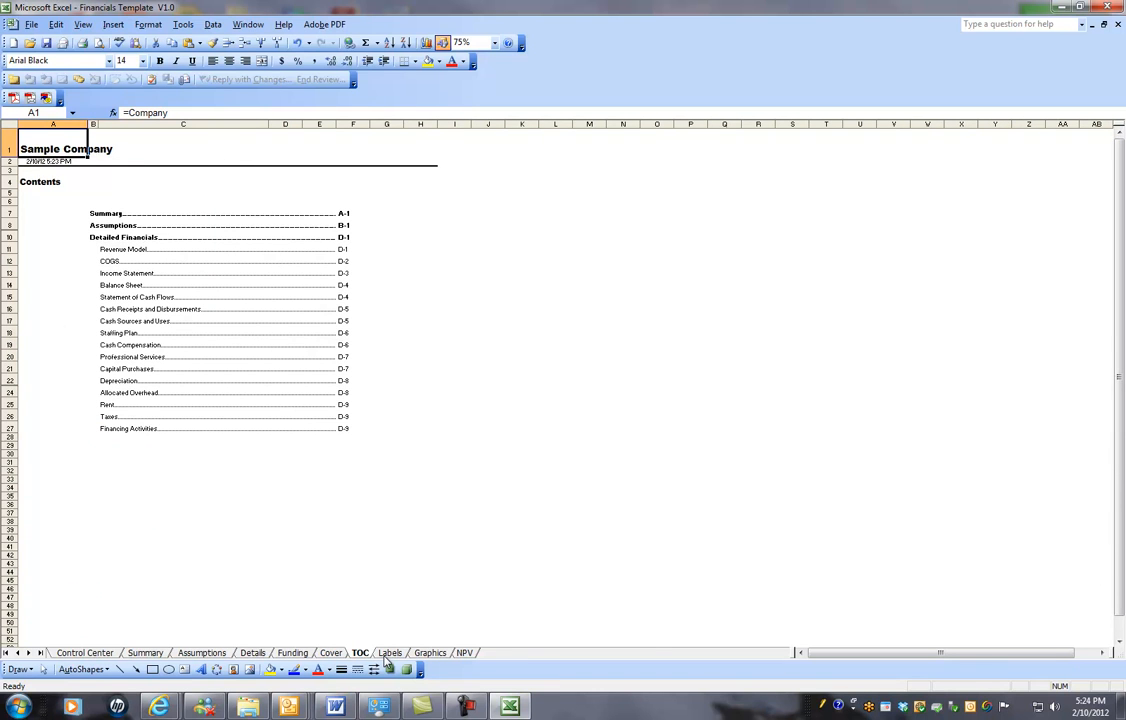
Inspect the Labels sheet's Tag_Line cell against the Cover page, then move to the Graphics sheet
{"action": "left_click", "coordinate": [388, 652]}
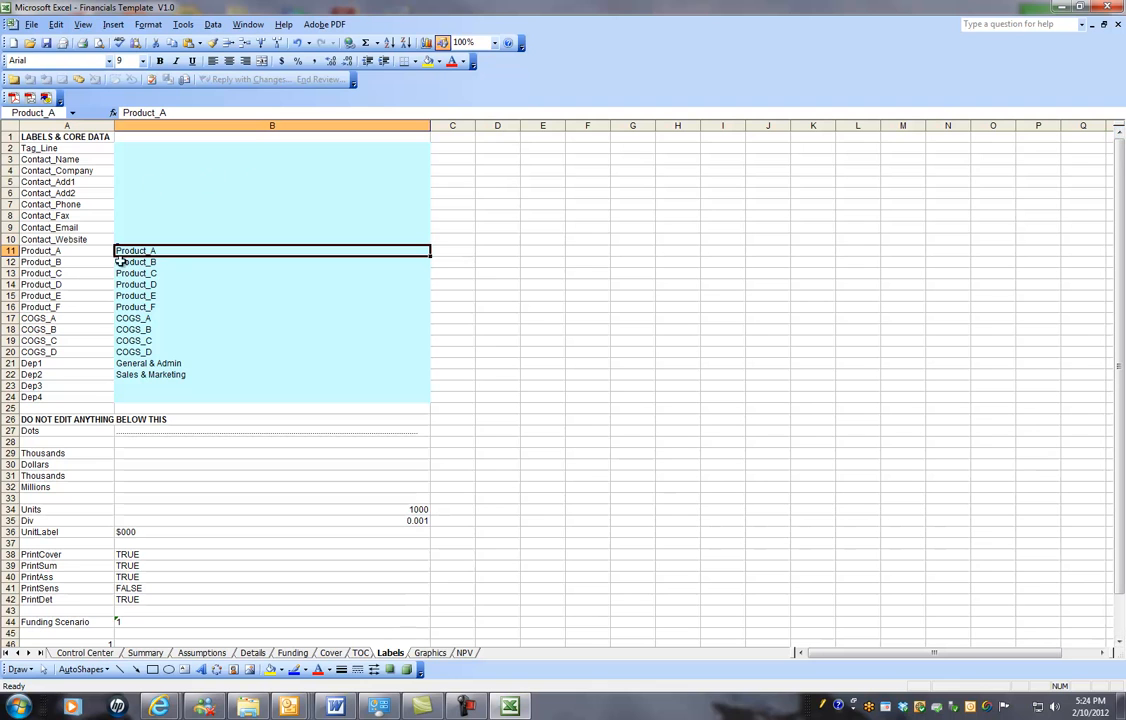
{"action": "mouse_move", "coordinate": [328, 310]}
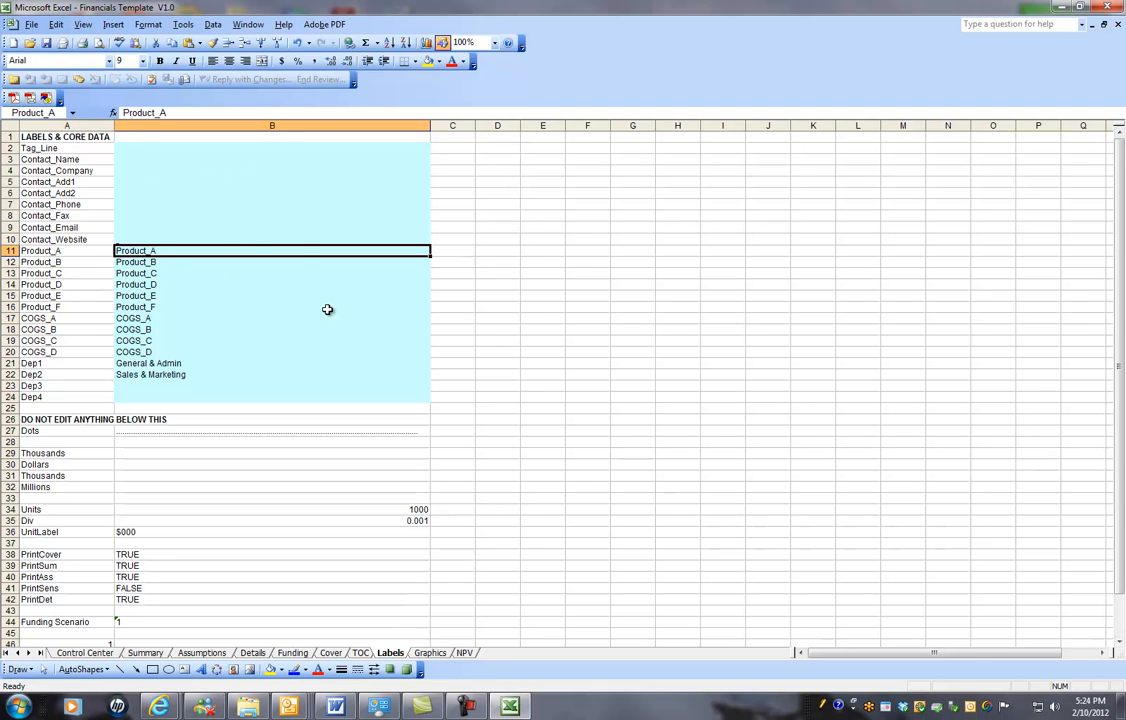
{"action": "left_click", "coordinate": [272, 148]}
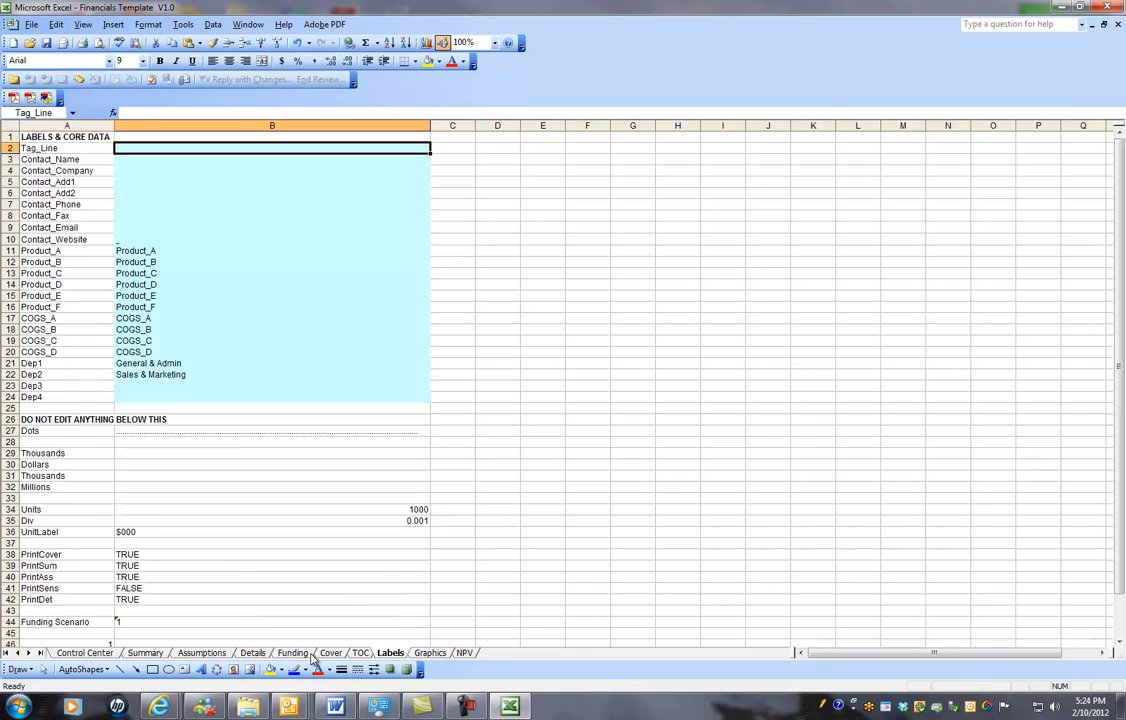
{"action": "left_click", "coordinate": [330, 652]}
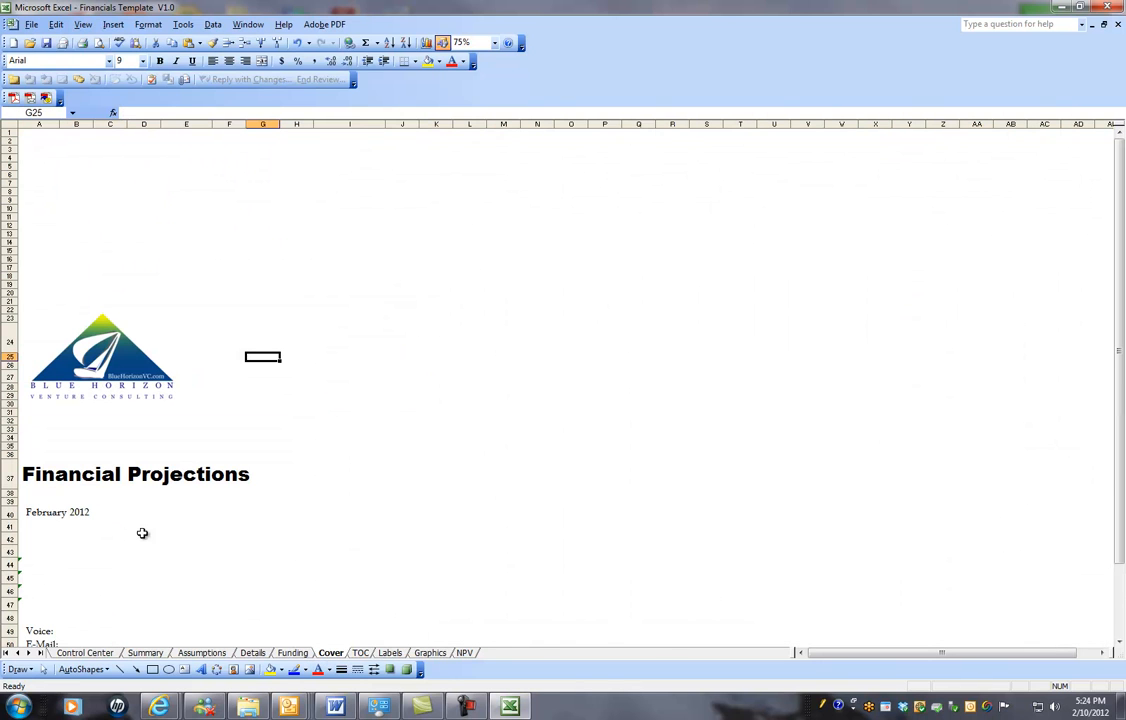
{"action": "mouse_move", "coordinate": [460, 644]}
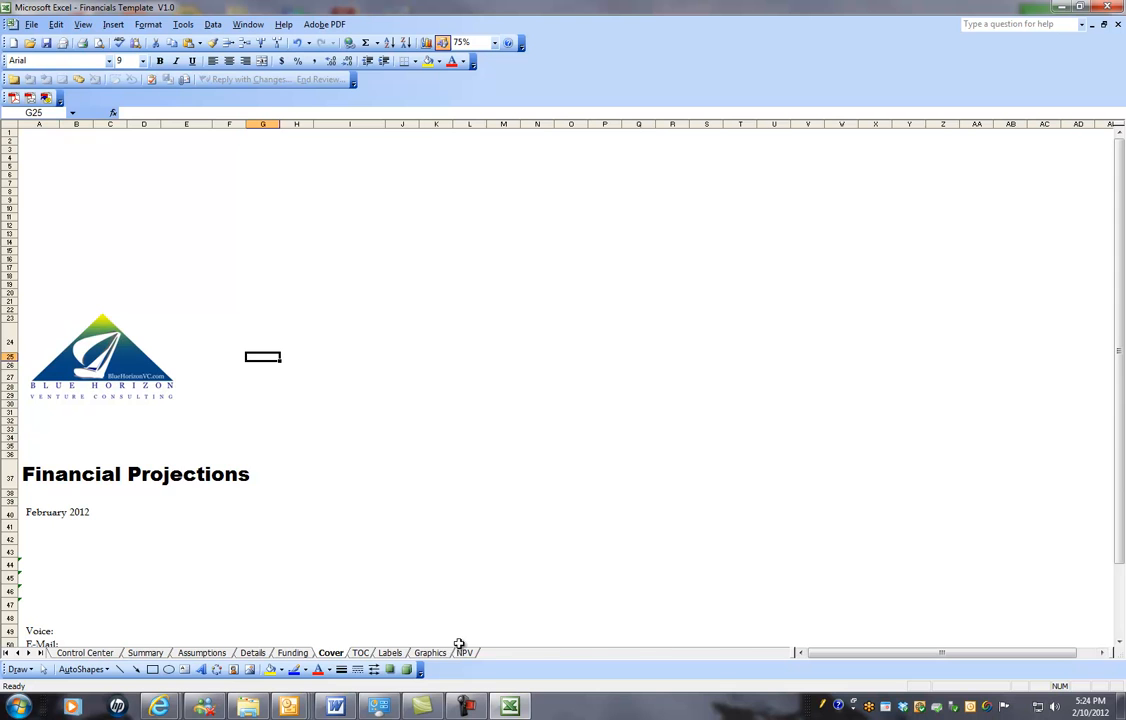
{"action": "left_click", "coordinate": [388, 652]}
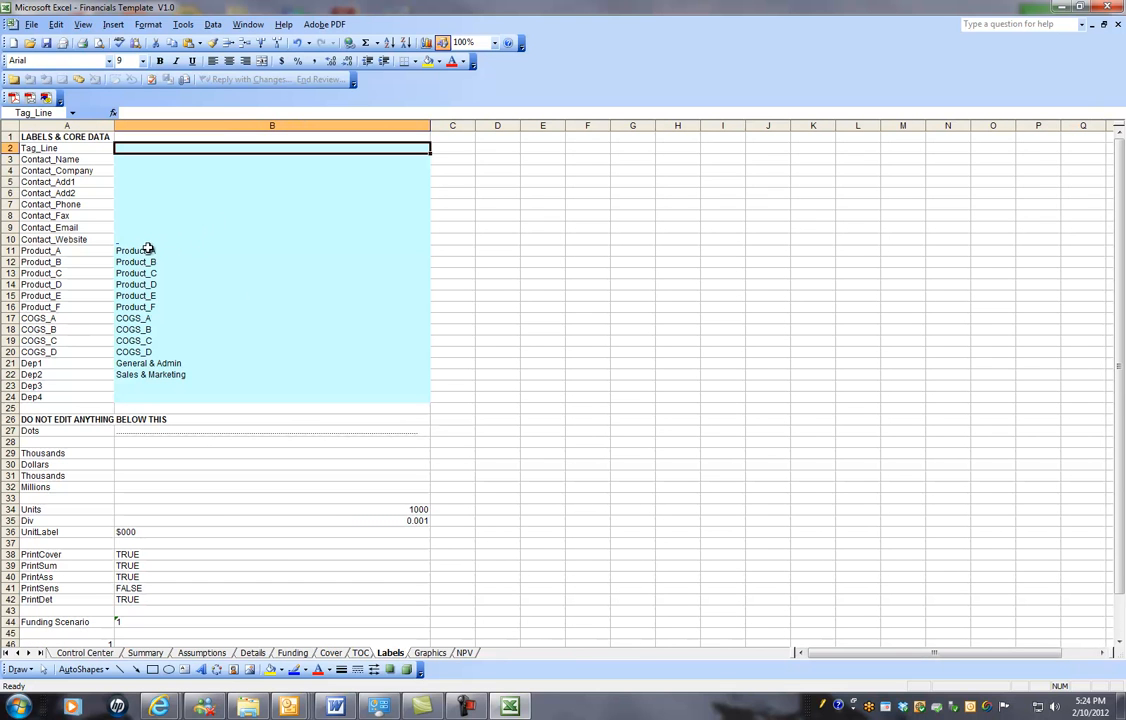
{"action": "mouse_move", "coordinate": [140, 352]}
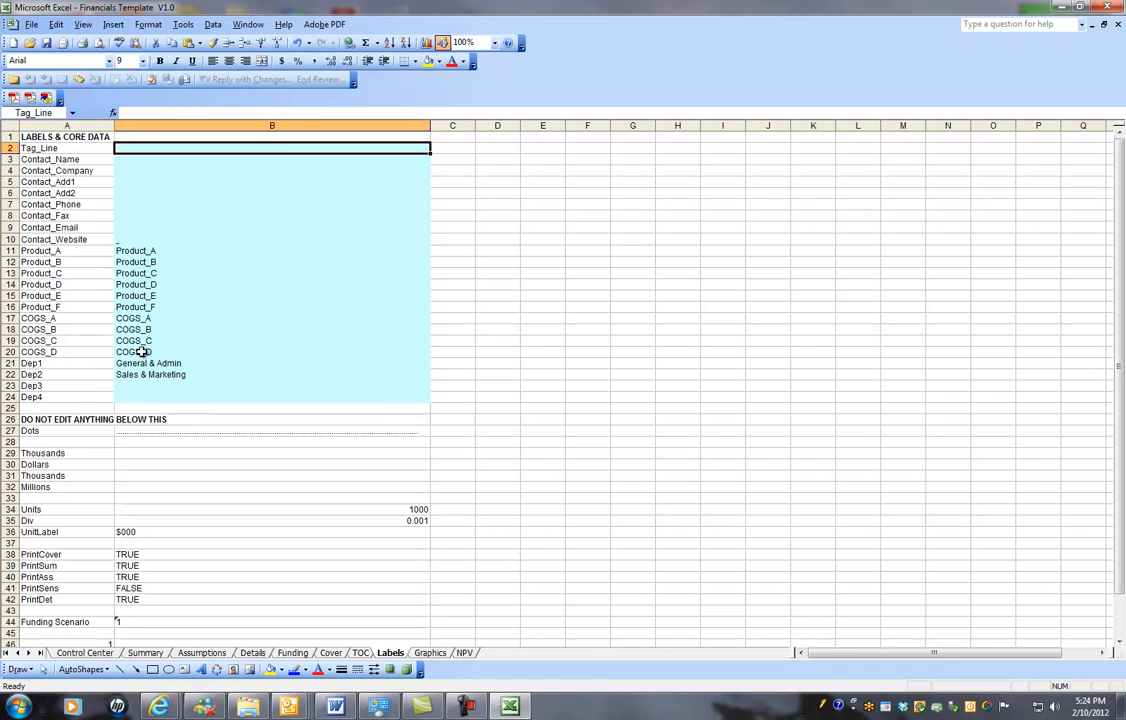
{"action": "mouse_move", "coordinate": [132, 224]}
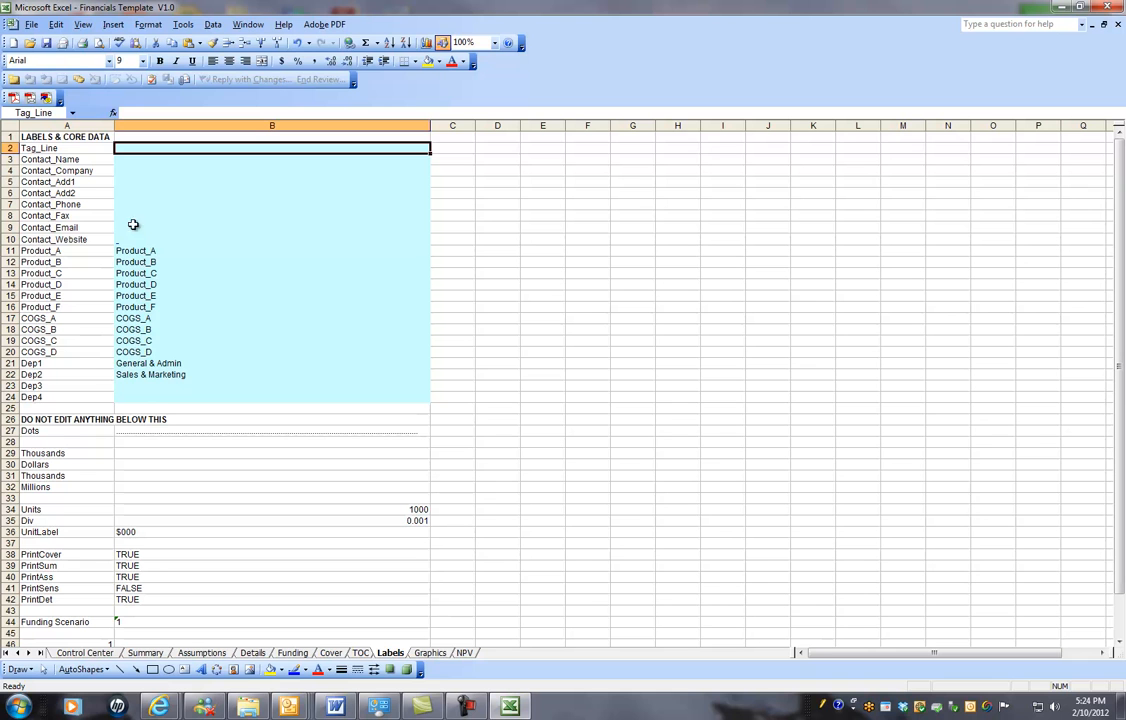
{"action": "left_click", "coordinate": [430, 652]}
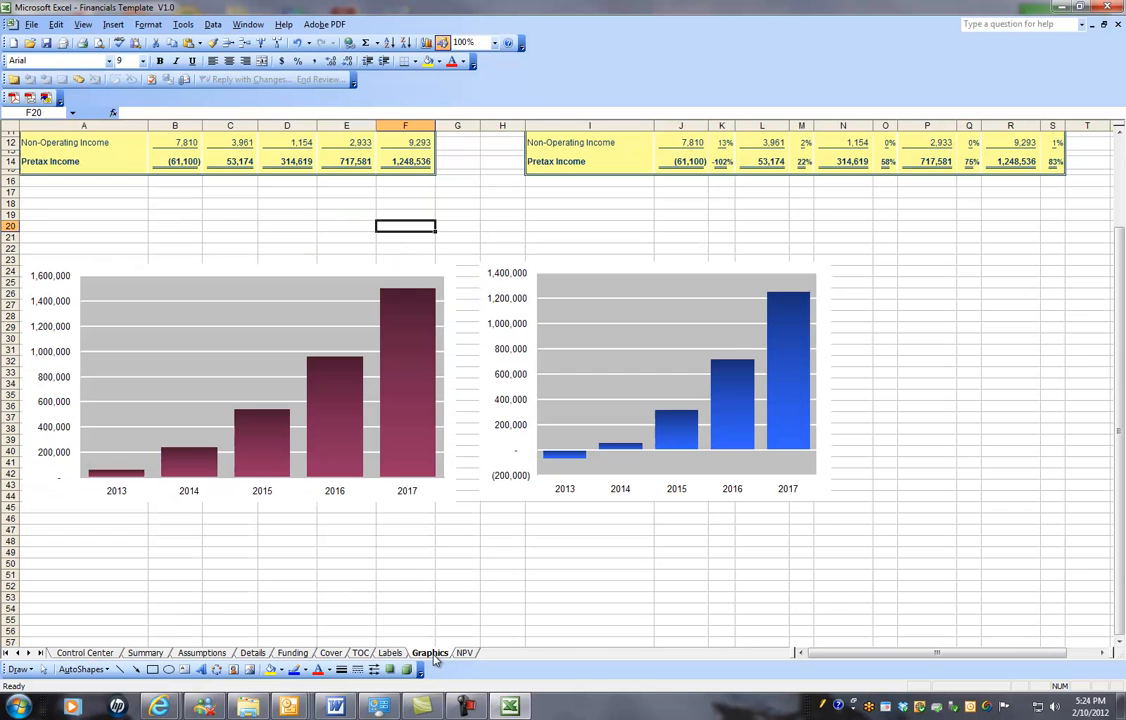
{"action": "scroll", "scroll_direction": "up", "scroll_amount": 3}
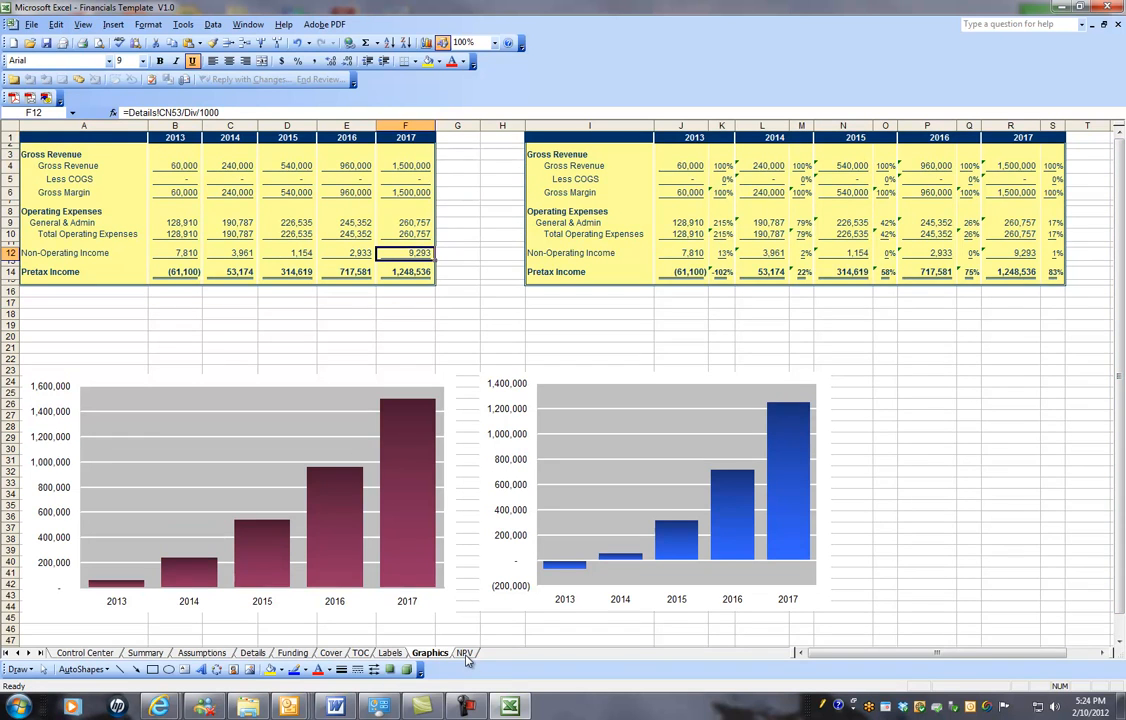
Switch to the NPV sheet and select the Net Present Value result to show its formula
{"action": "left_click", "coordinate": [464, 652]}
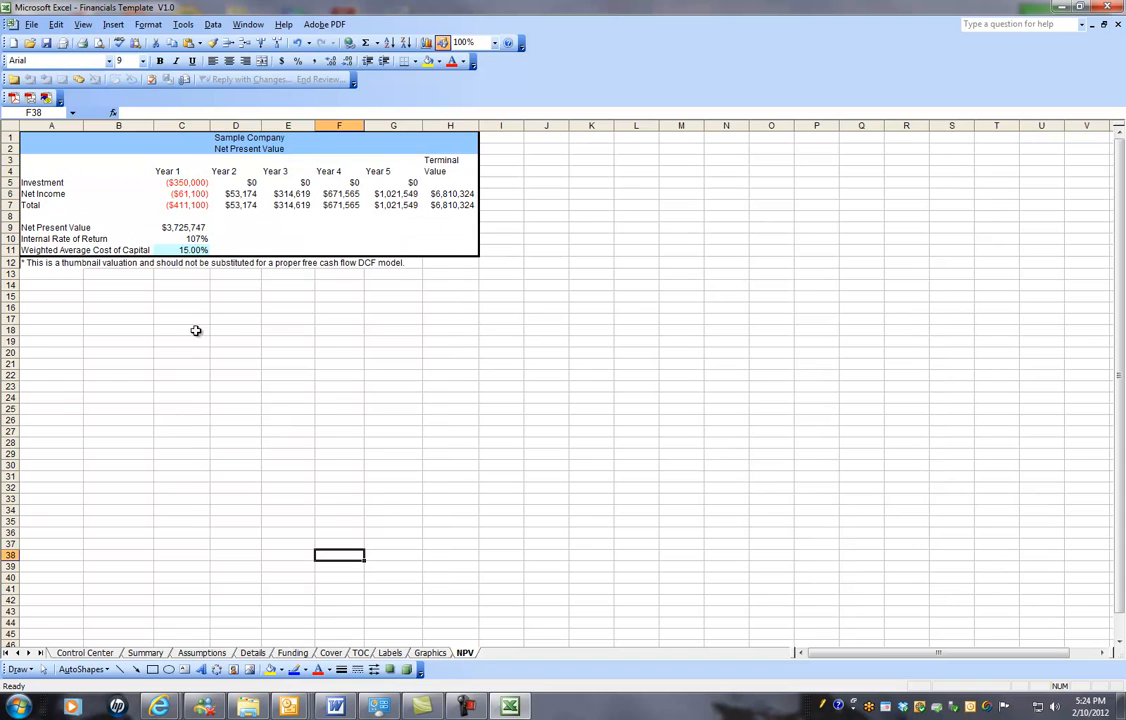
{"action": "mouse_move", "coordinate": [46, 238]}
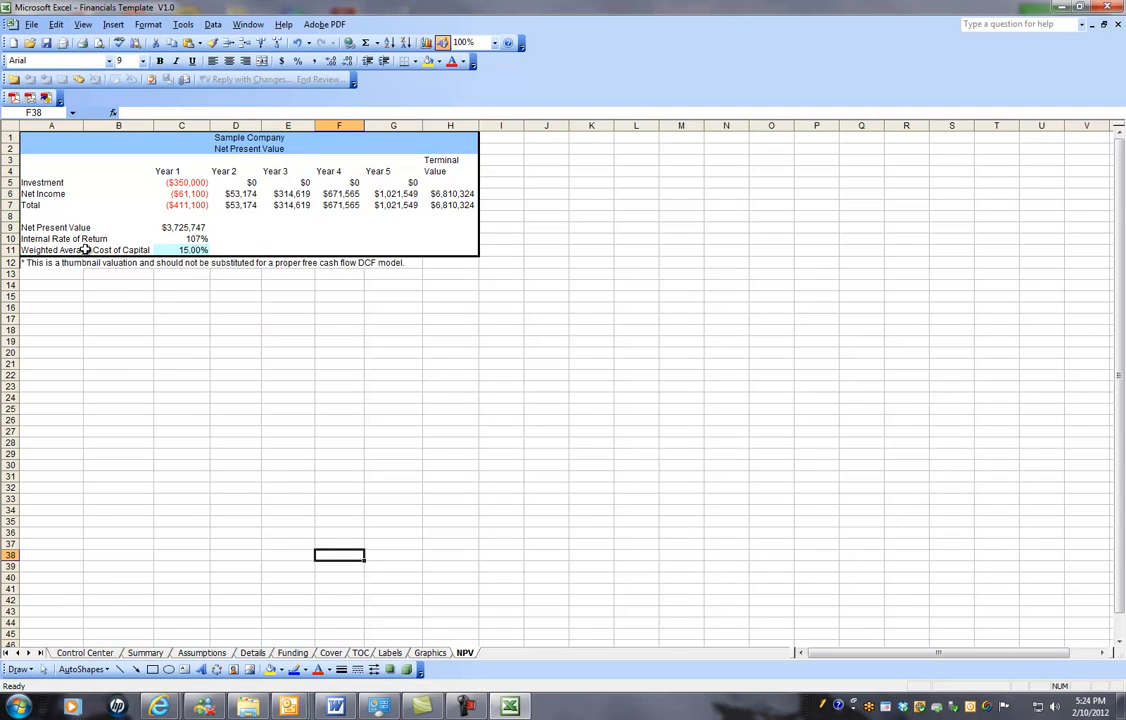
{"action": "mouse_move", "coordinate": [56, 228]}
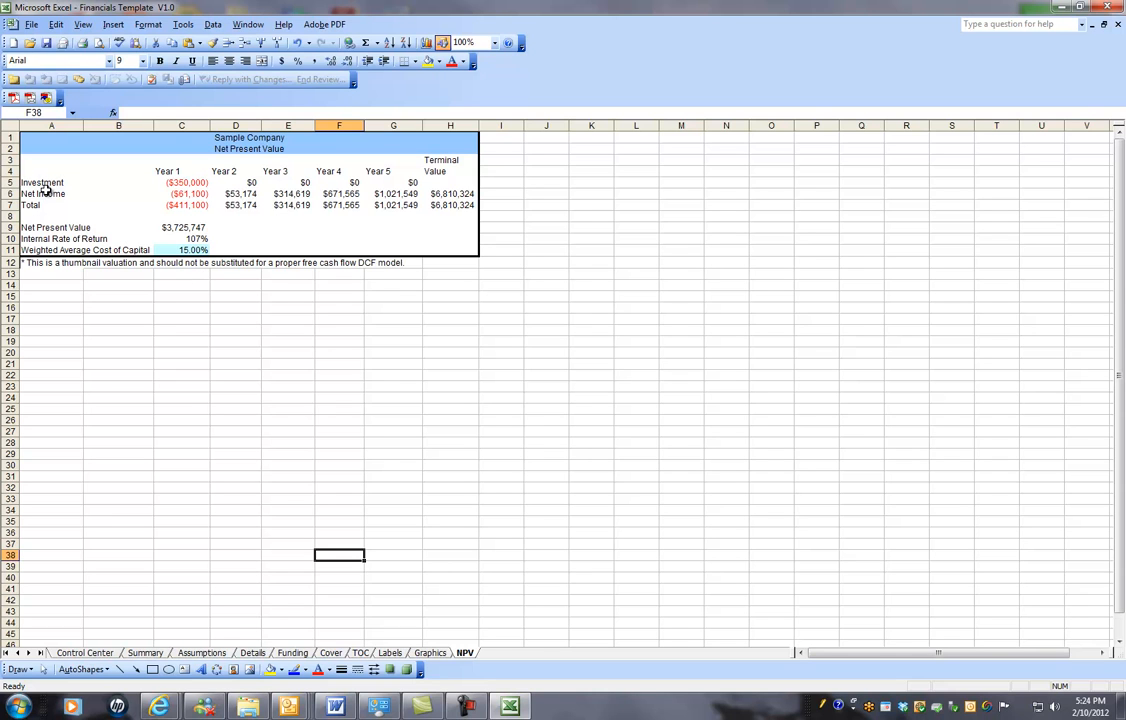
{"action": "left_click", "coordinate": [180, 228]}
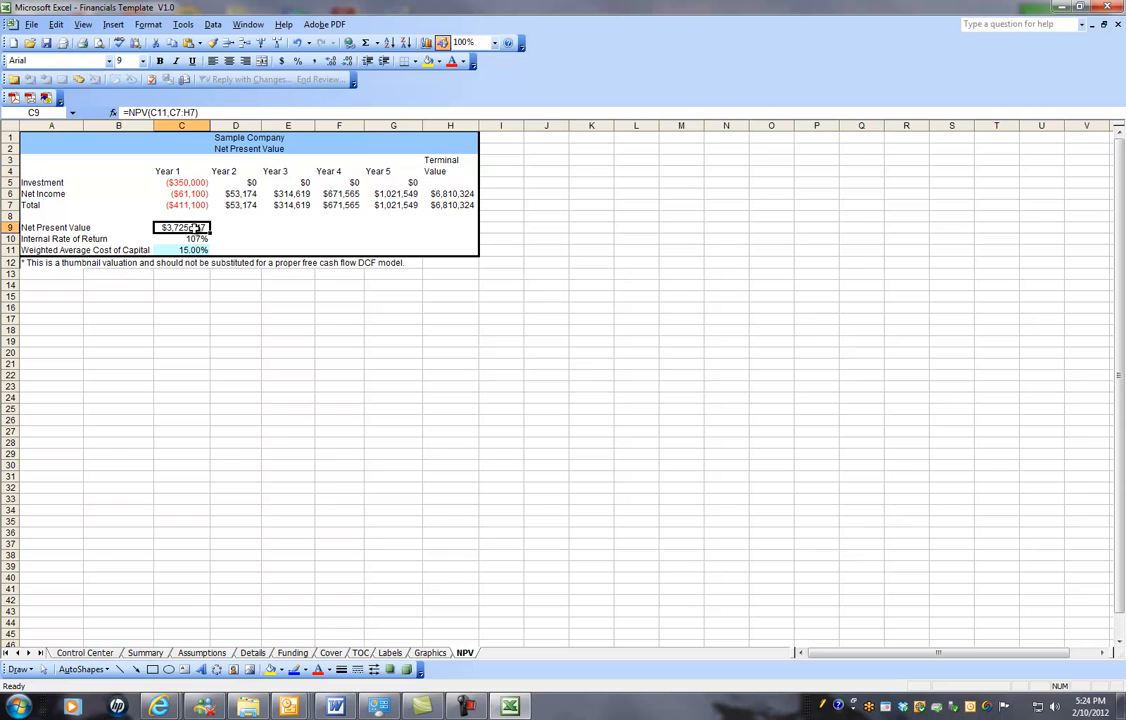
{"action": "mouse_move", "coordinate": [264, 240]}
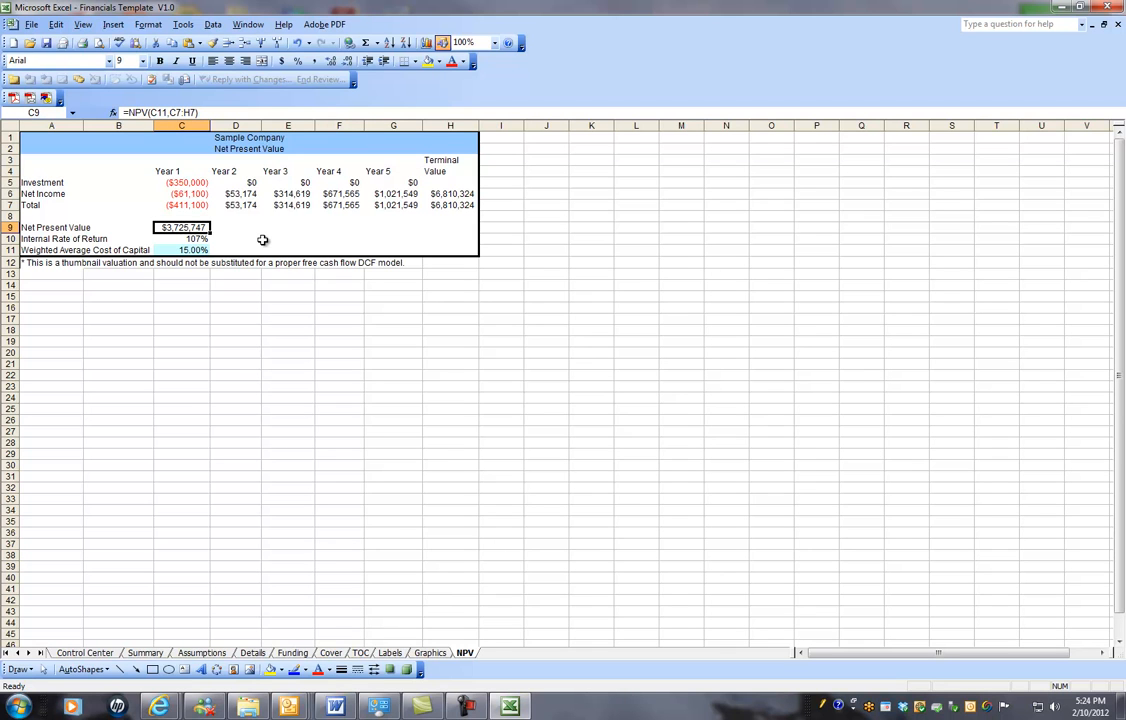
{"action": "mouse_move", "coordinate": [270, 240]}
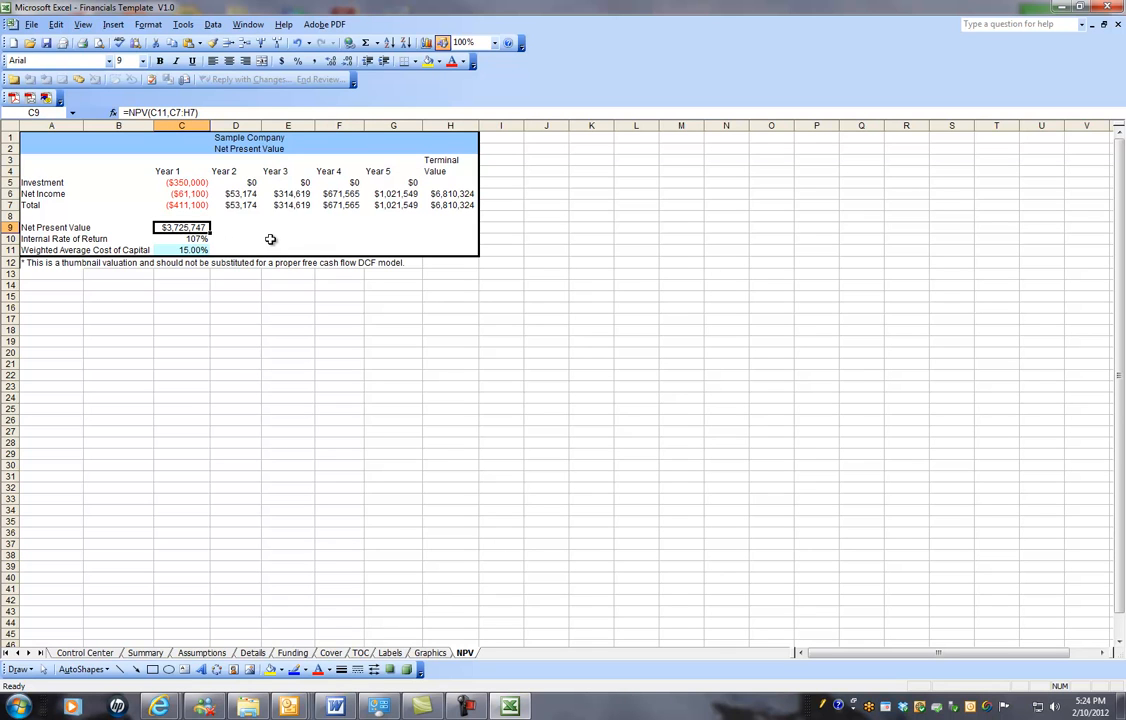
{"action": "mouse_move", "coordinate": [236, 238]}
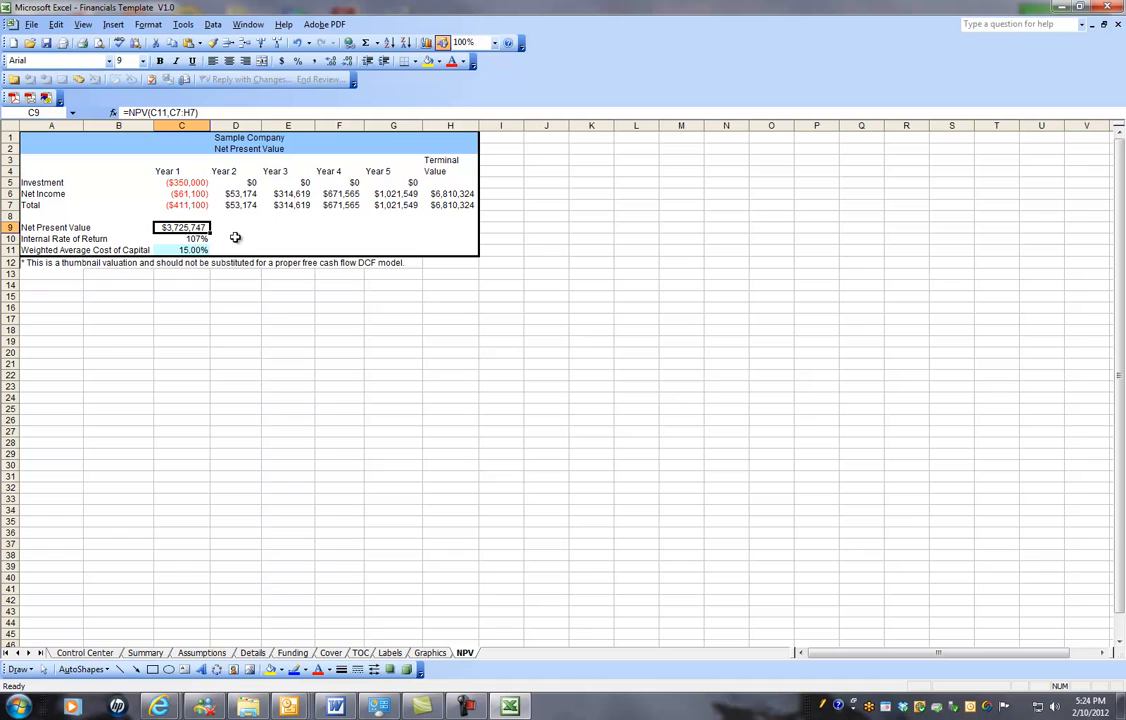
{"action": "mouse_move", "coordinate": [242, 238]}
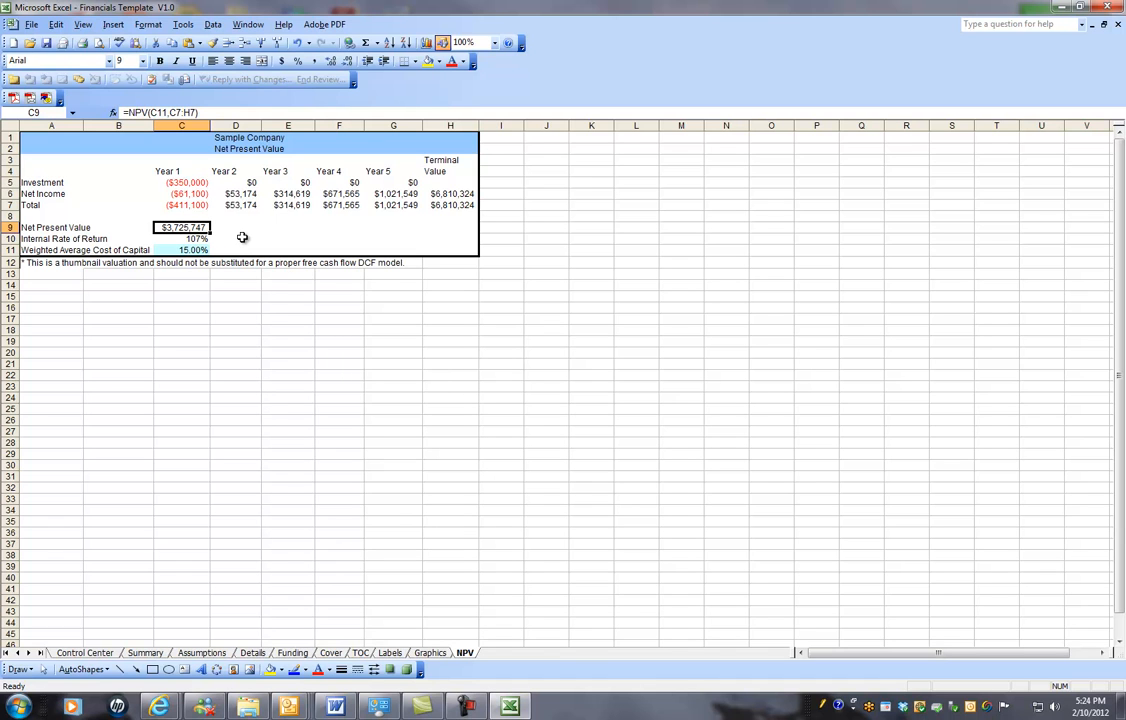
{"action": "mouse_move", "coordinate": [314, 392]}
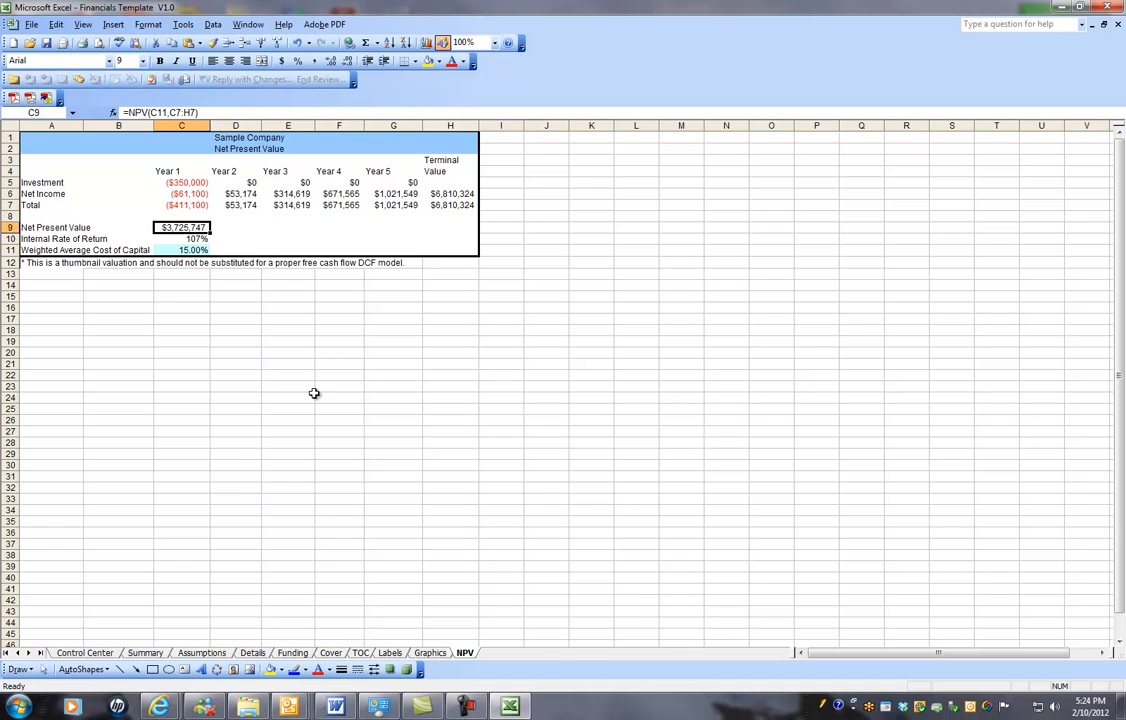
{"action": "mouse_move", "coordinate": [296, 396]}
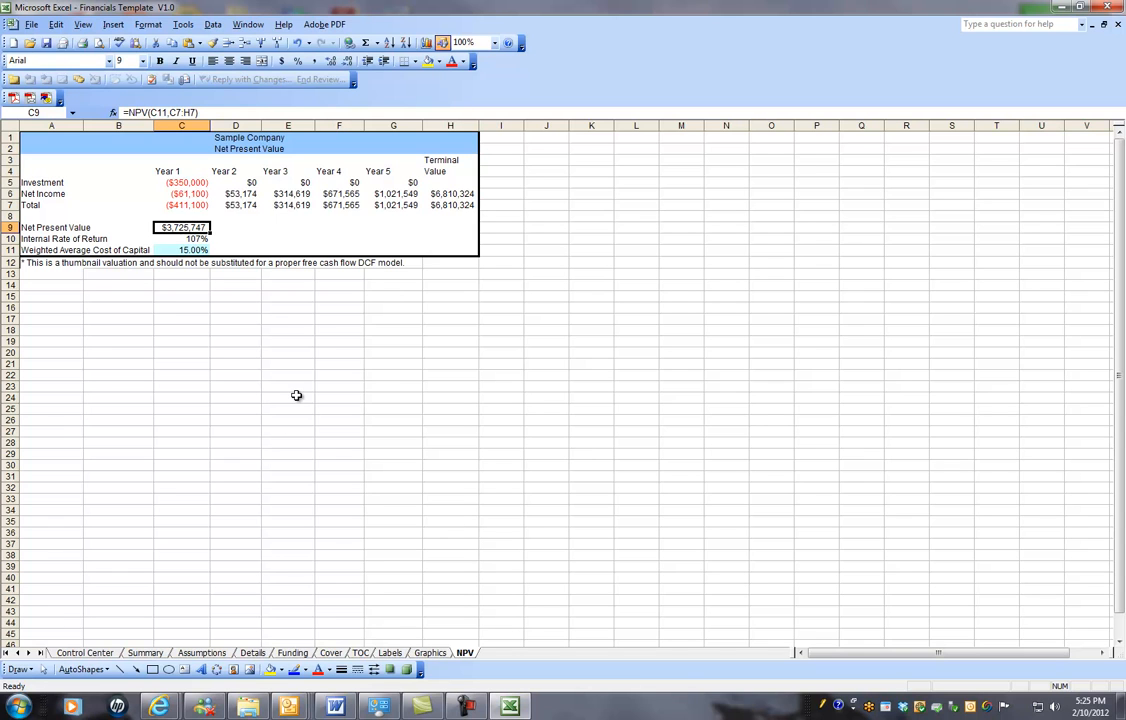
{"action": "mouse_move", "coordinate": [300, 376]}
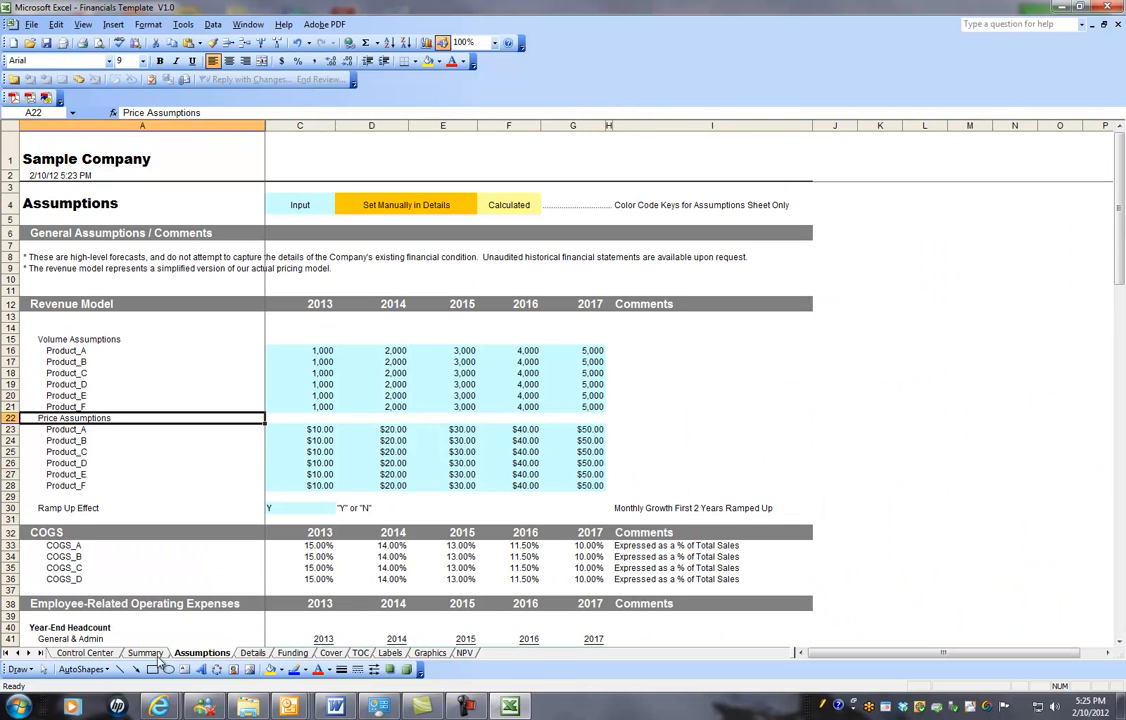
{"action": "mouse_move", "coordinate": [484, 412]}
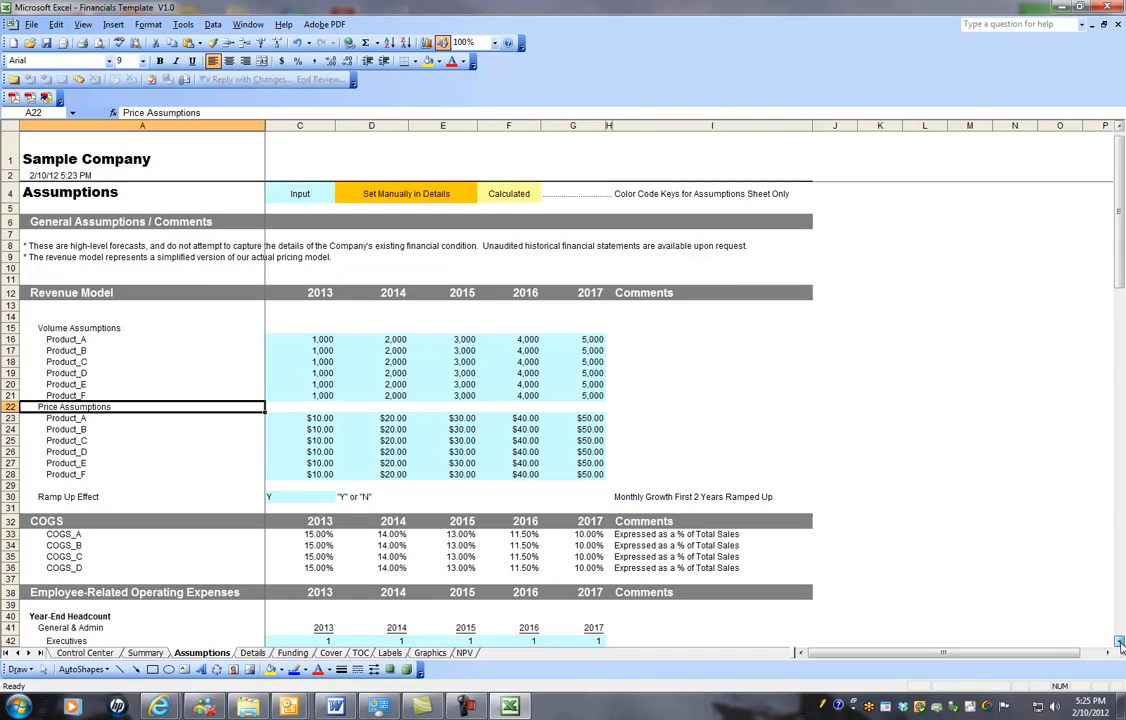
Scroll down to review the revenue model volume and price assumptions
{"action": "scroll", "scroll_direction": "down", "scroll_amount": 3}
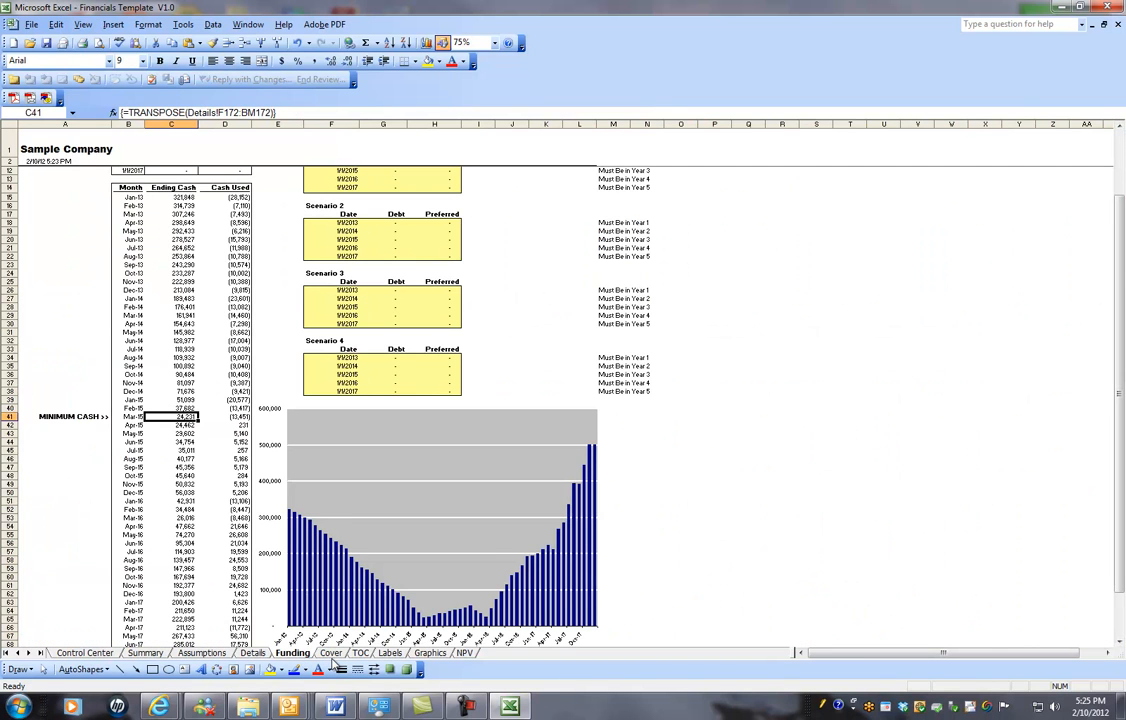
{"action": "mouse_move", "coordinate": [720, 592]}
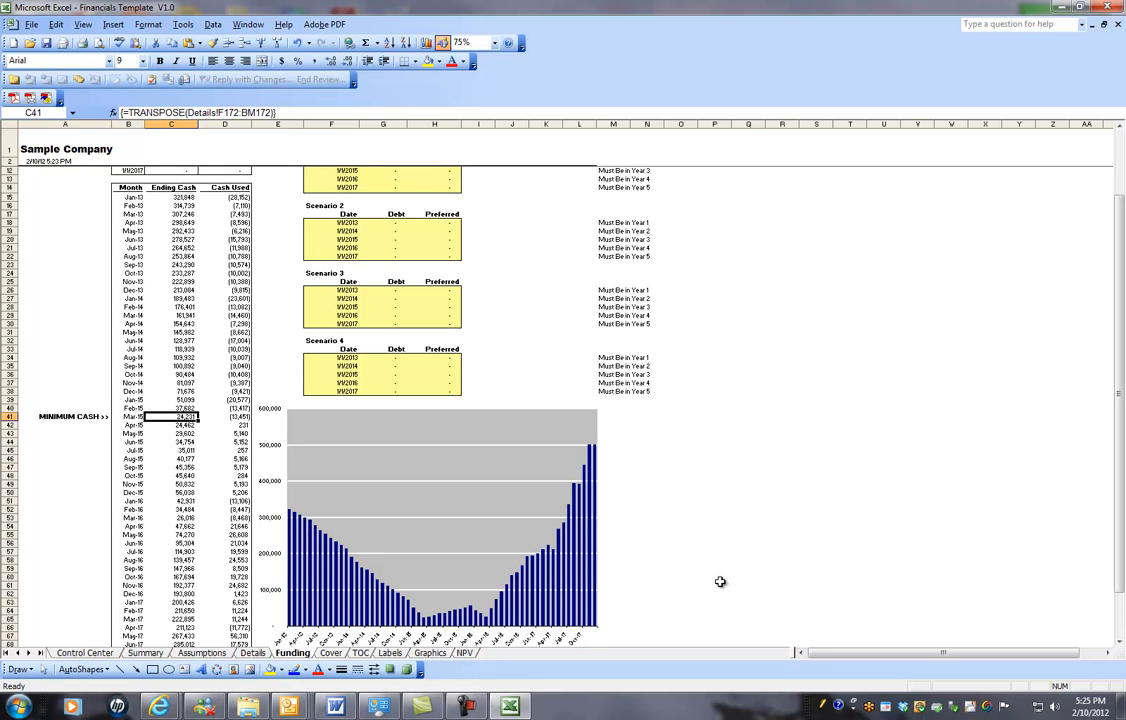
{"action": "mouse_move", "coordinate": [730, 464]}
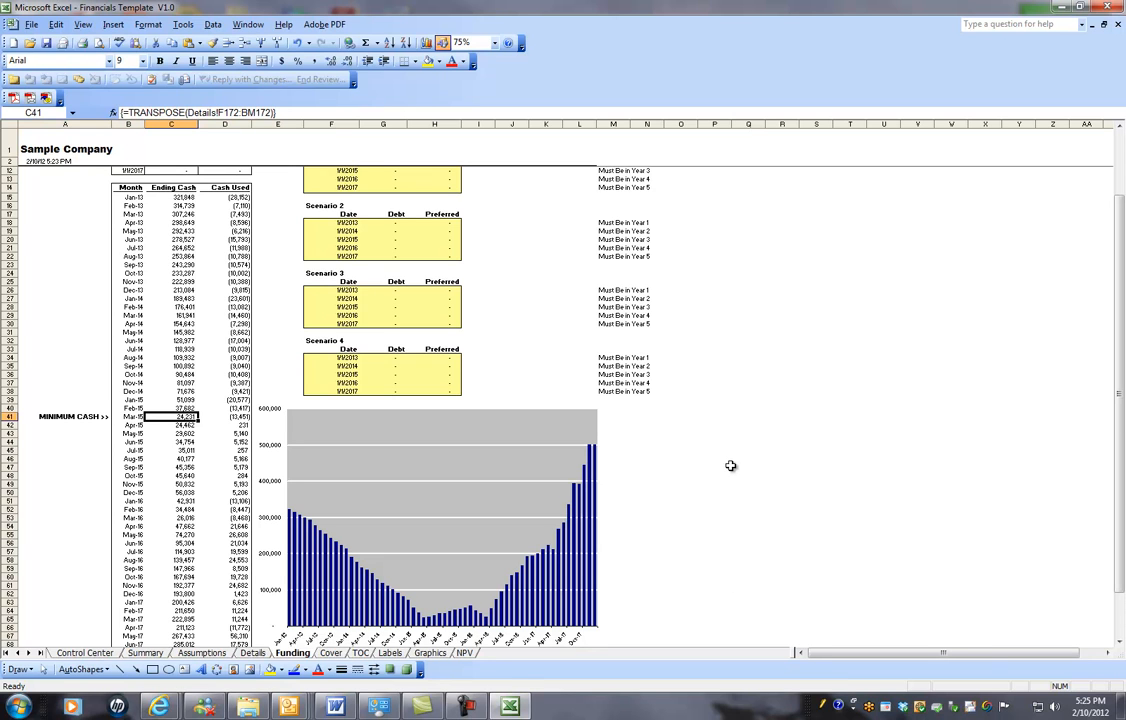
{"action": "mouse_move", "coordinate": [730, 466]}
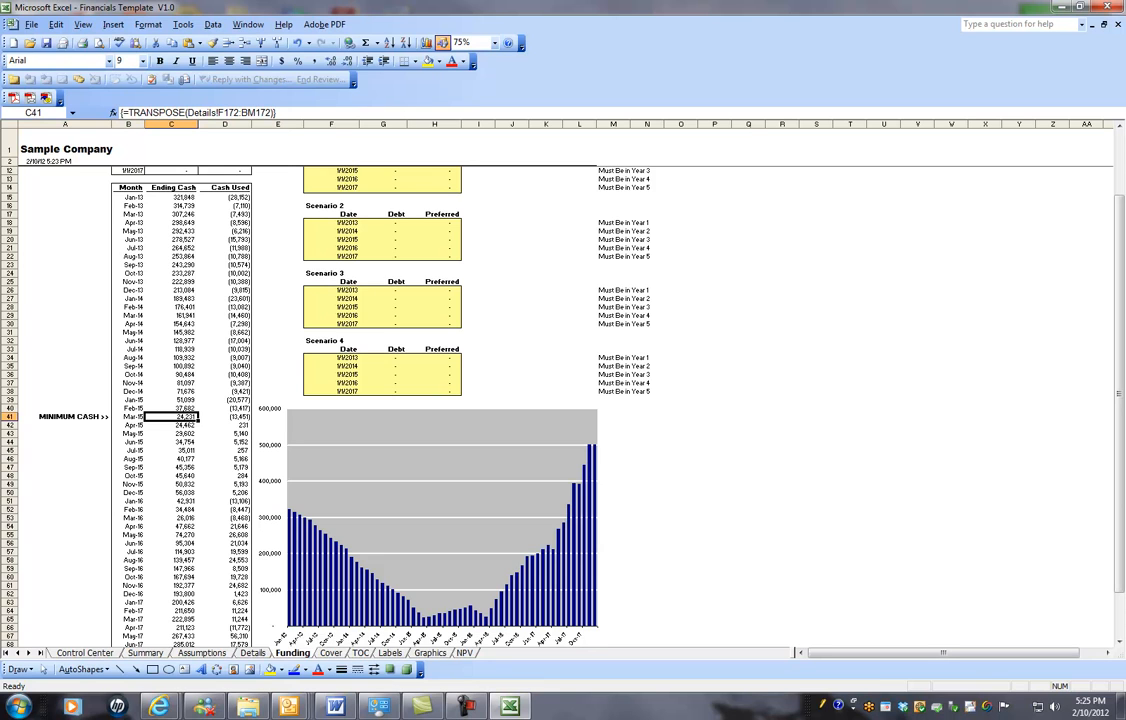